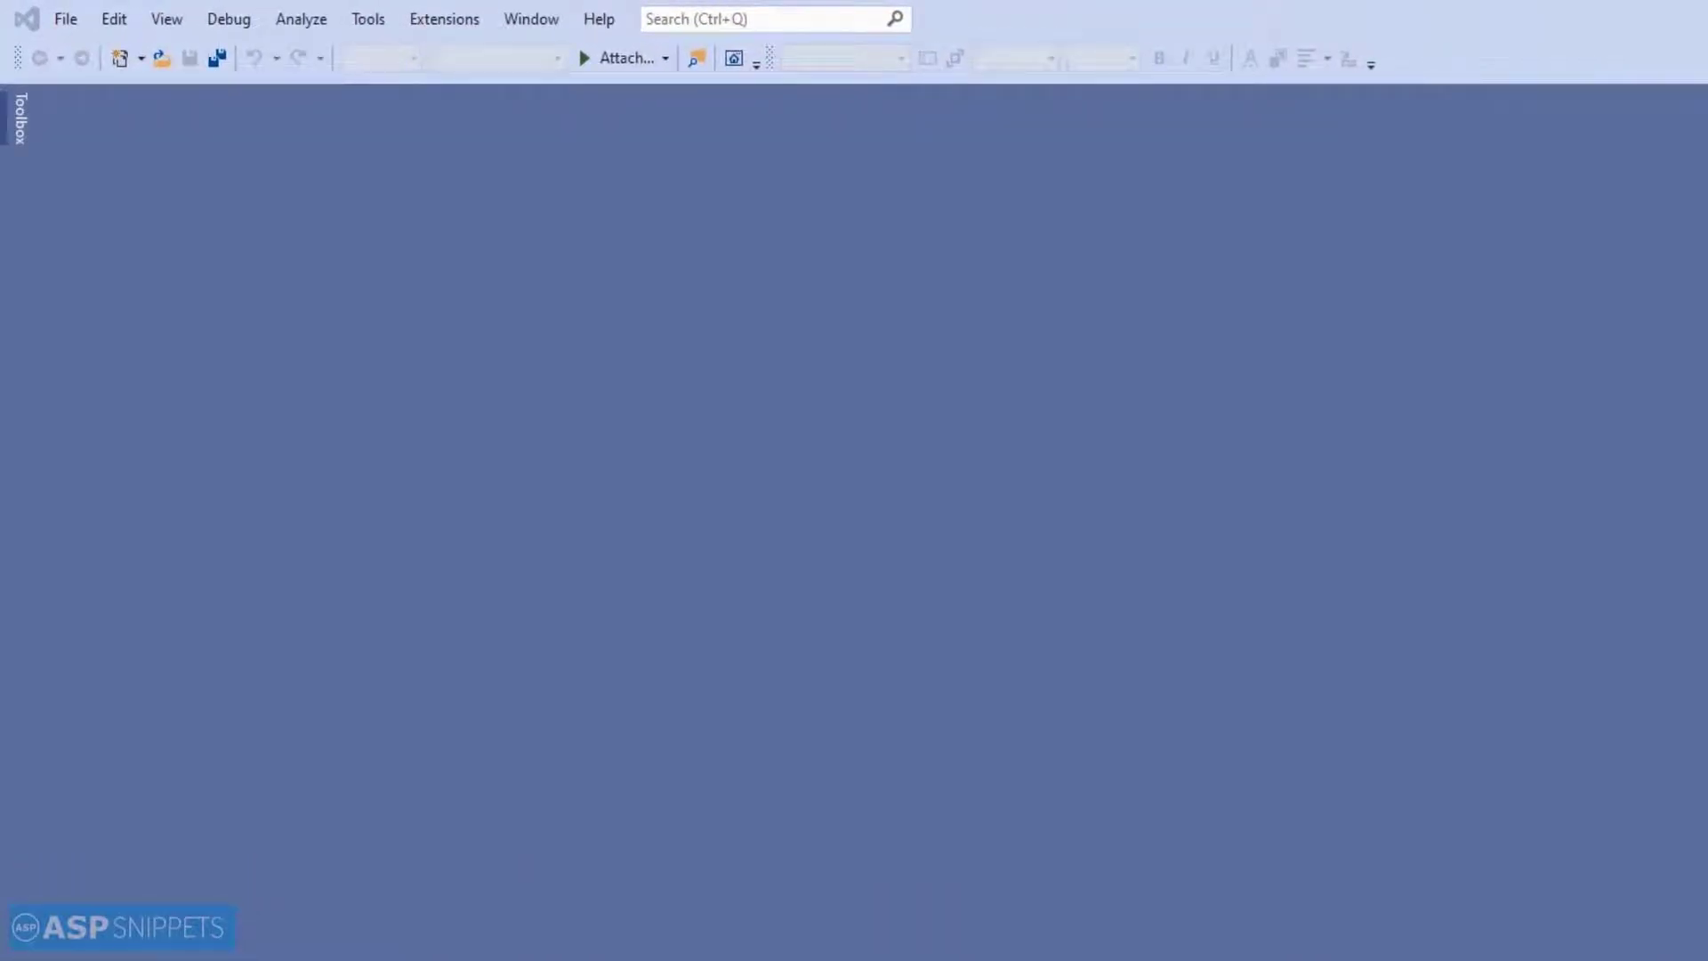
- Start a new project via File > New > Project to reach the template picker
left_click(65, 17)
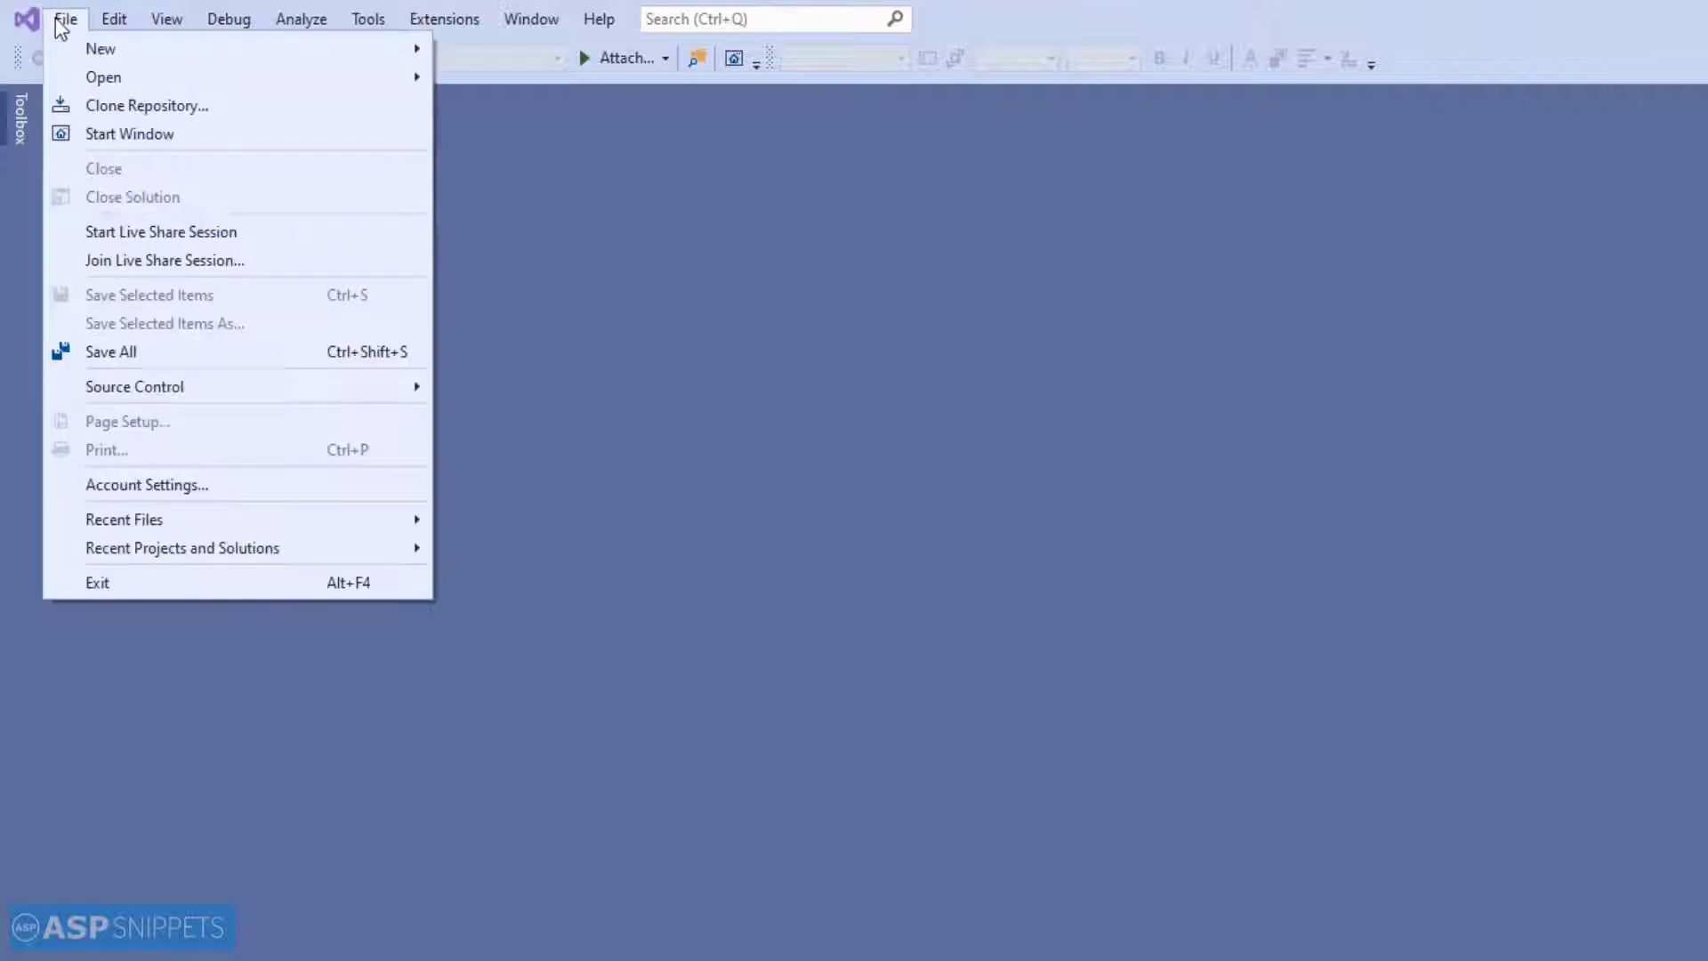
left_click(100, 49)
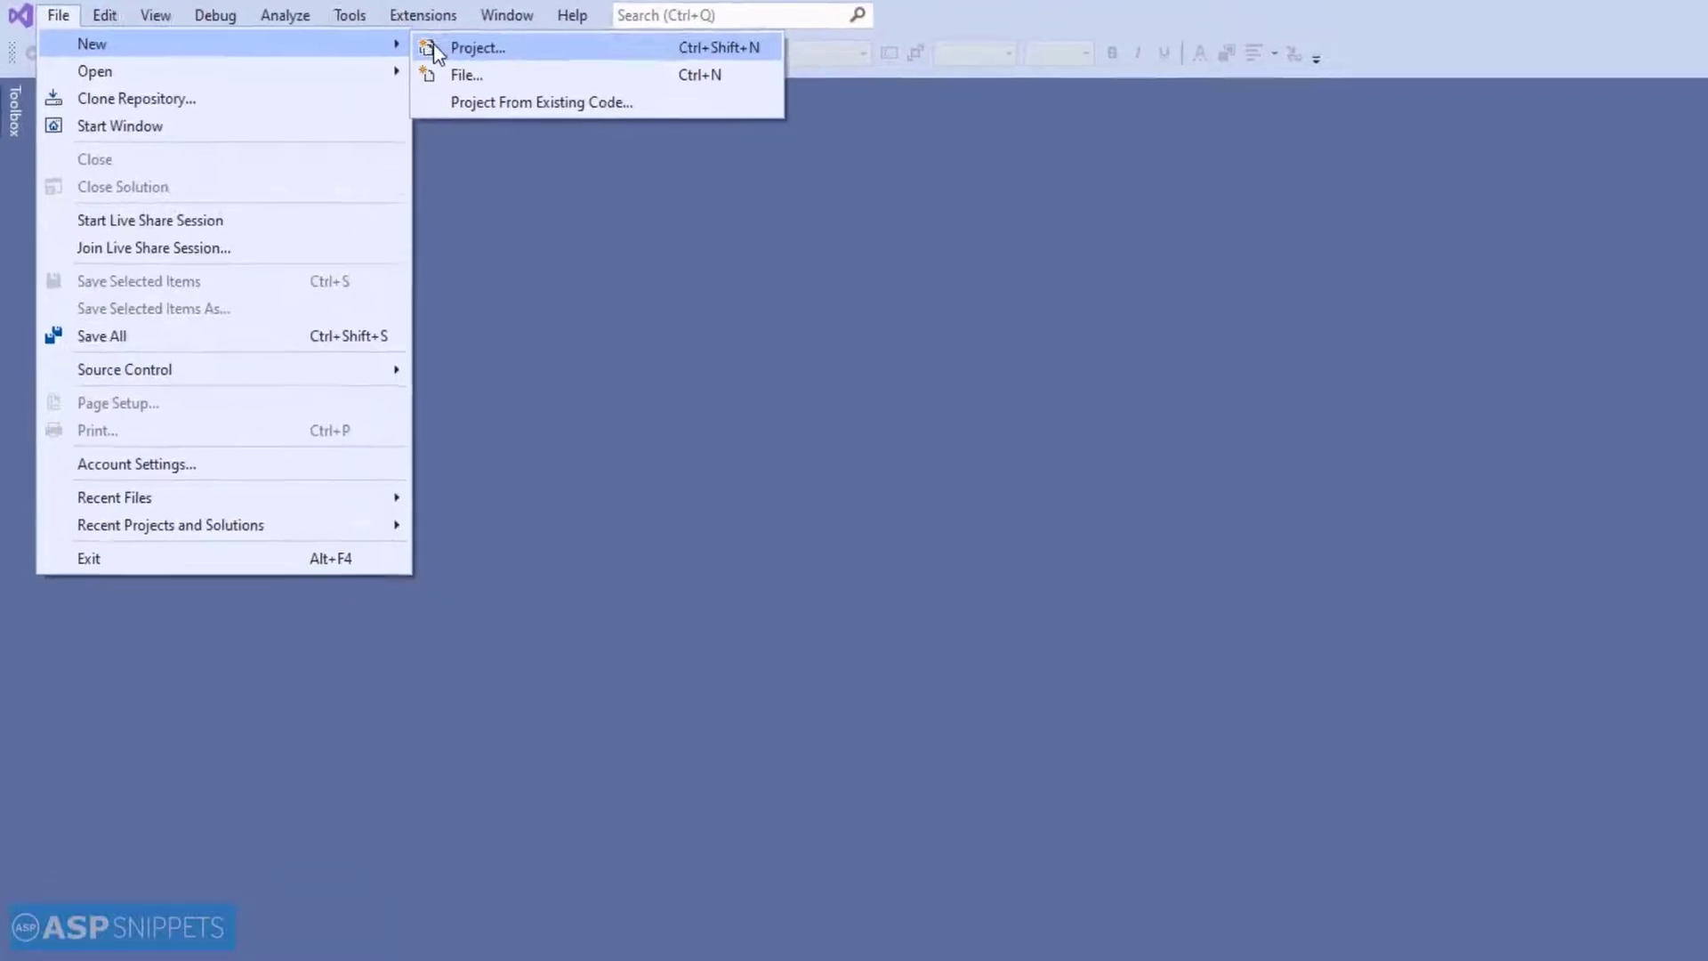
left_click(477, 46)
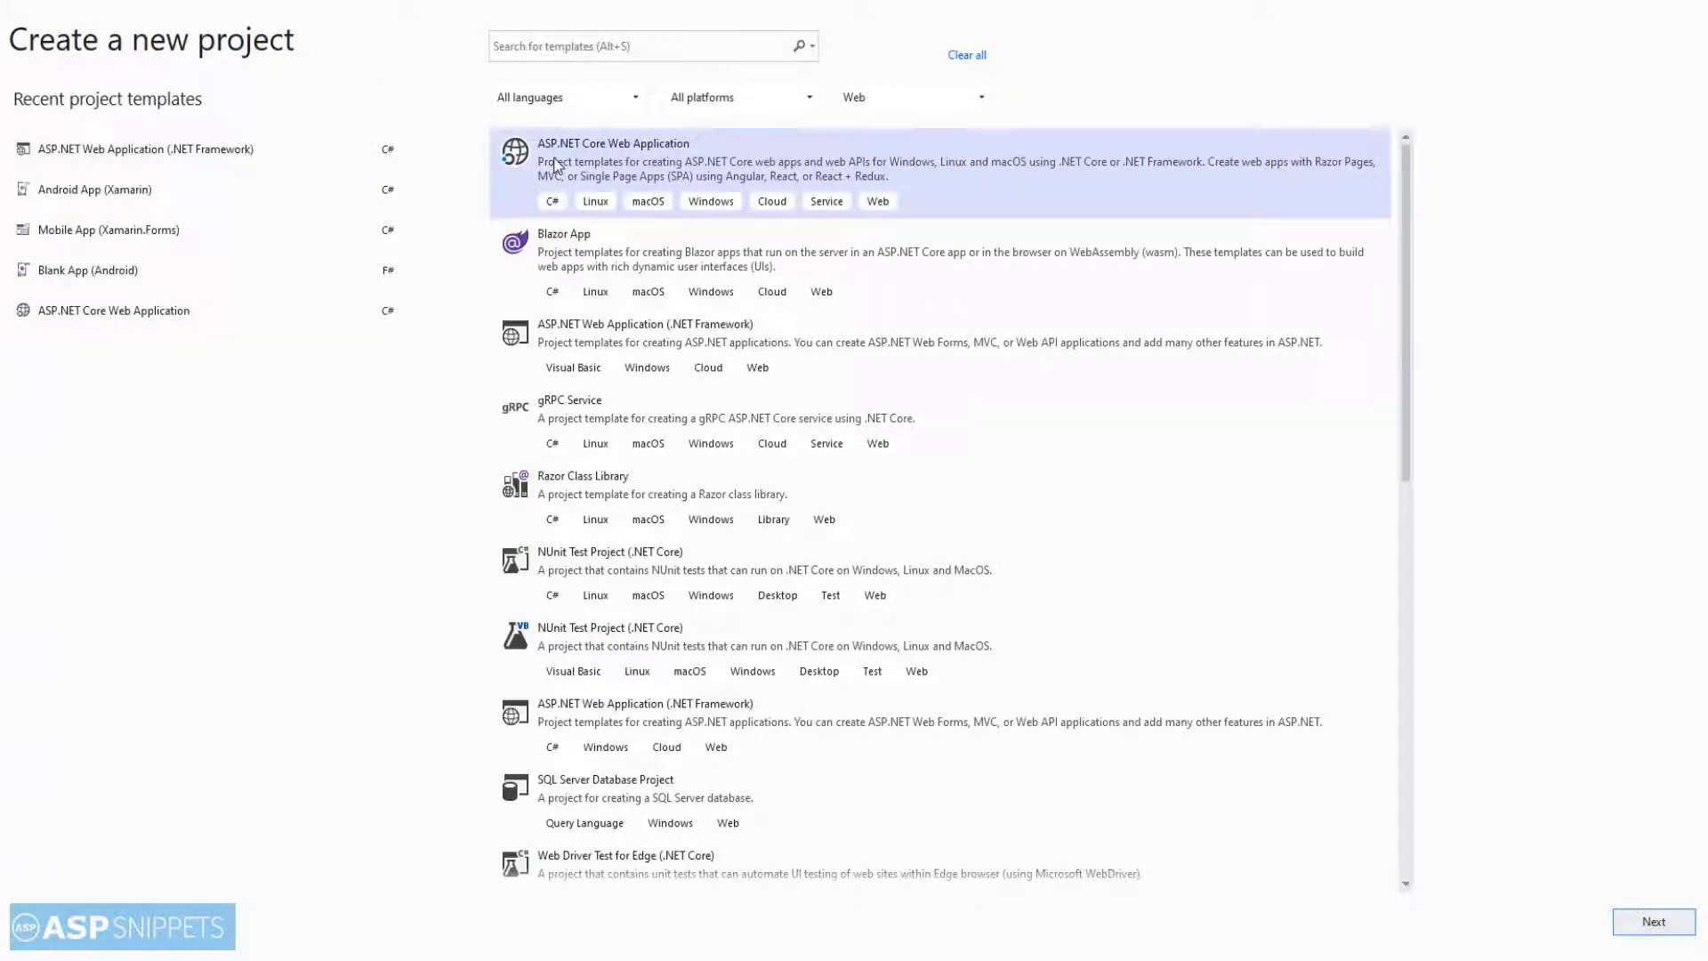
- Choose ASP.NET Core Web Application and name the project Core_HelloWorld
left_click(1653, 921)
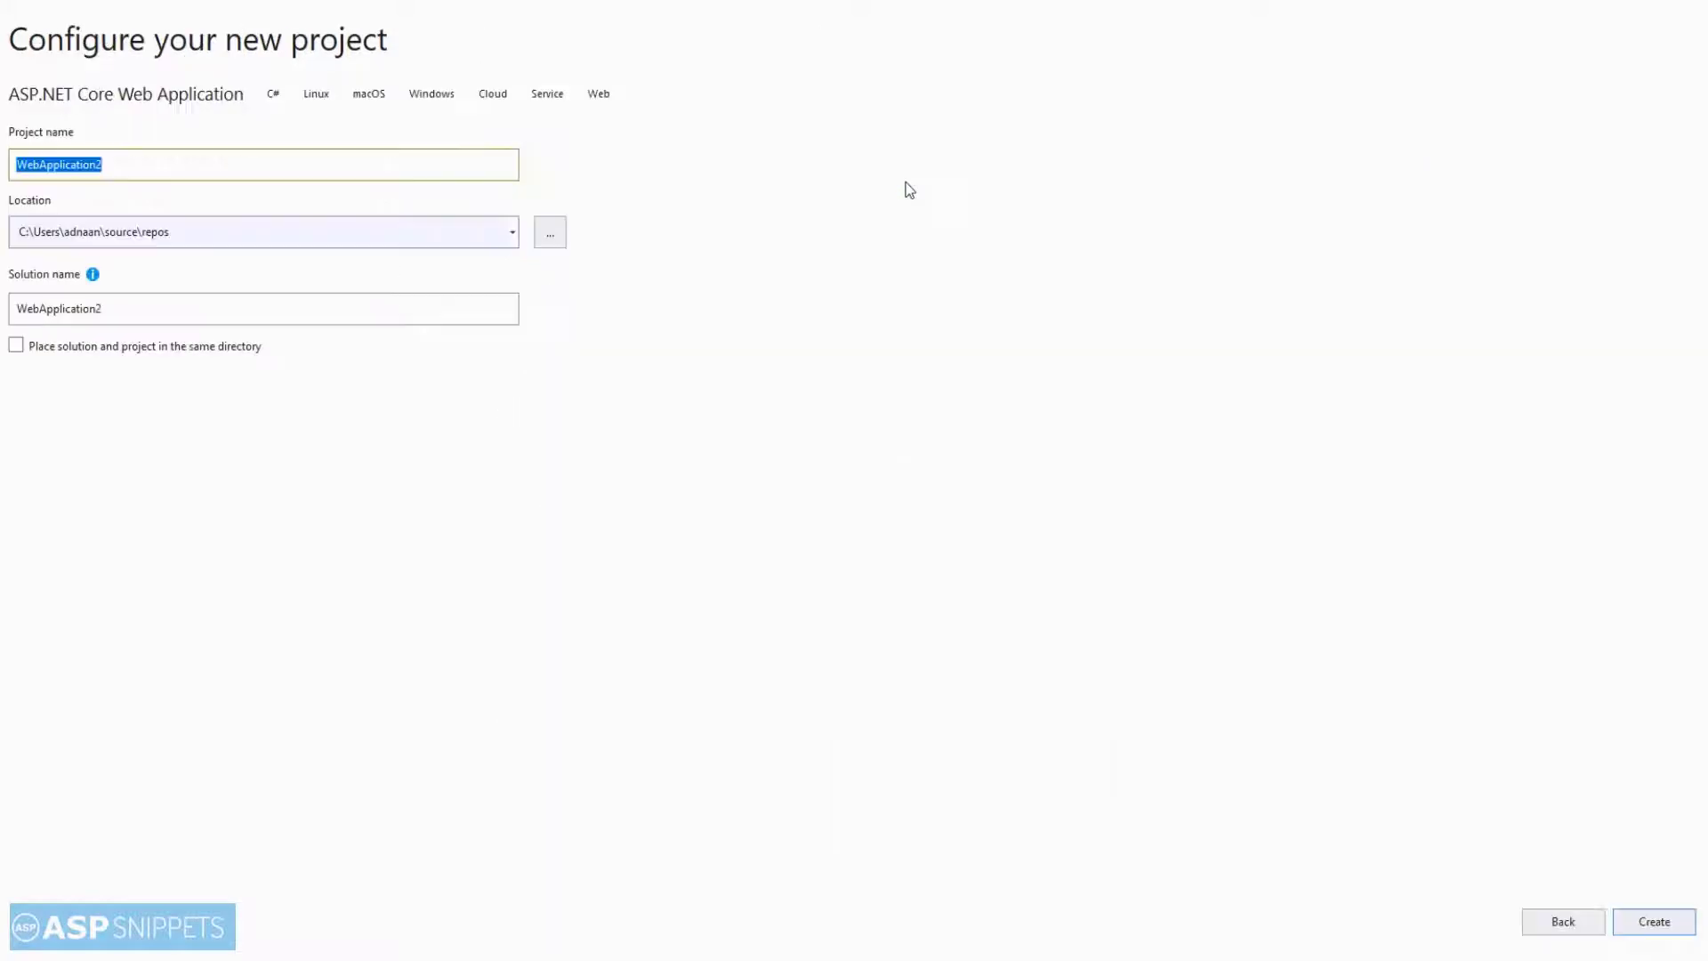
type("Core_")
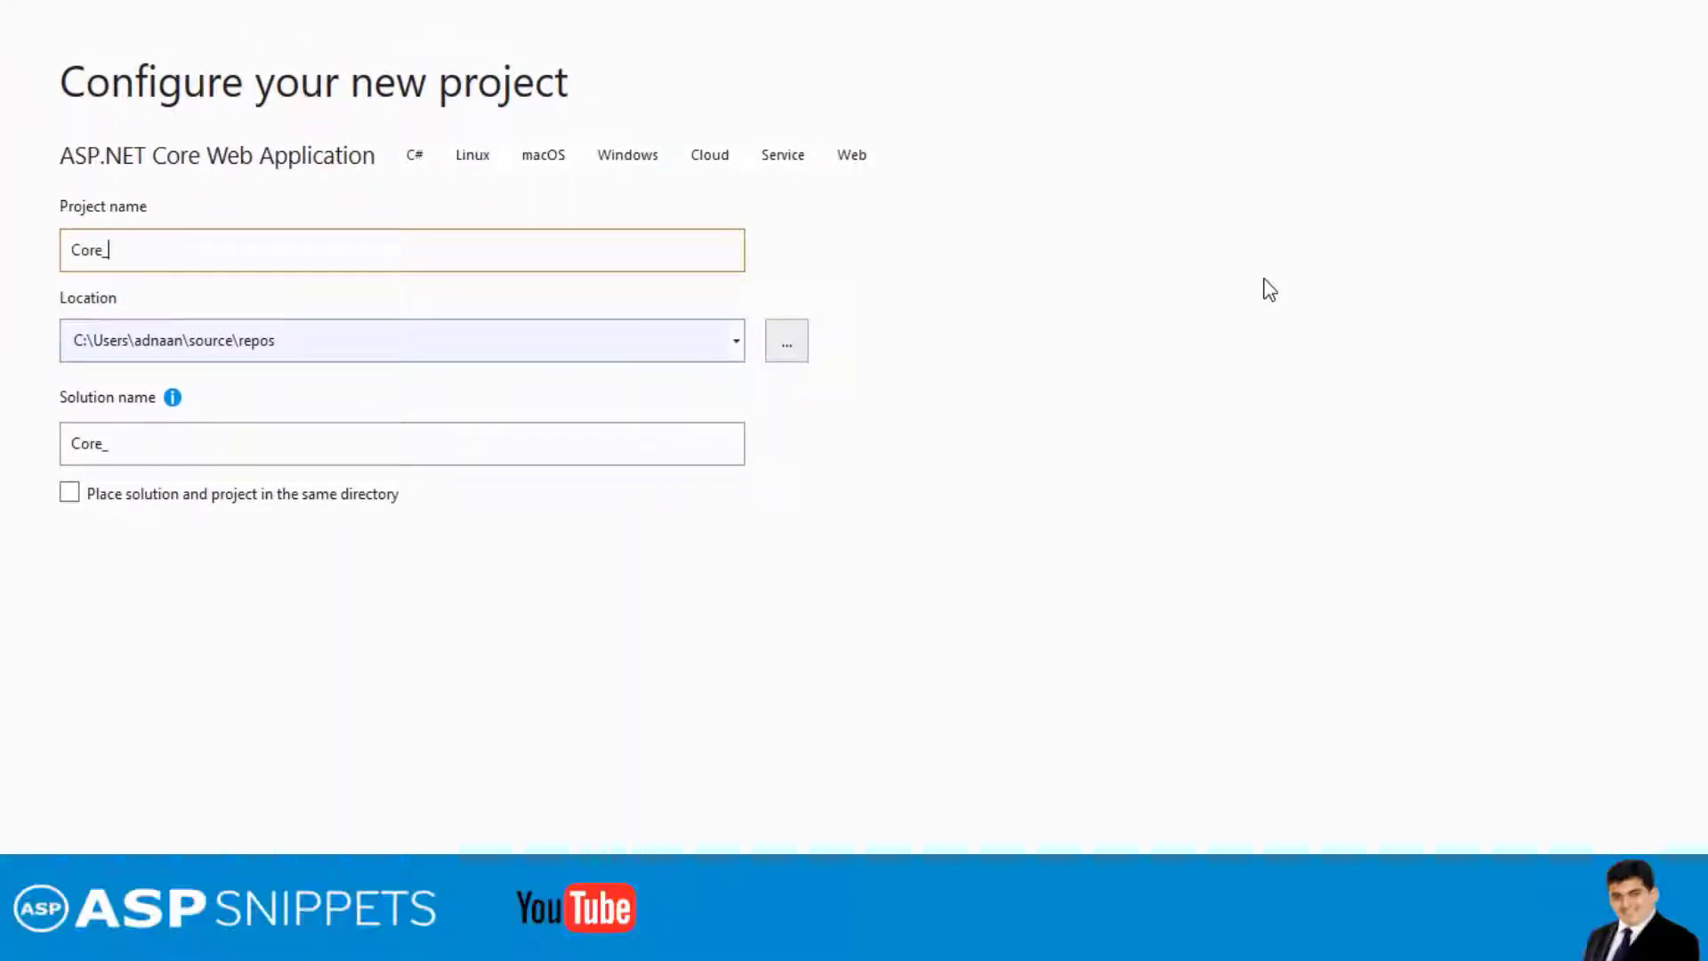
type("HelloWor")
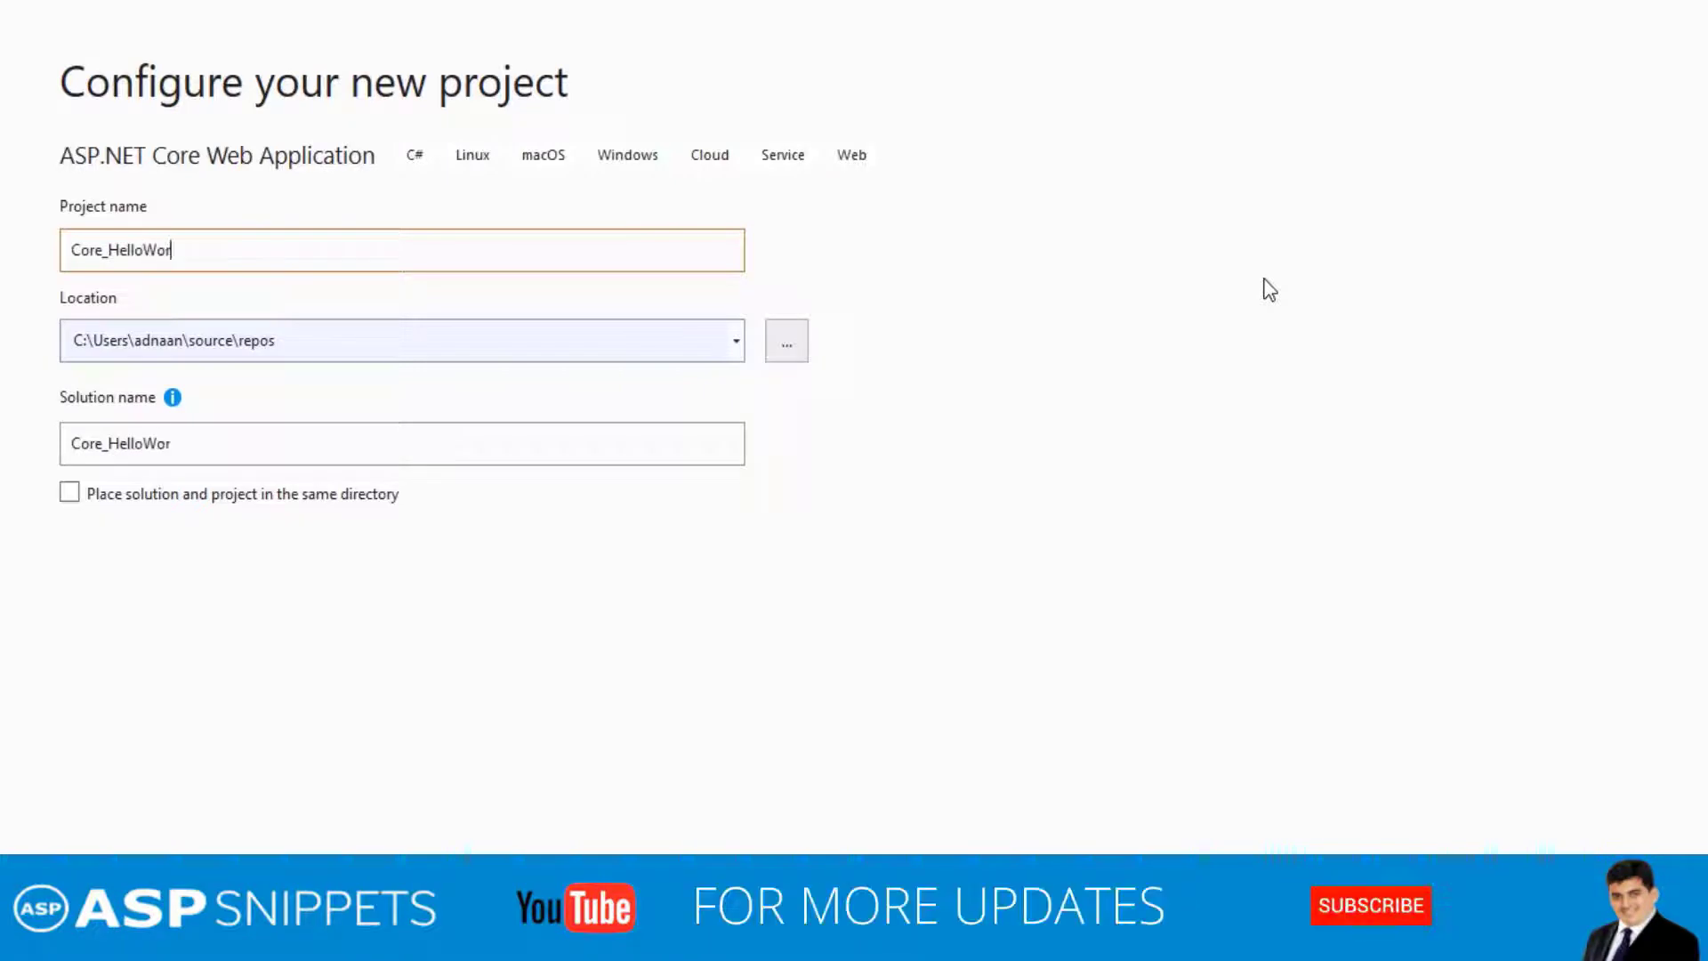
type("ld")
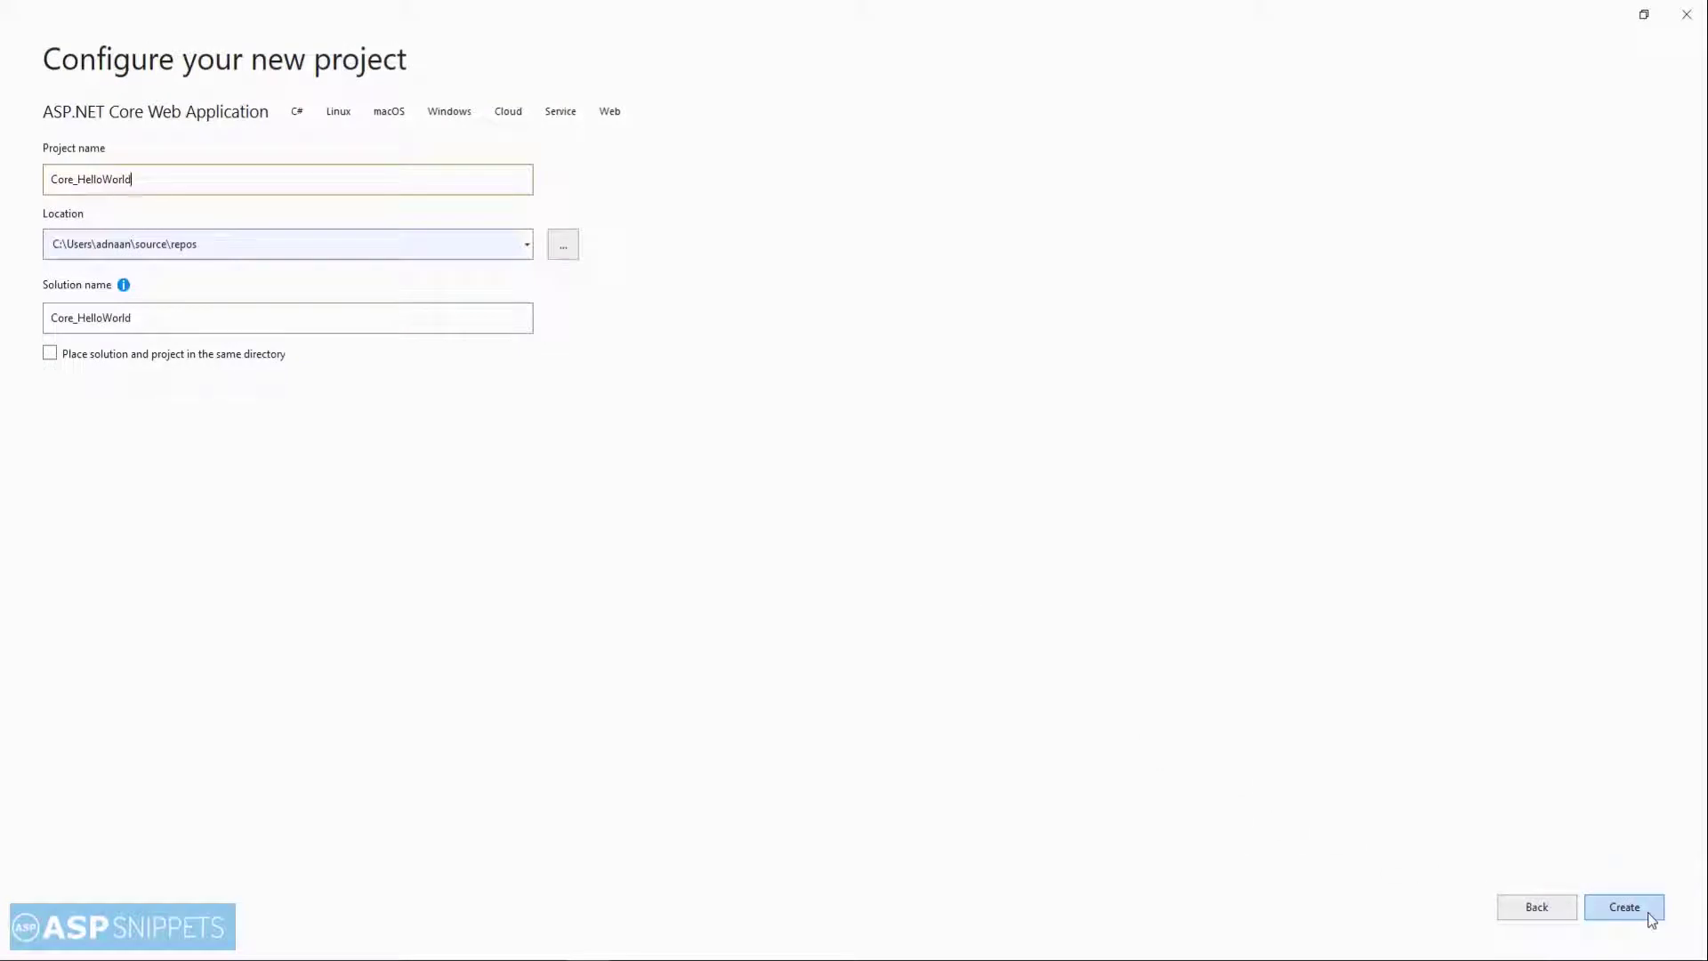
left_click(1623, 905)
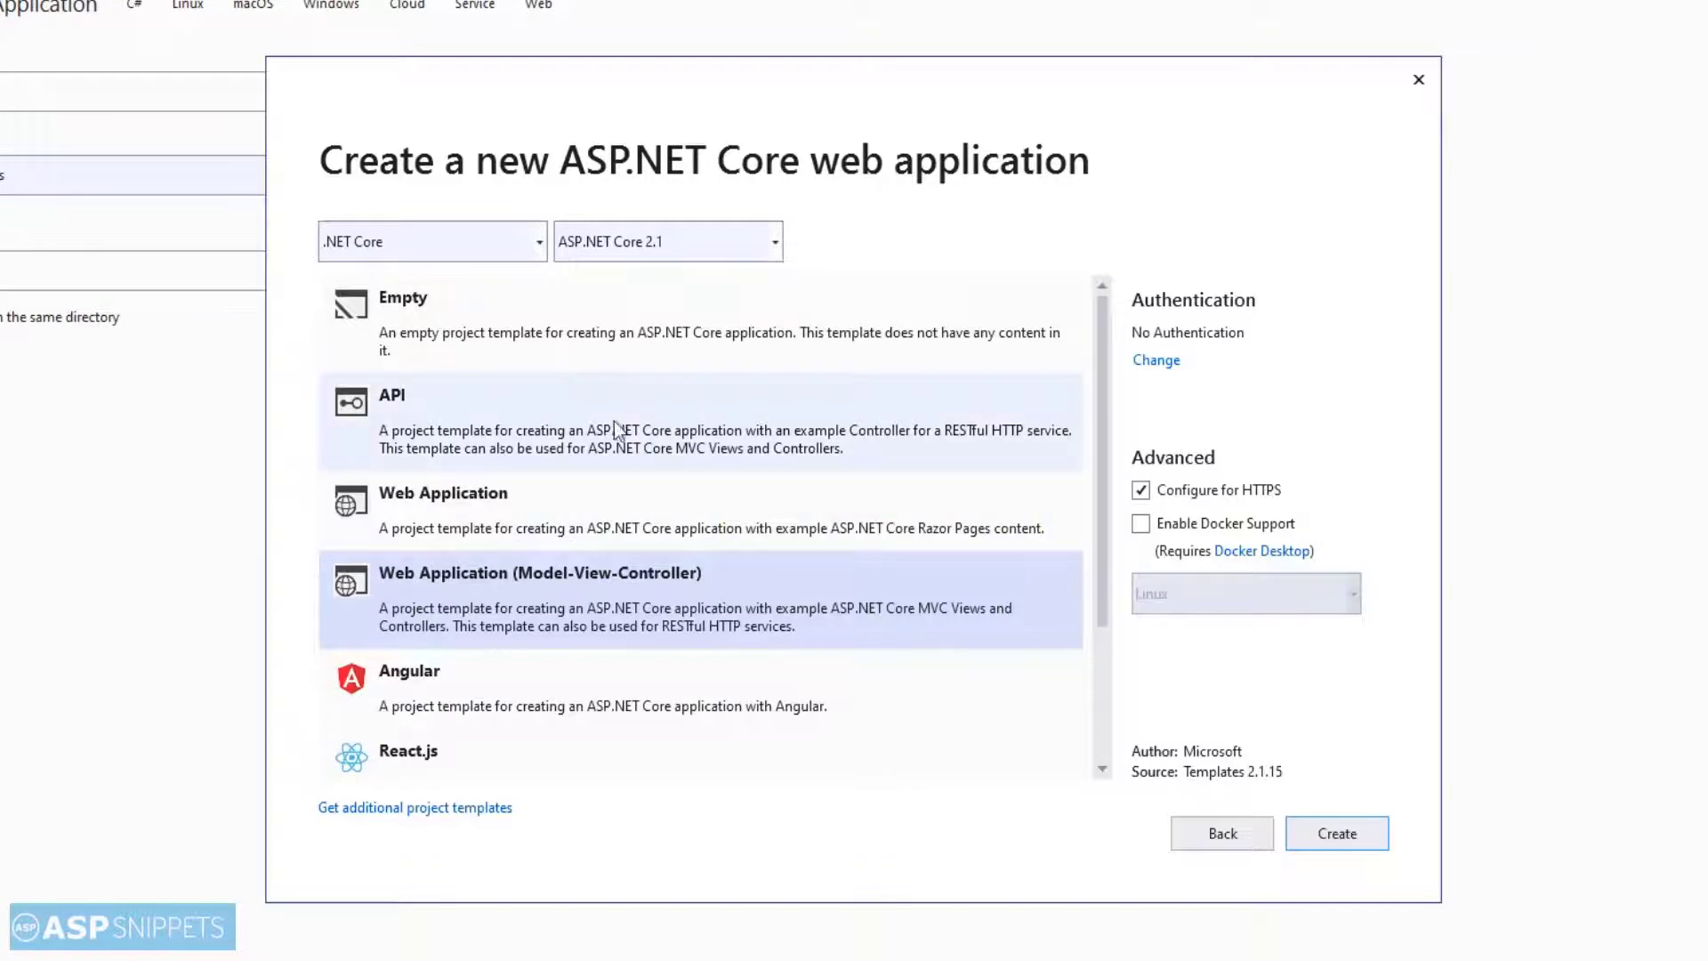
- Create the project from the Empty ASP.NET Core 2.1 template
left_click(701, 324)
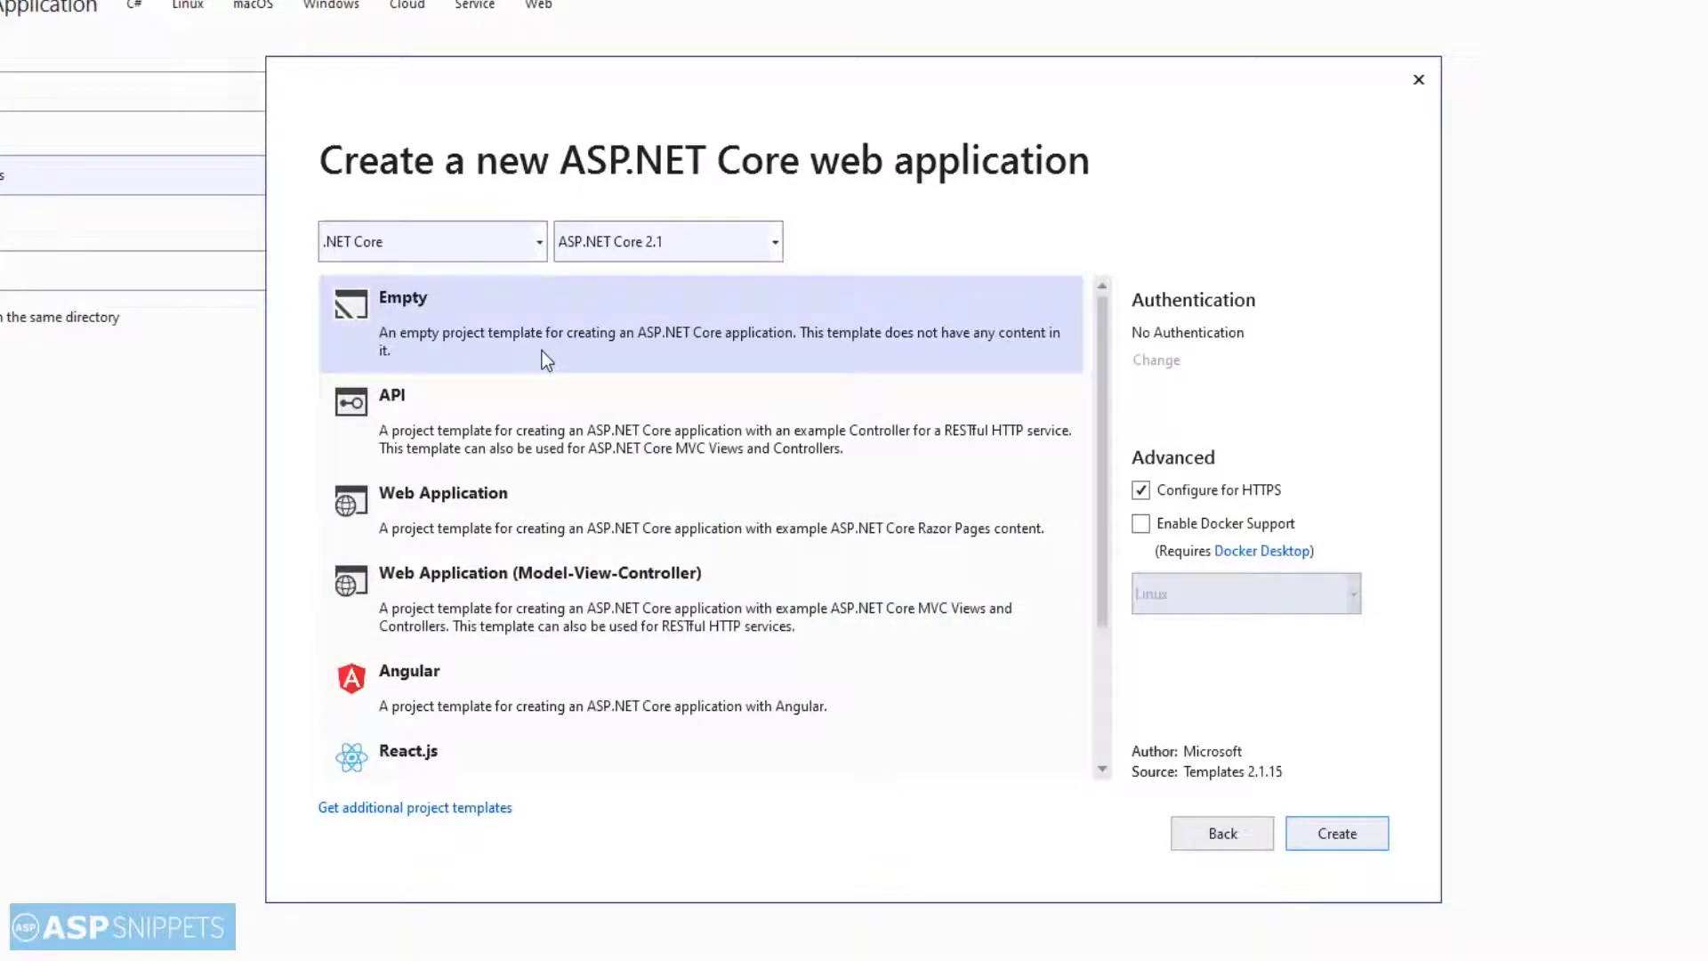
mouse_move(1336, 833)
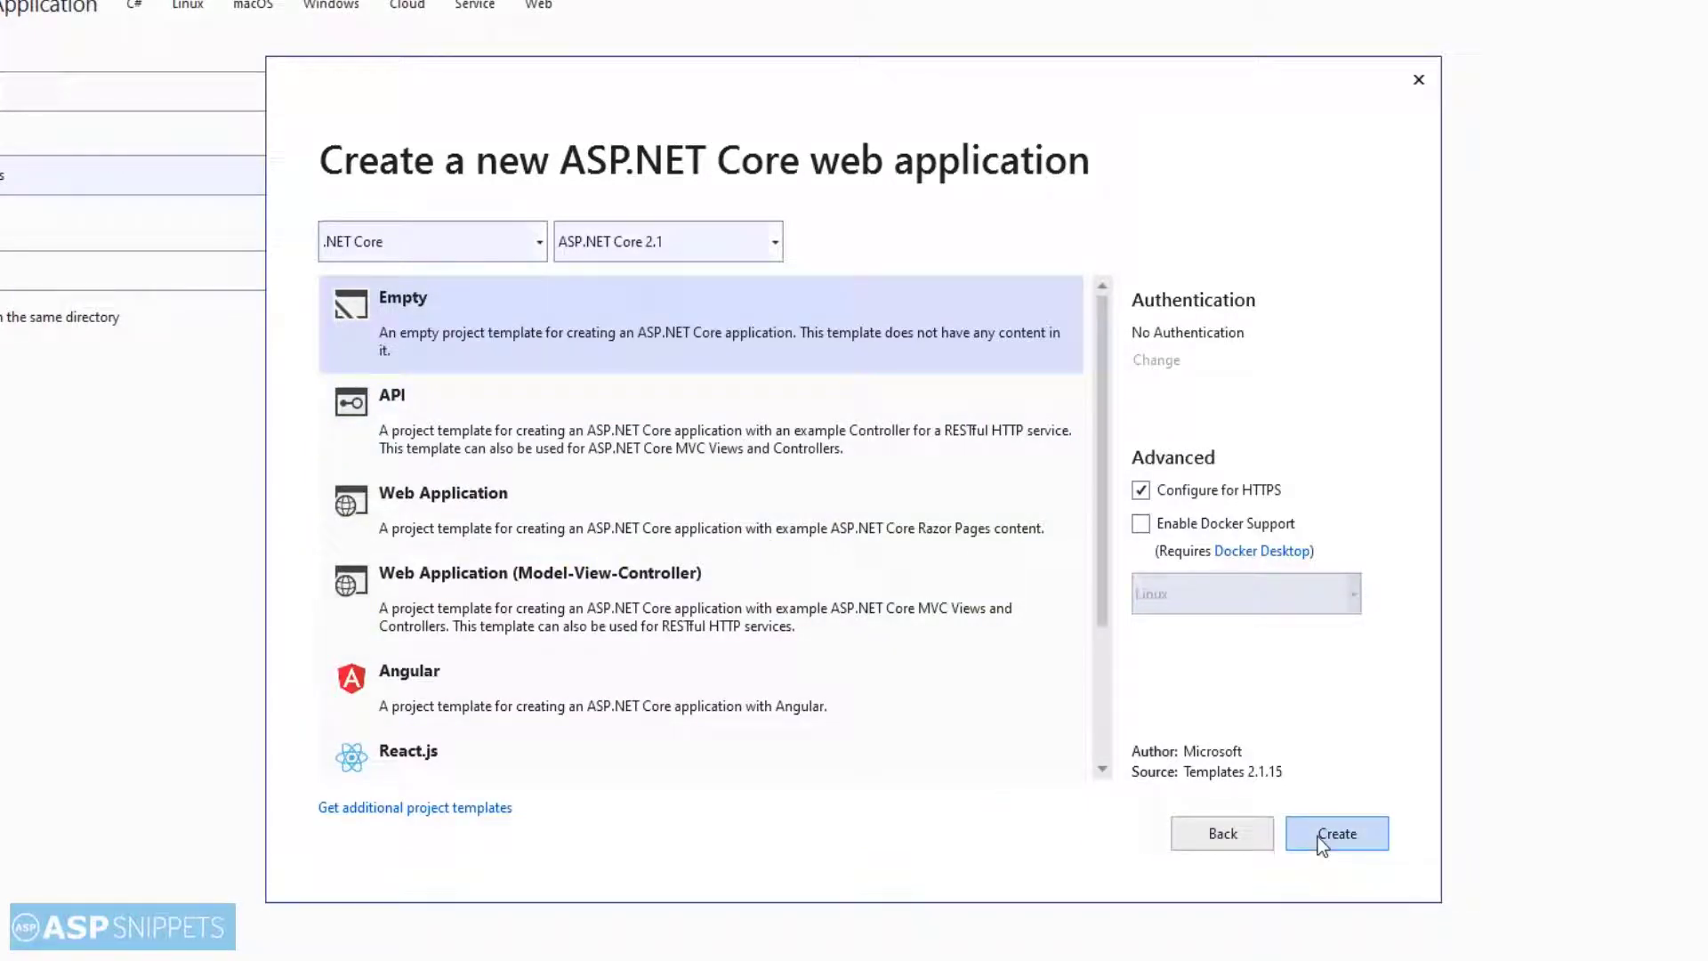
left_click(1337, 833)
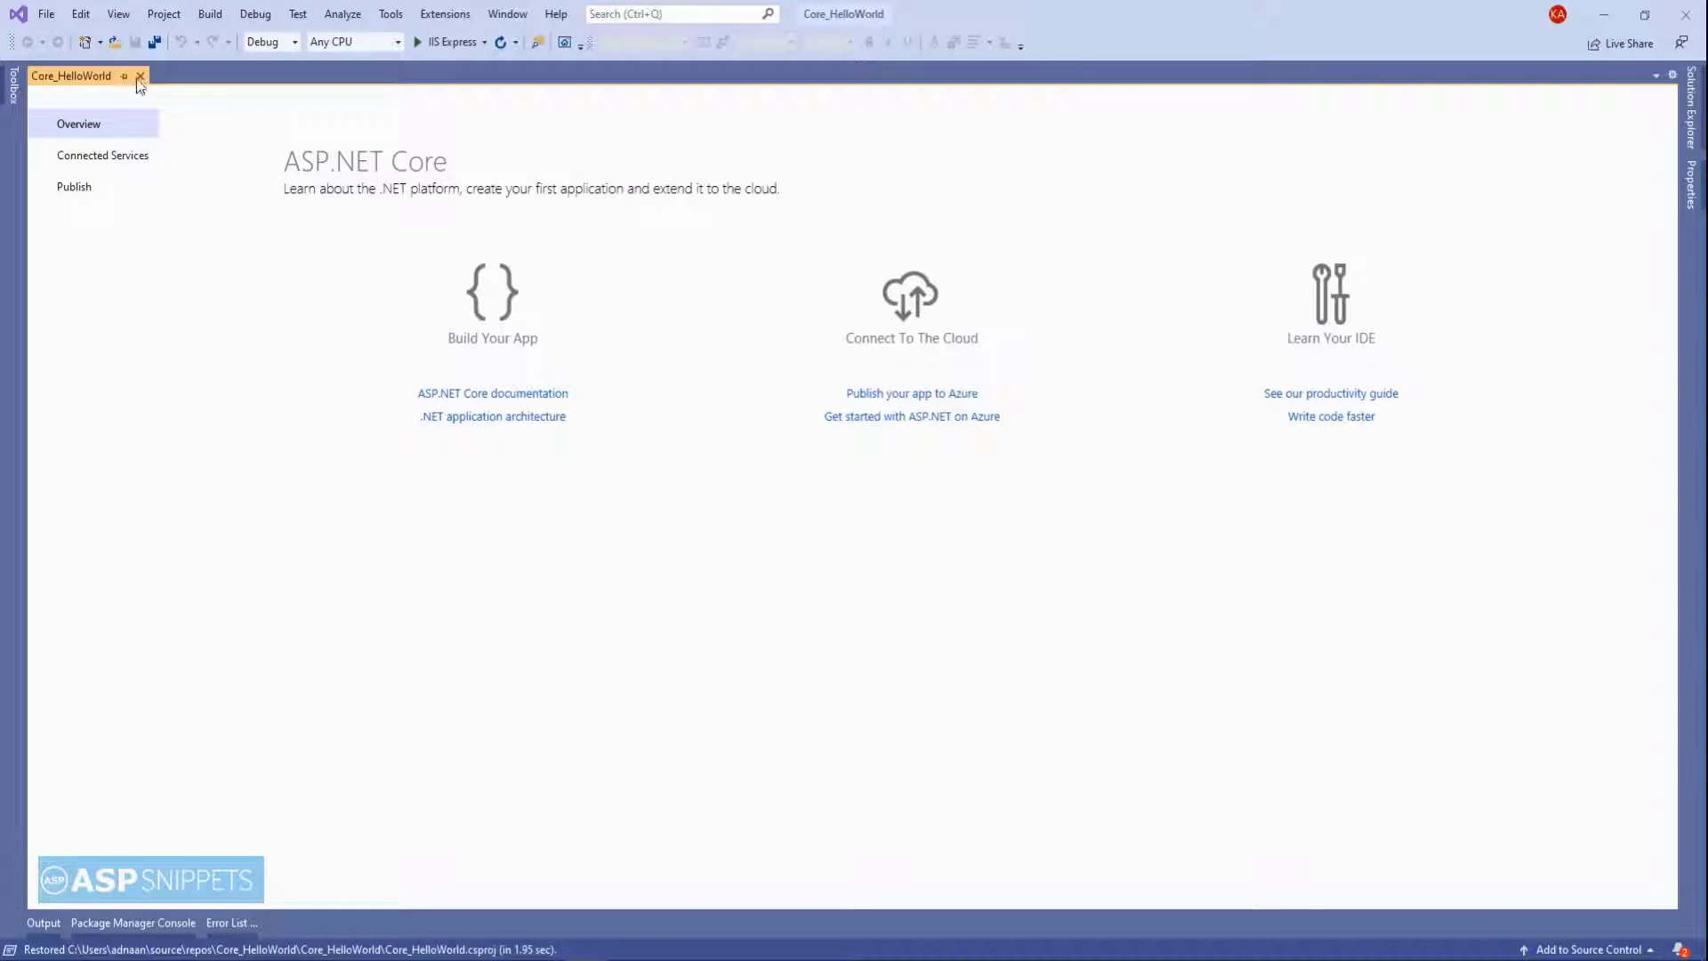
- Close the Core_HelloWorld overview page to reveal the project files
left_click(138, 75)
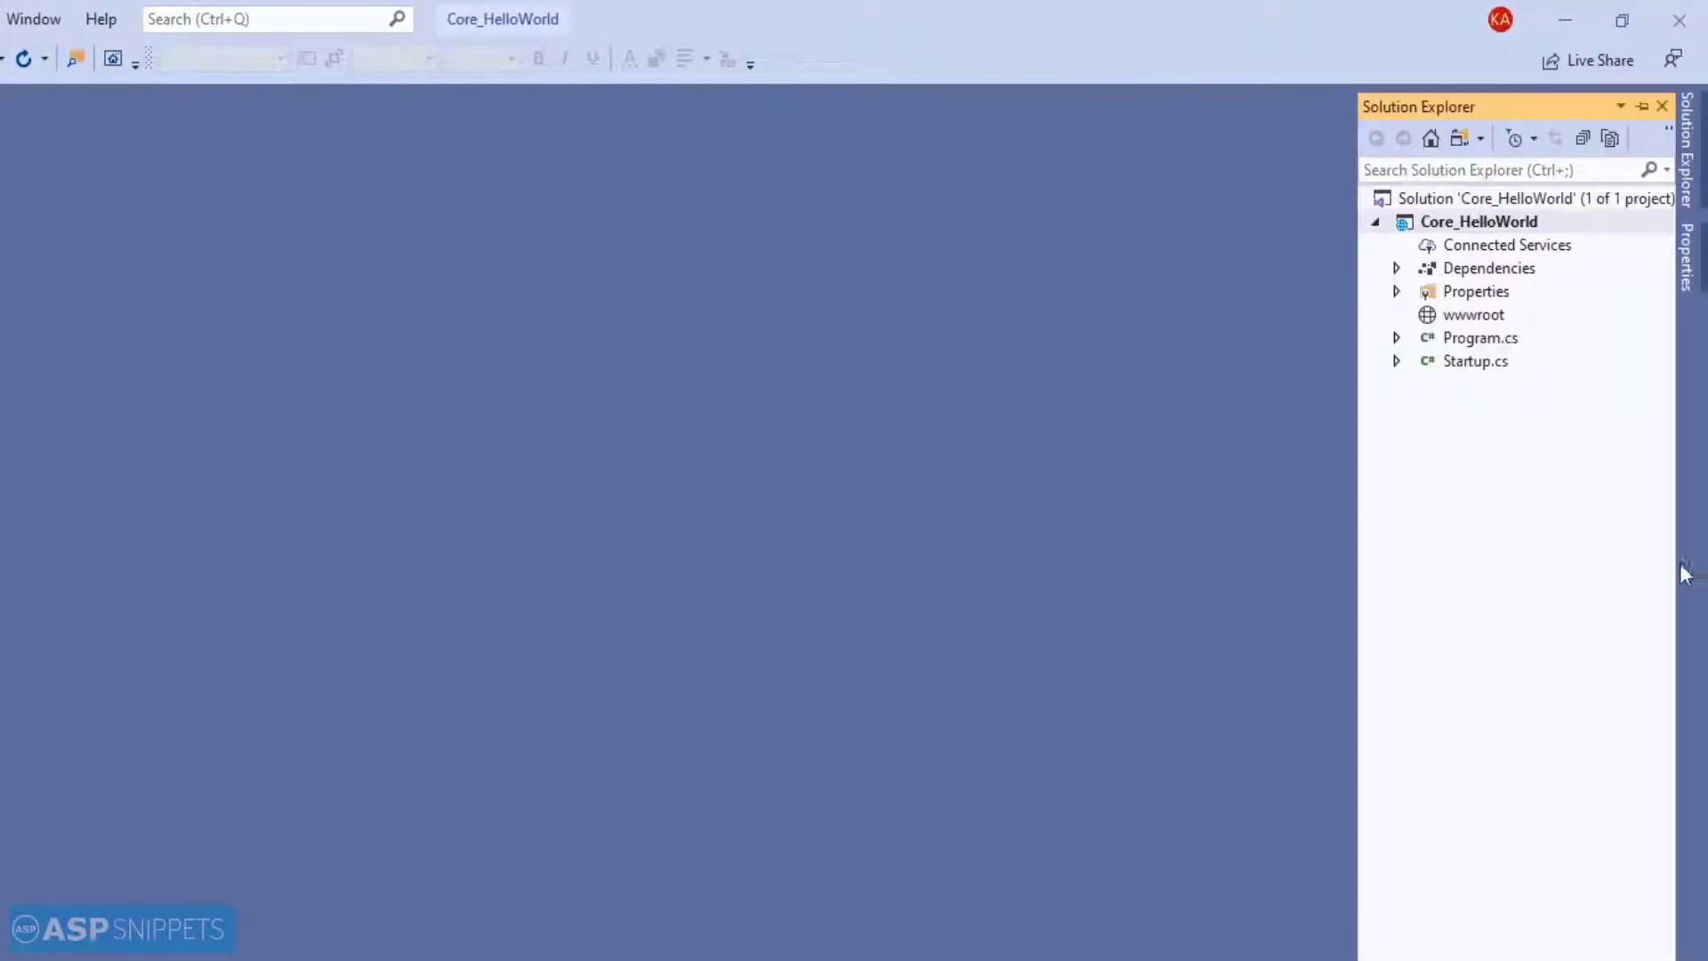
mouse_move(1602, 948)
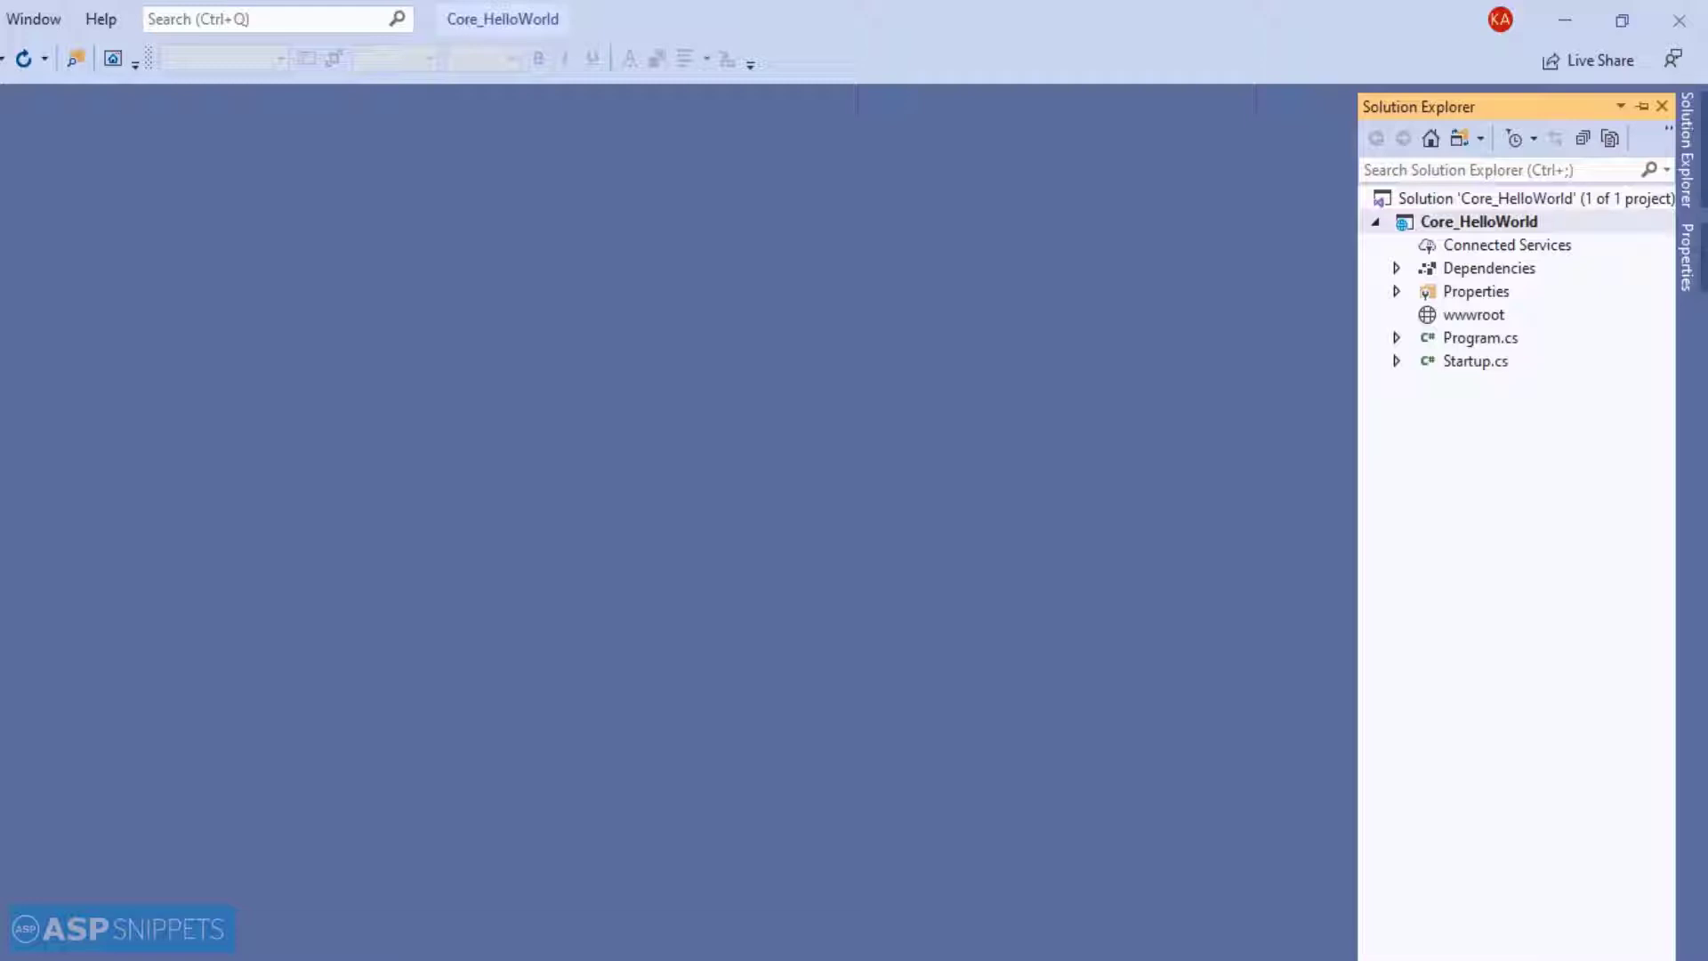
- Add a new folder named Pages to the Core_HelloWorld project
right_click(1479, 221)
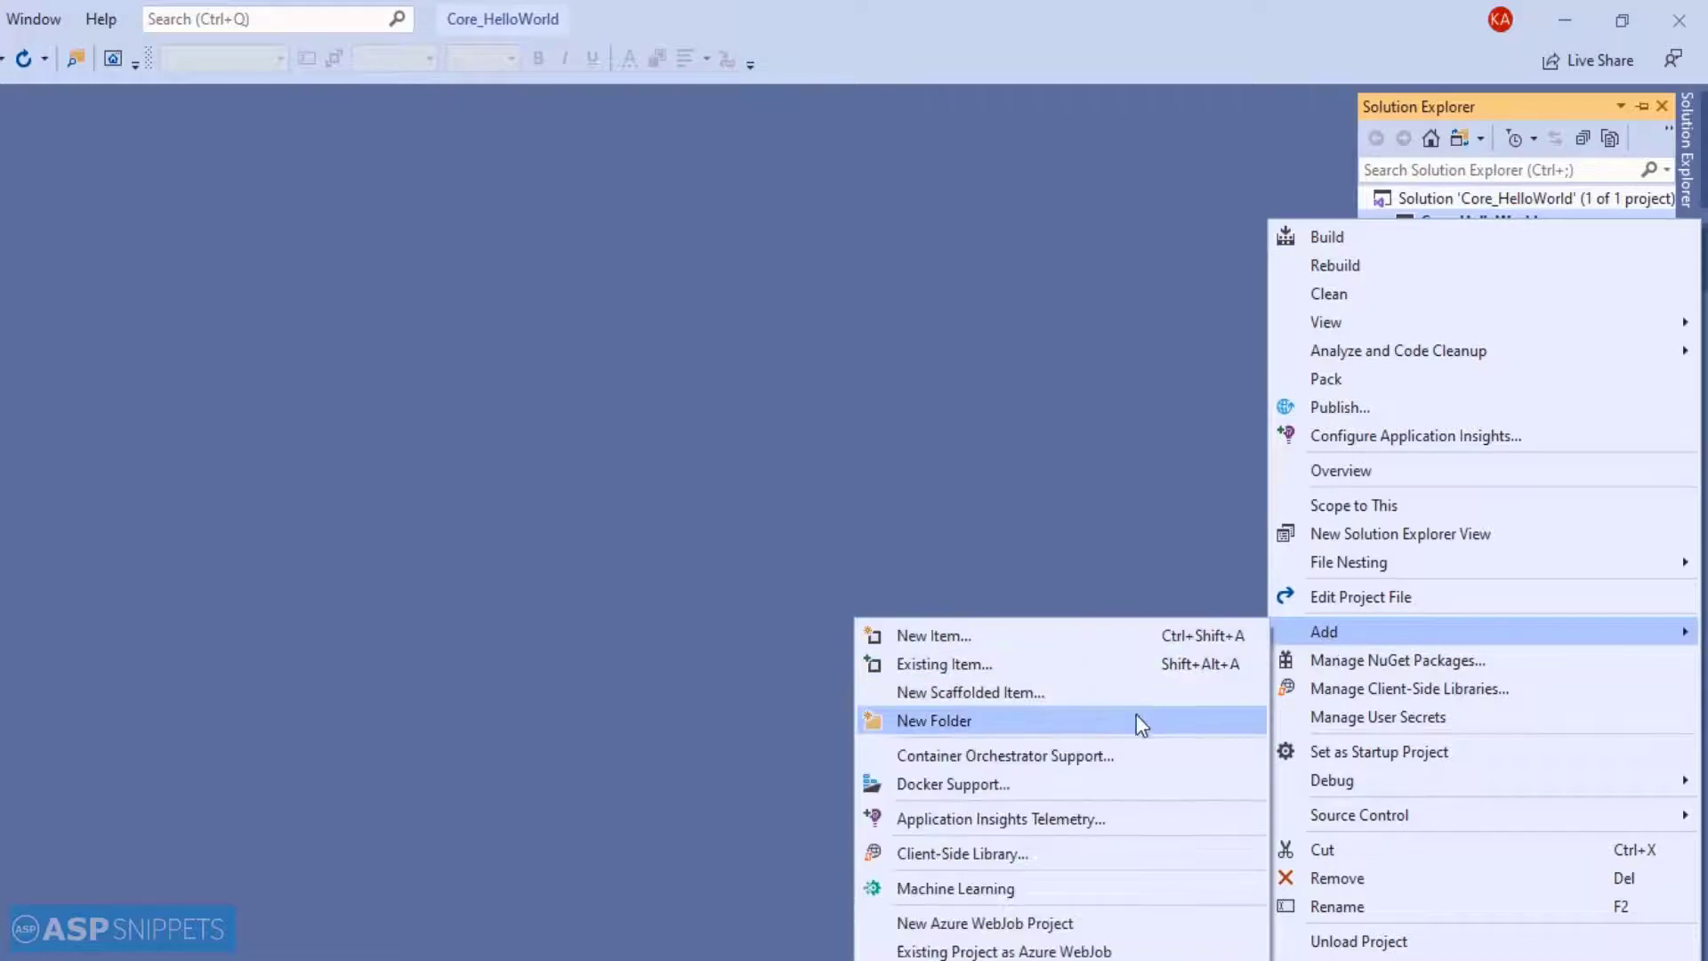
left_click(933, 721)
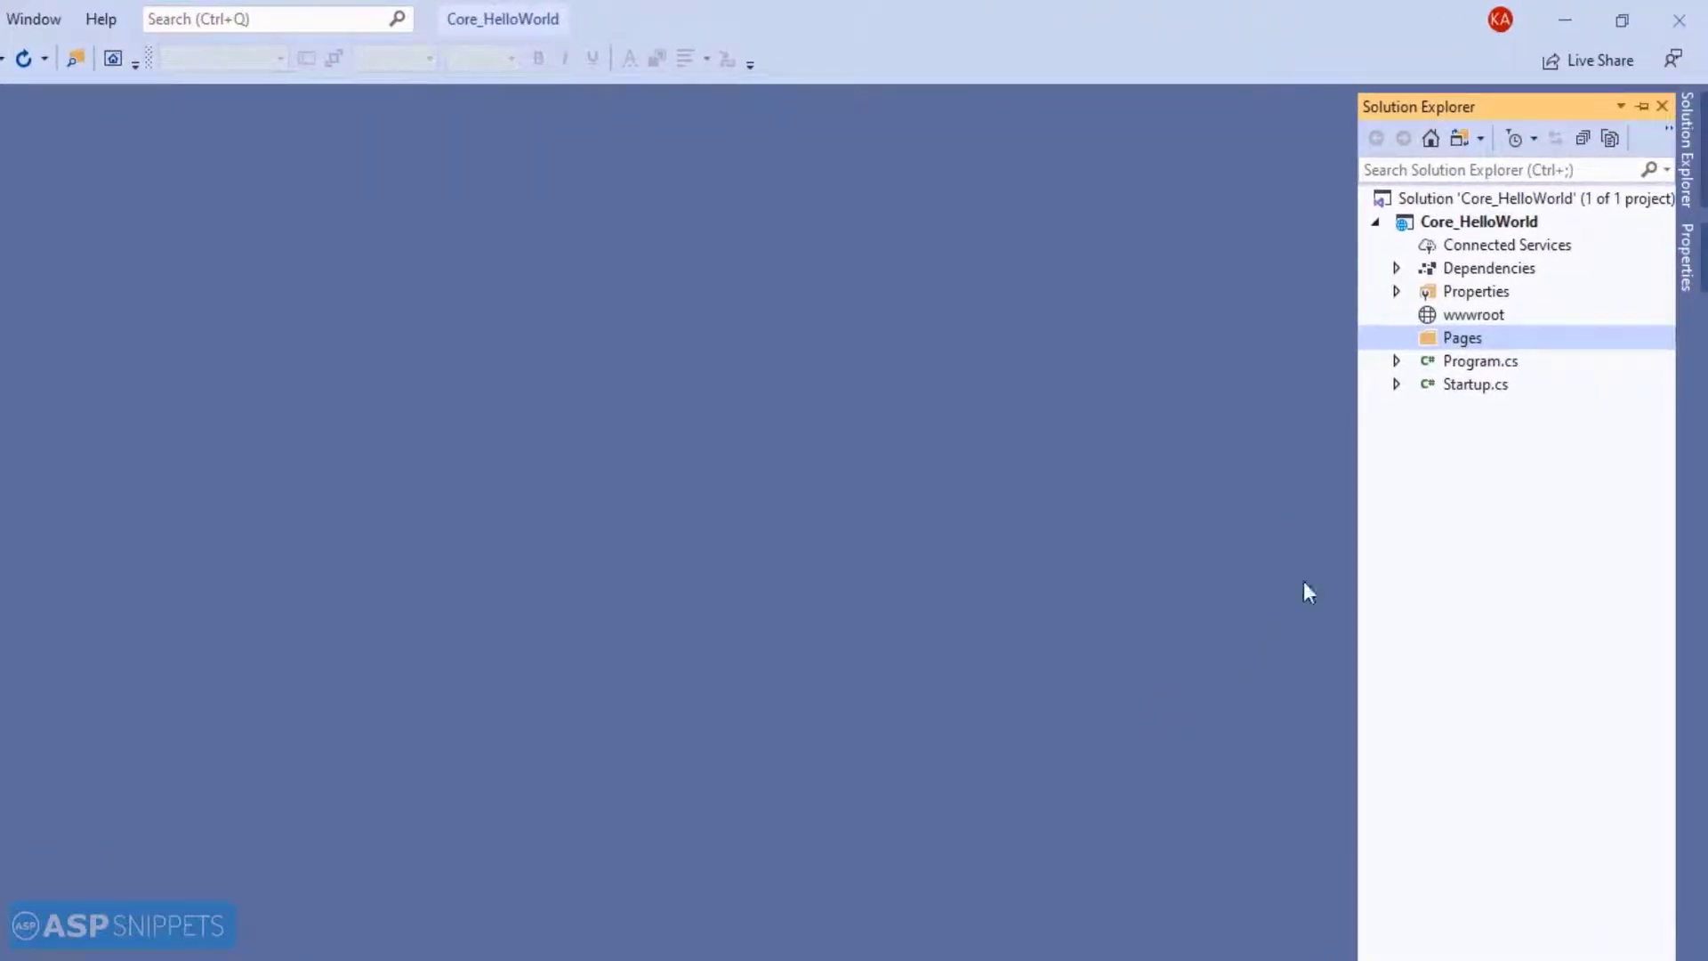
- Scaffold a new Razor Page named Index inside the Pages folder
right_click(1463, 339)
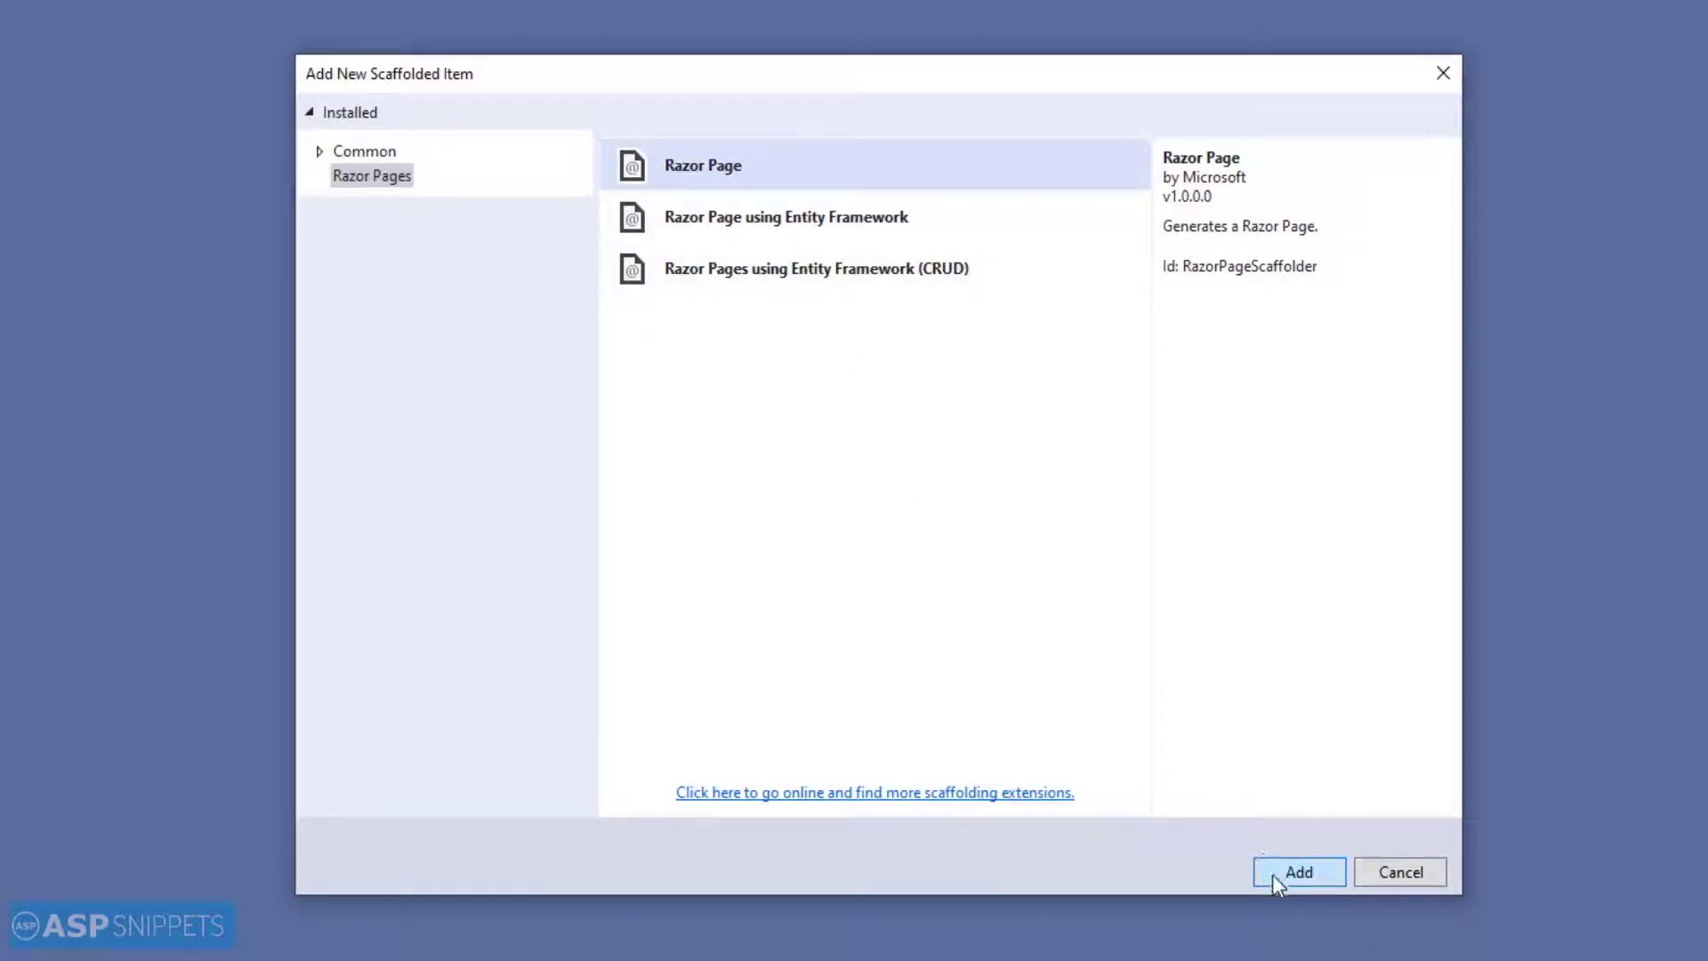
left_click(1297, 872)
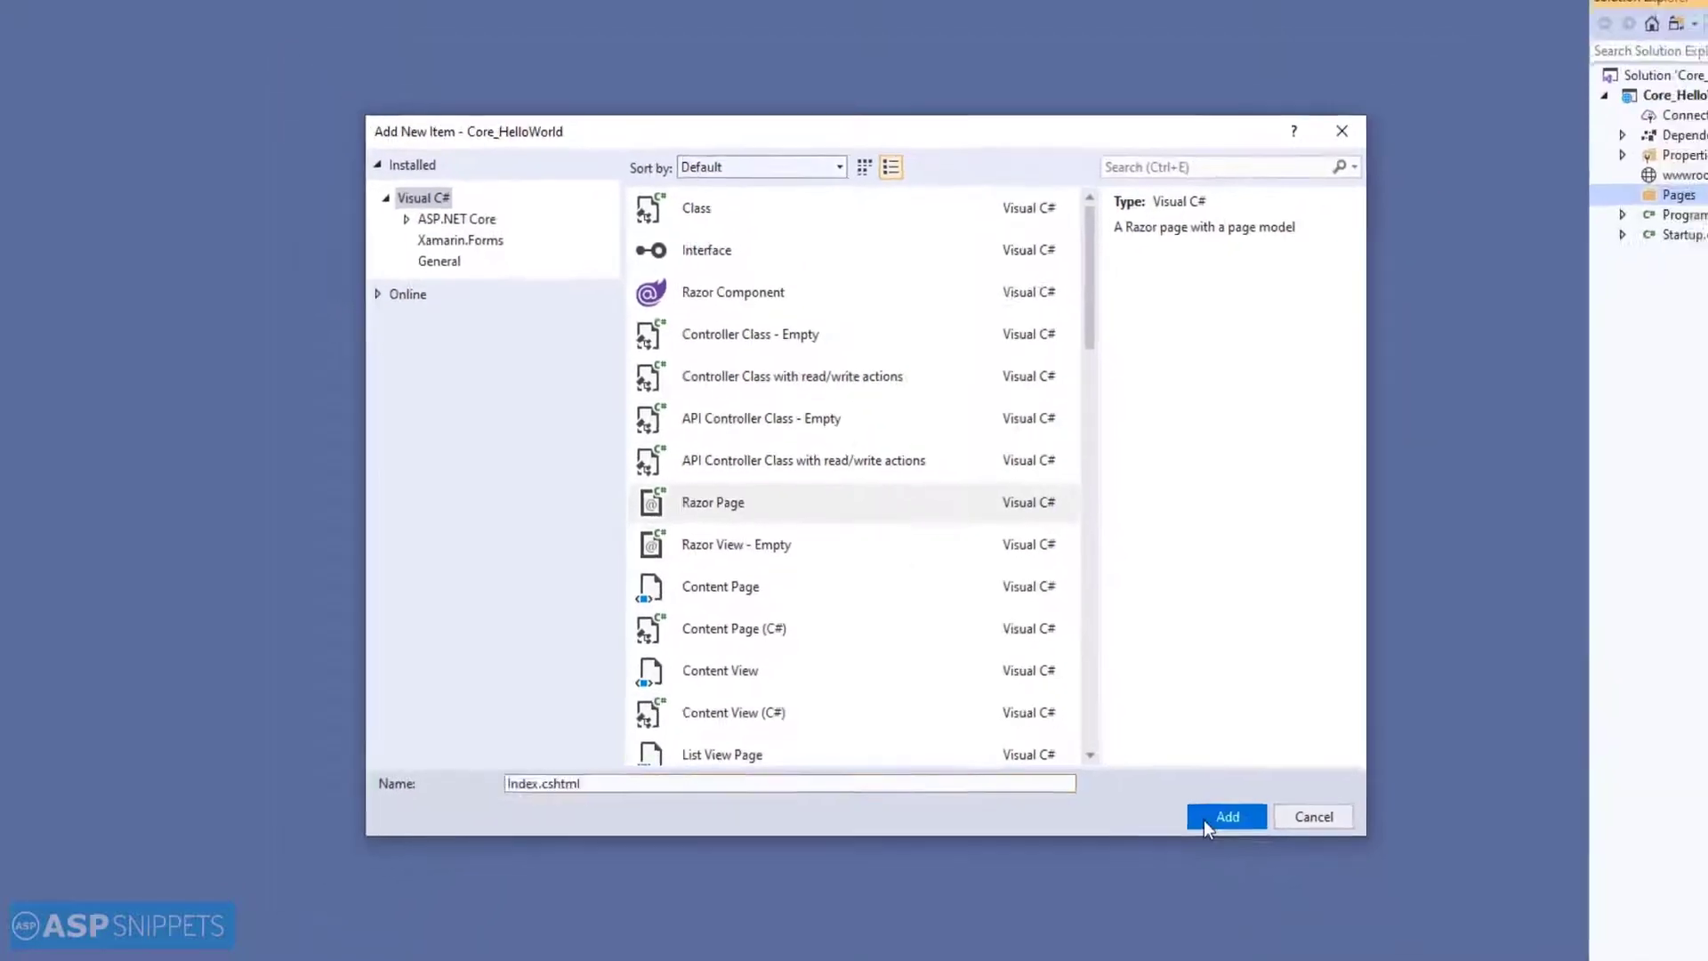
left_click(1227, 817)
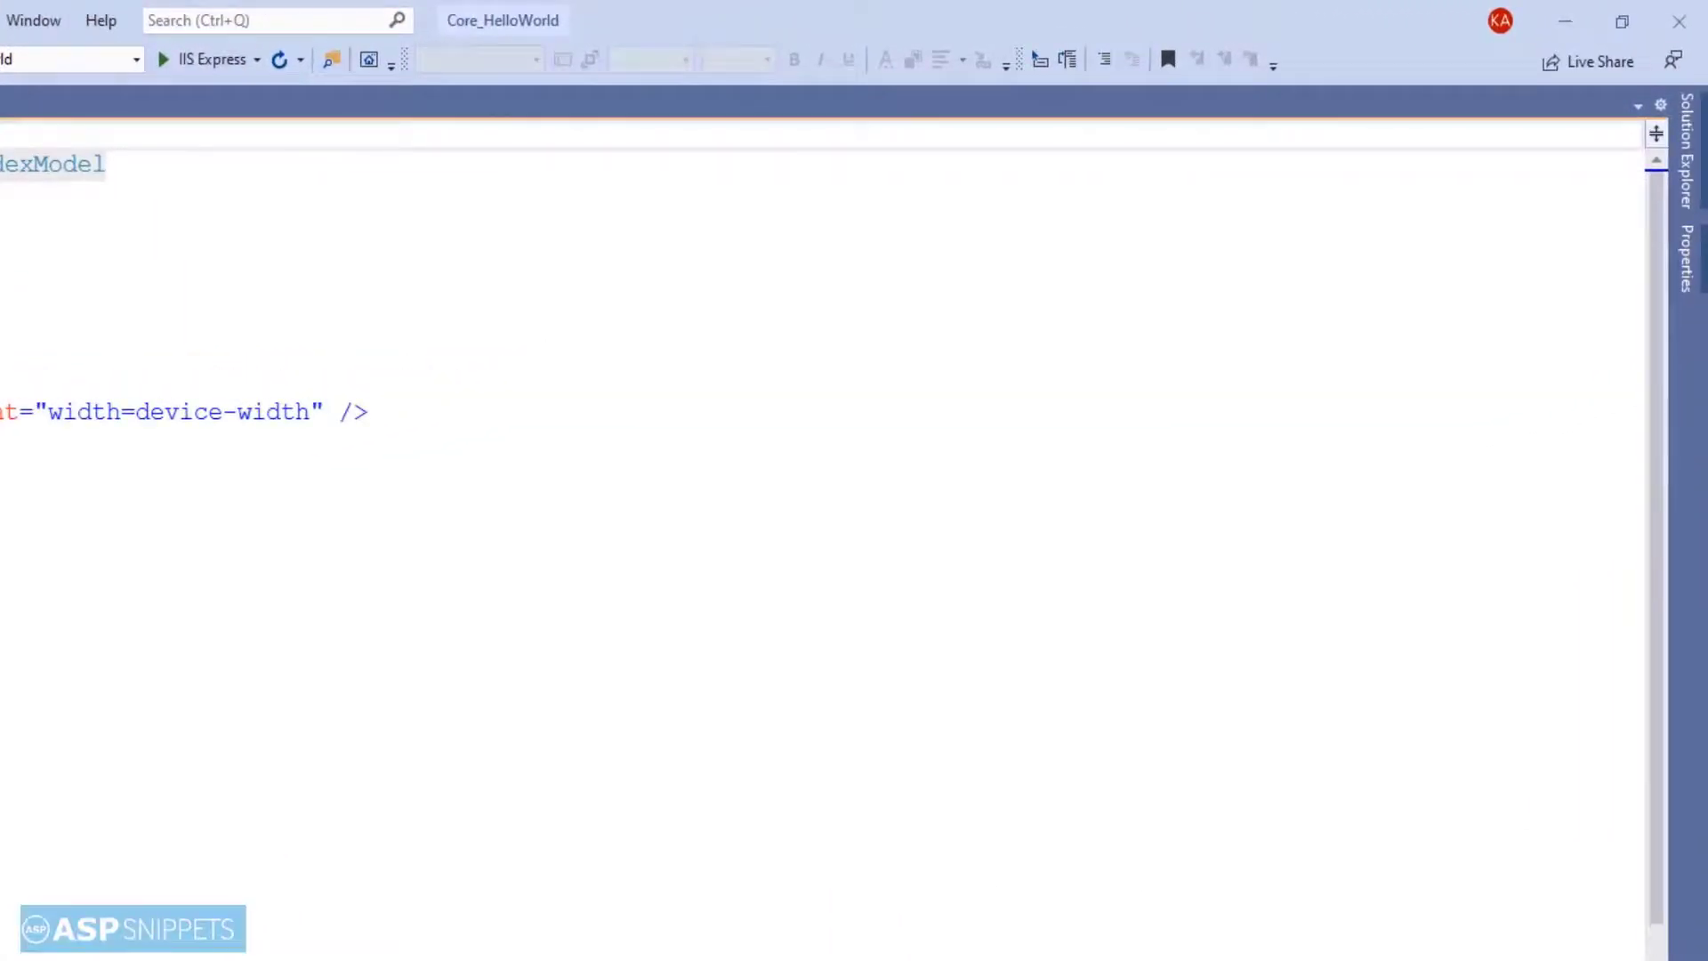
- Open Index.cshtml.cs from Solution Explorer to view the IndexModel class
left_click(1685, 174)
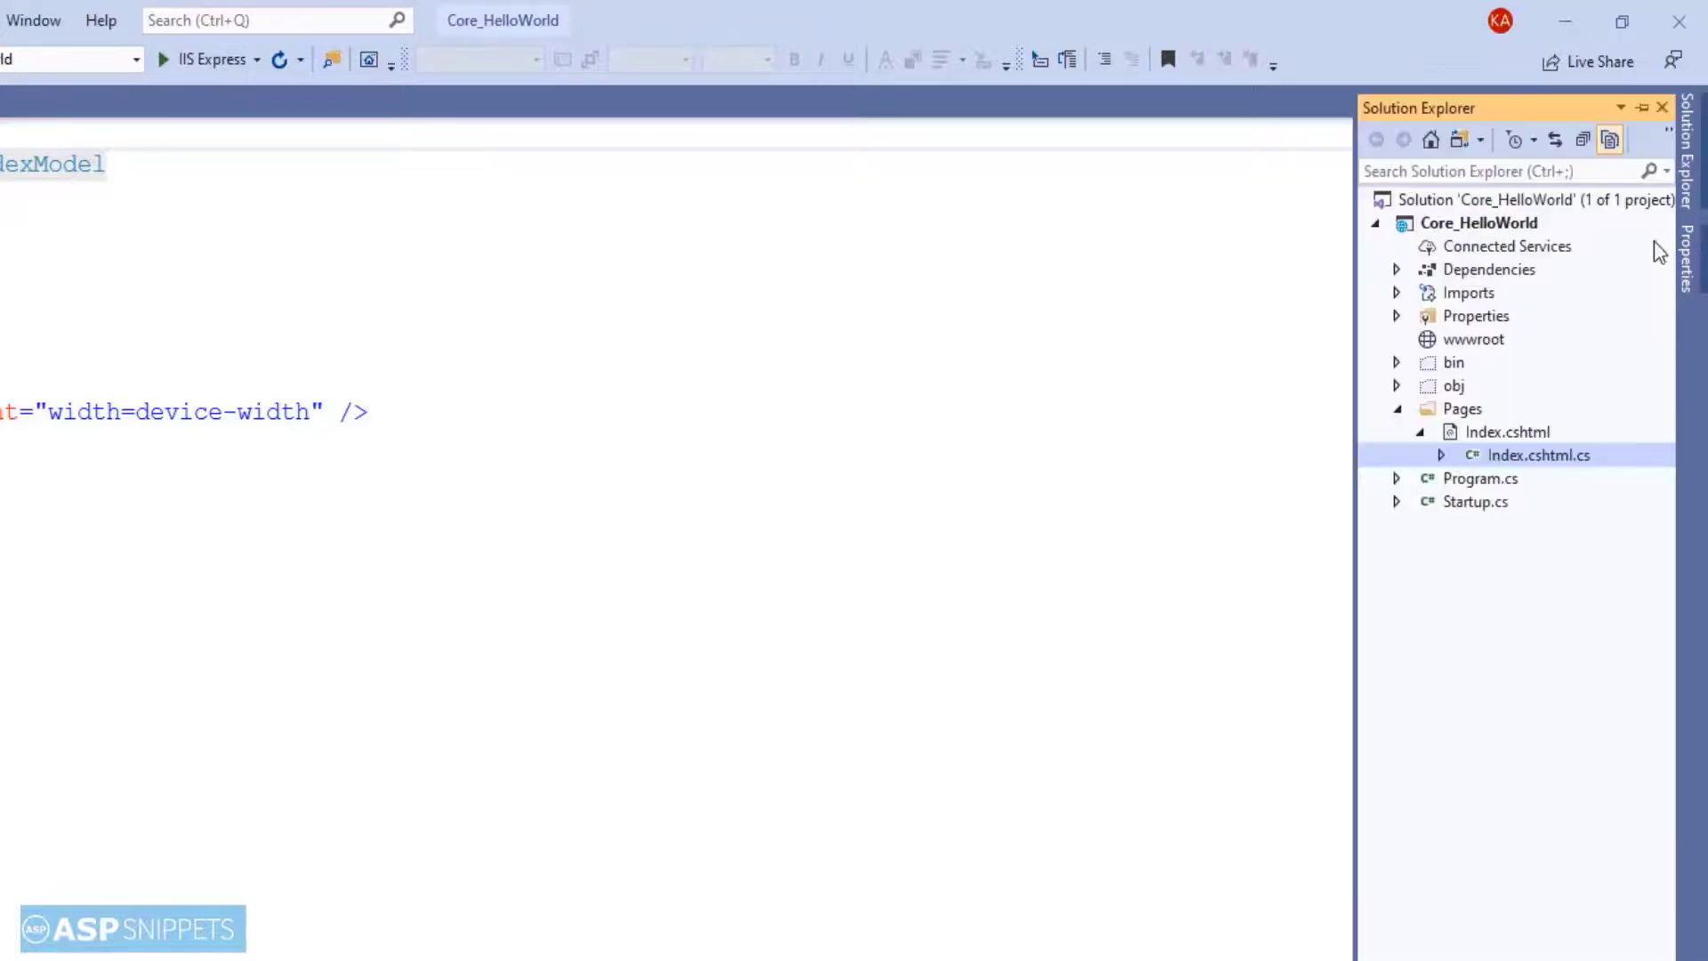
left_click(1538, 454)
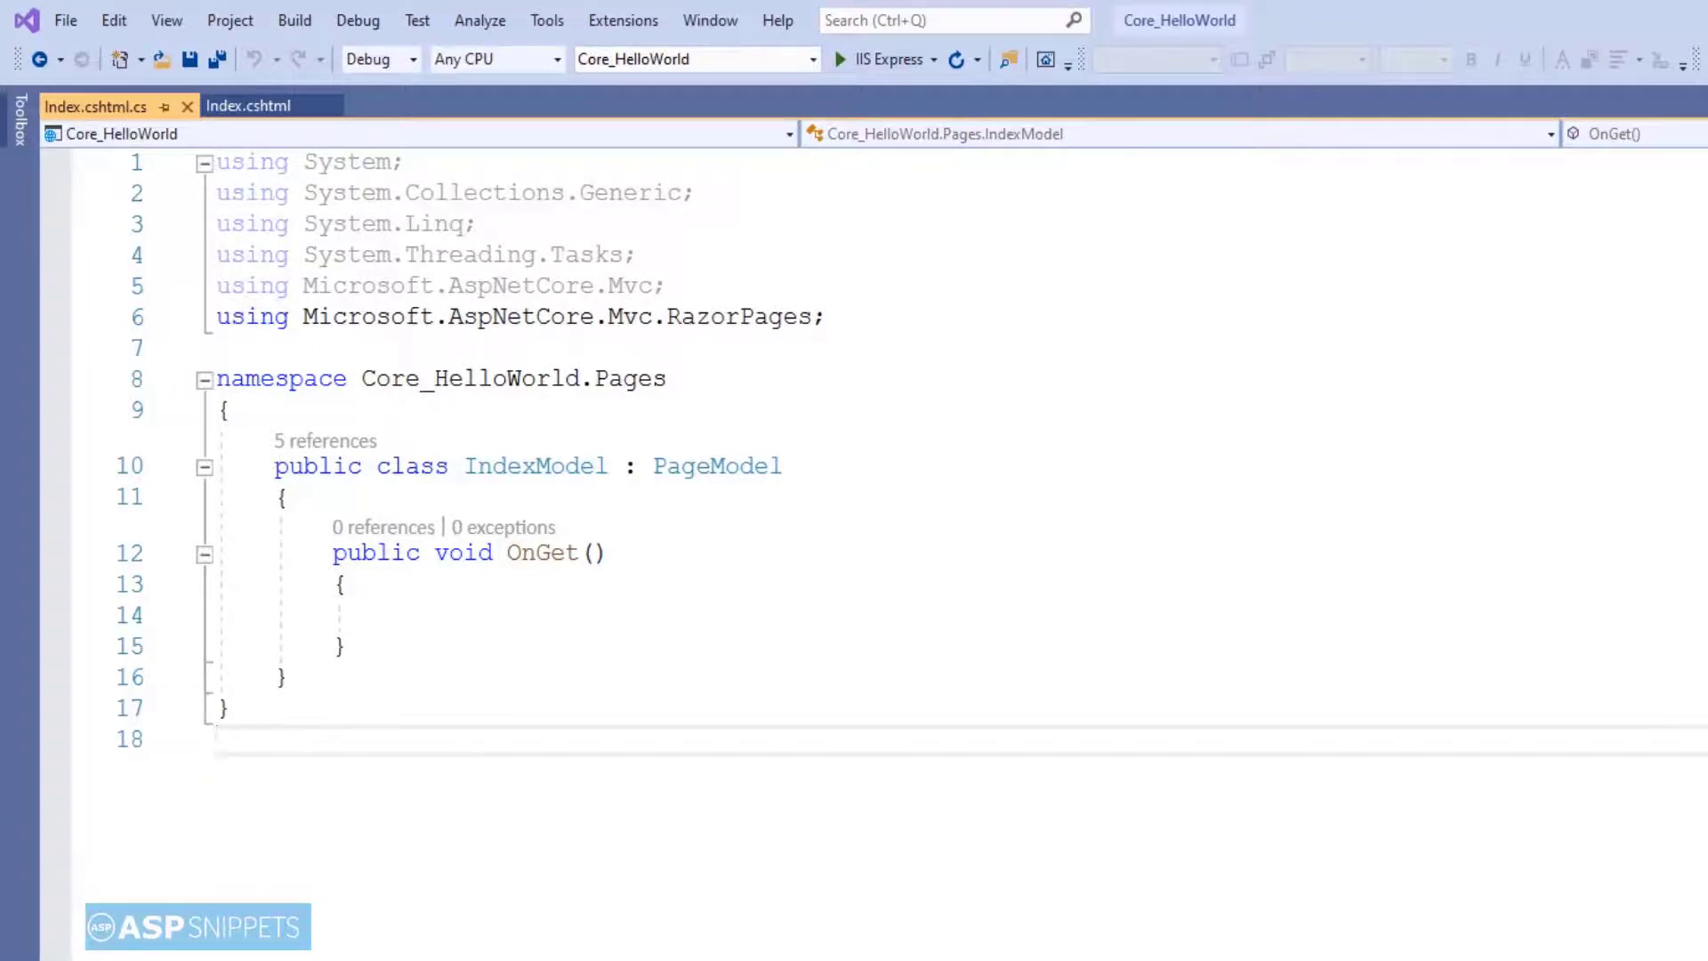
left_click(217, 738)
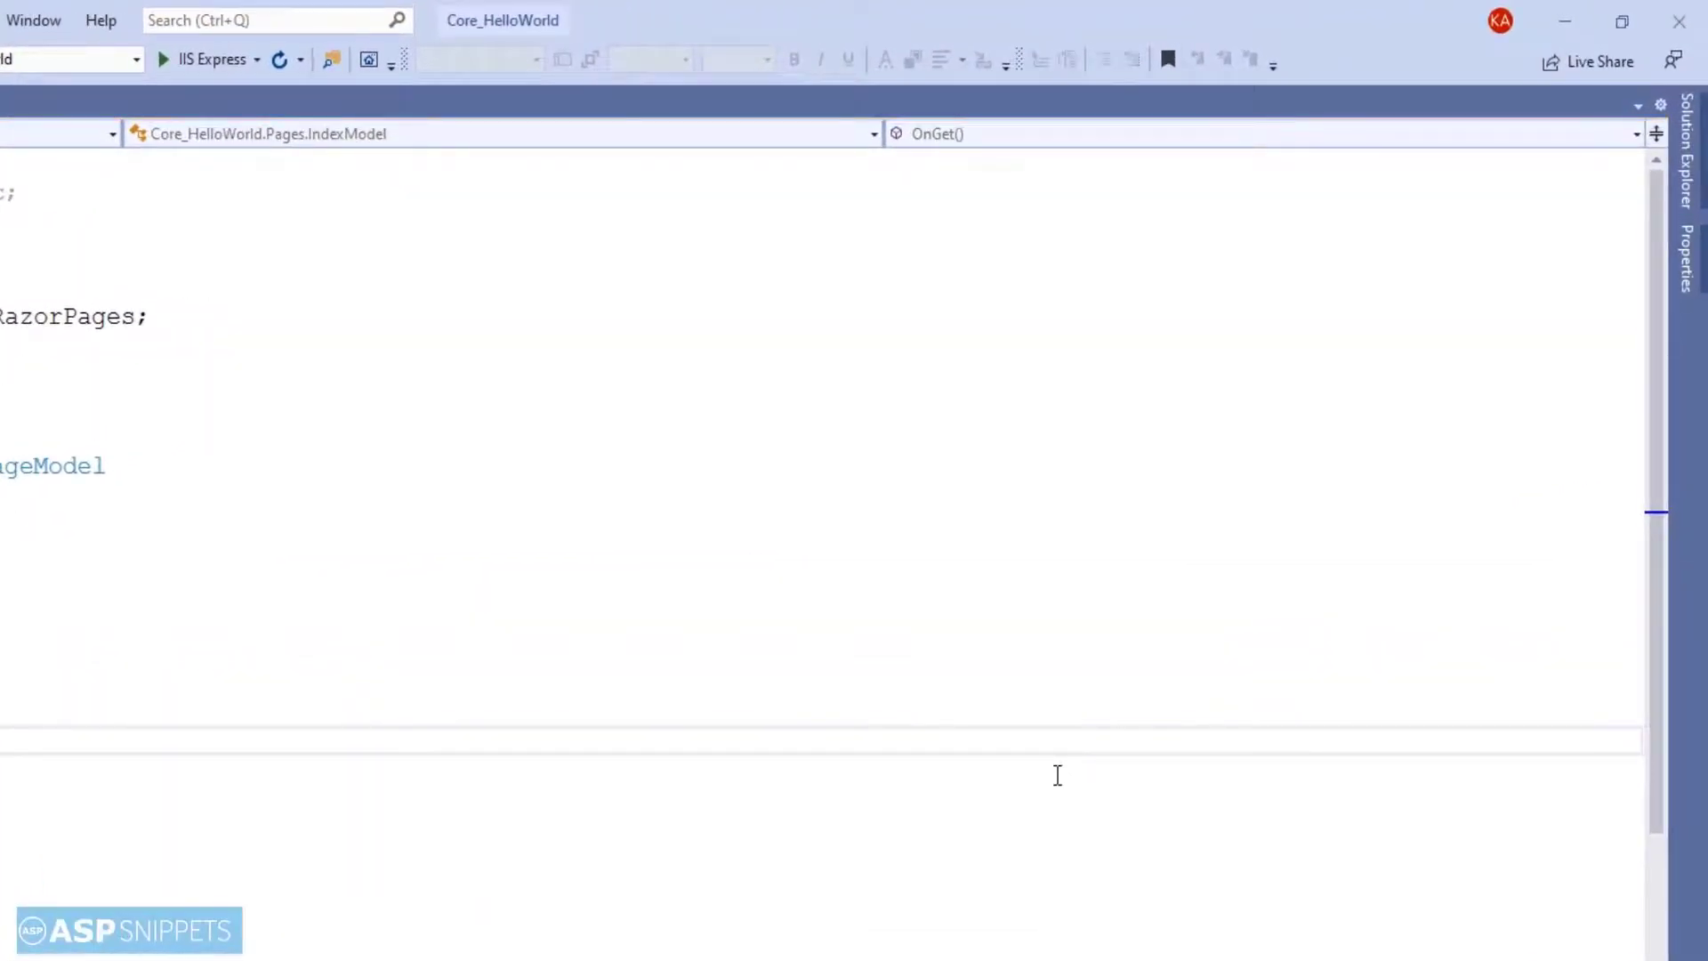
- In Startup.cs add the using Microsoft.AspNetCore.Mvc directive
left_click(1687, 164)
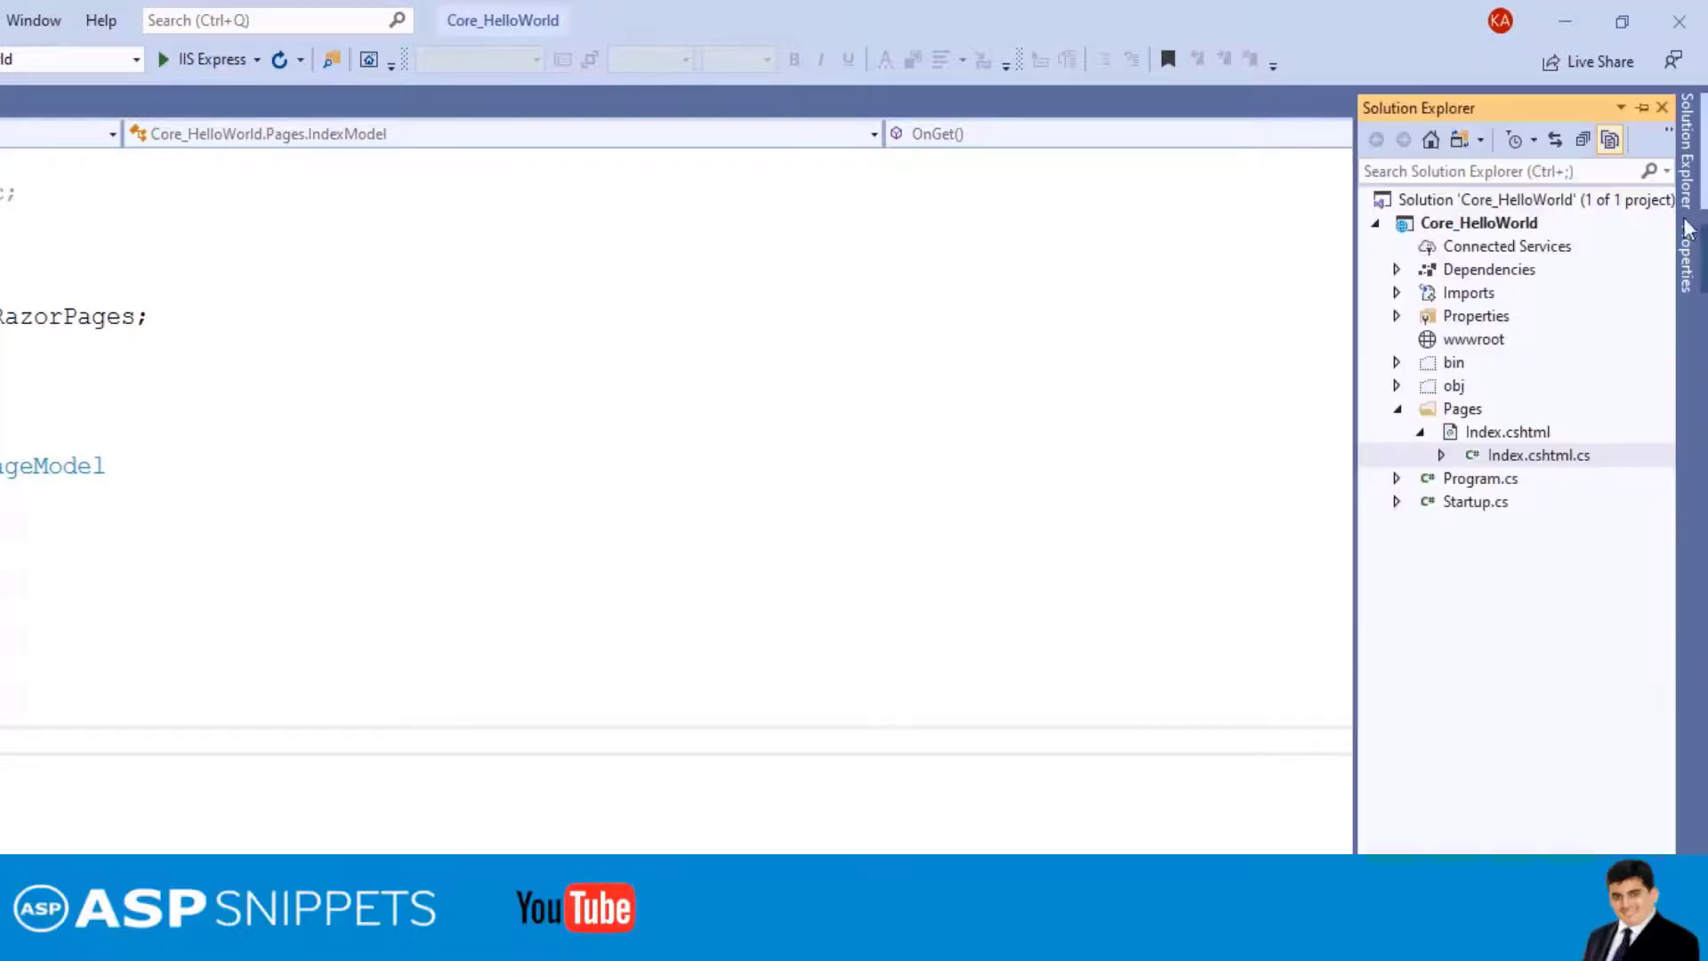
mouse_move(1483, 512)
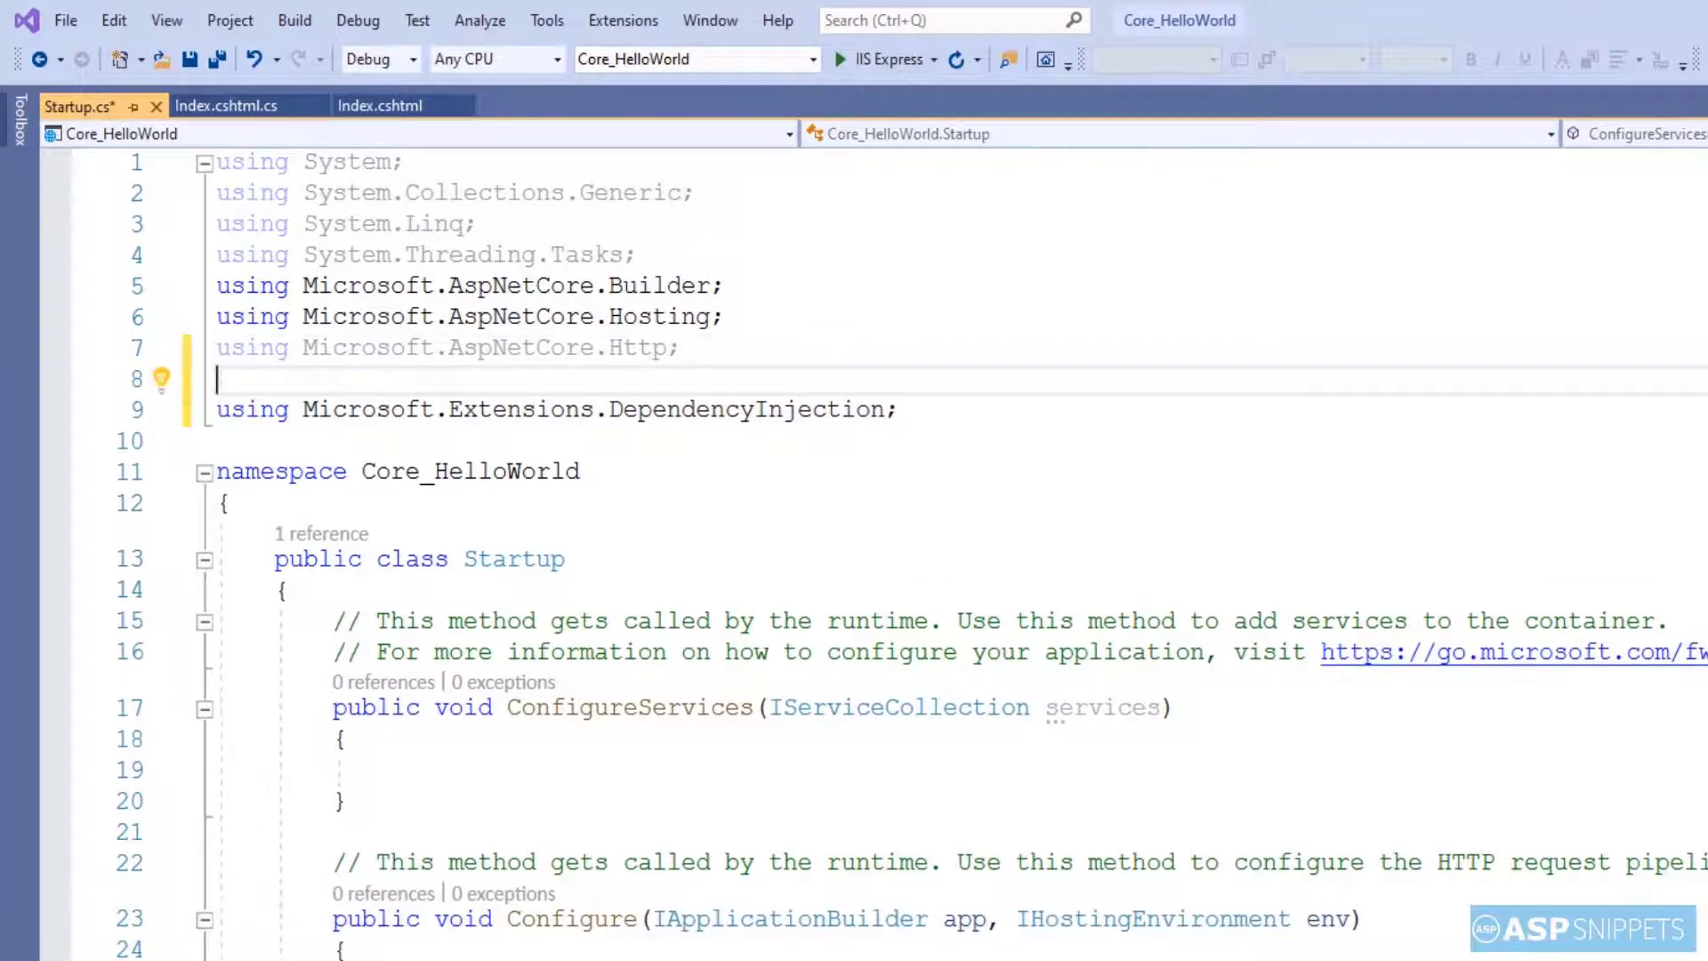
type("using")
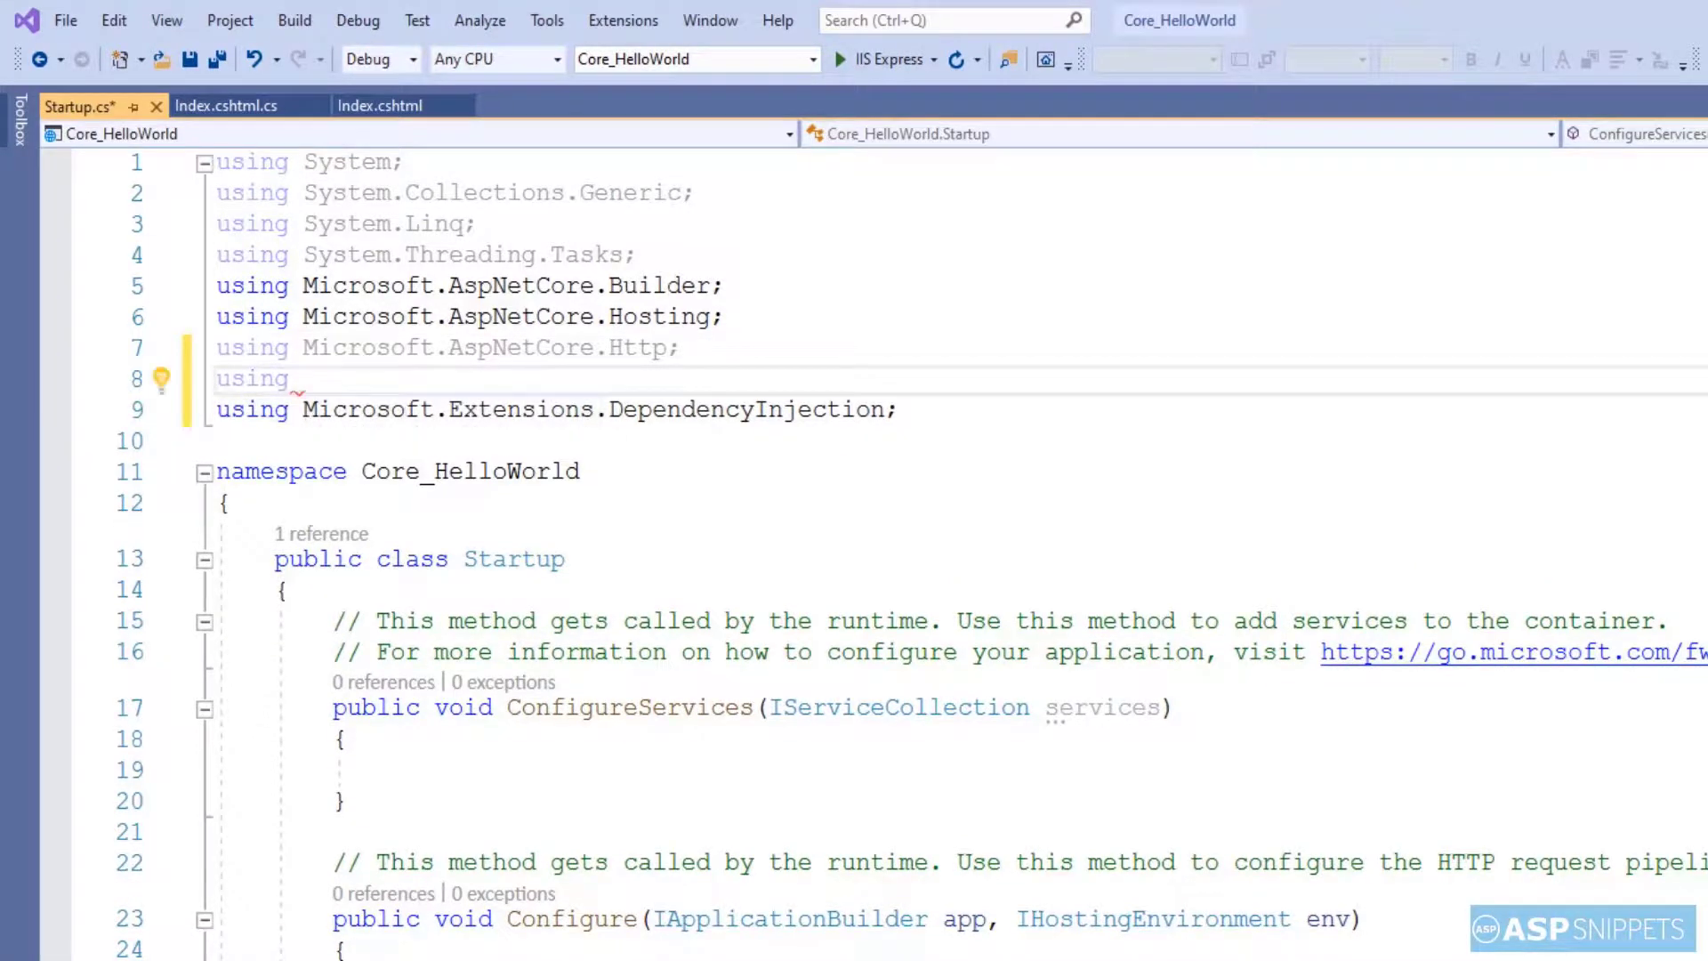
type("Microsoft")
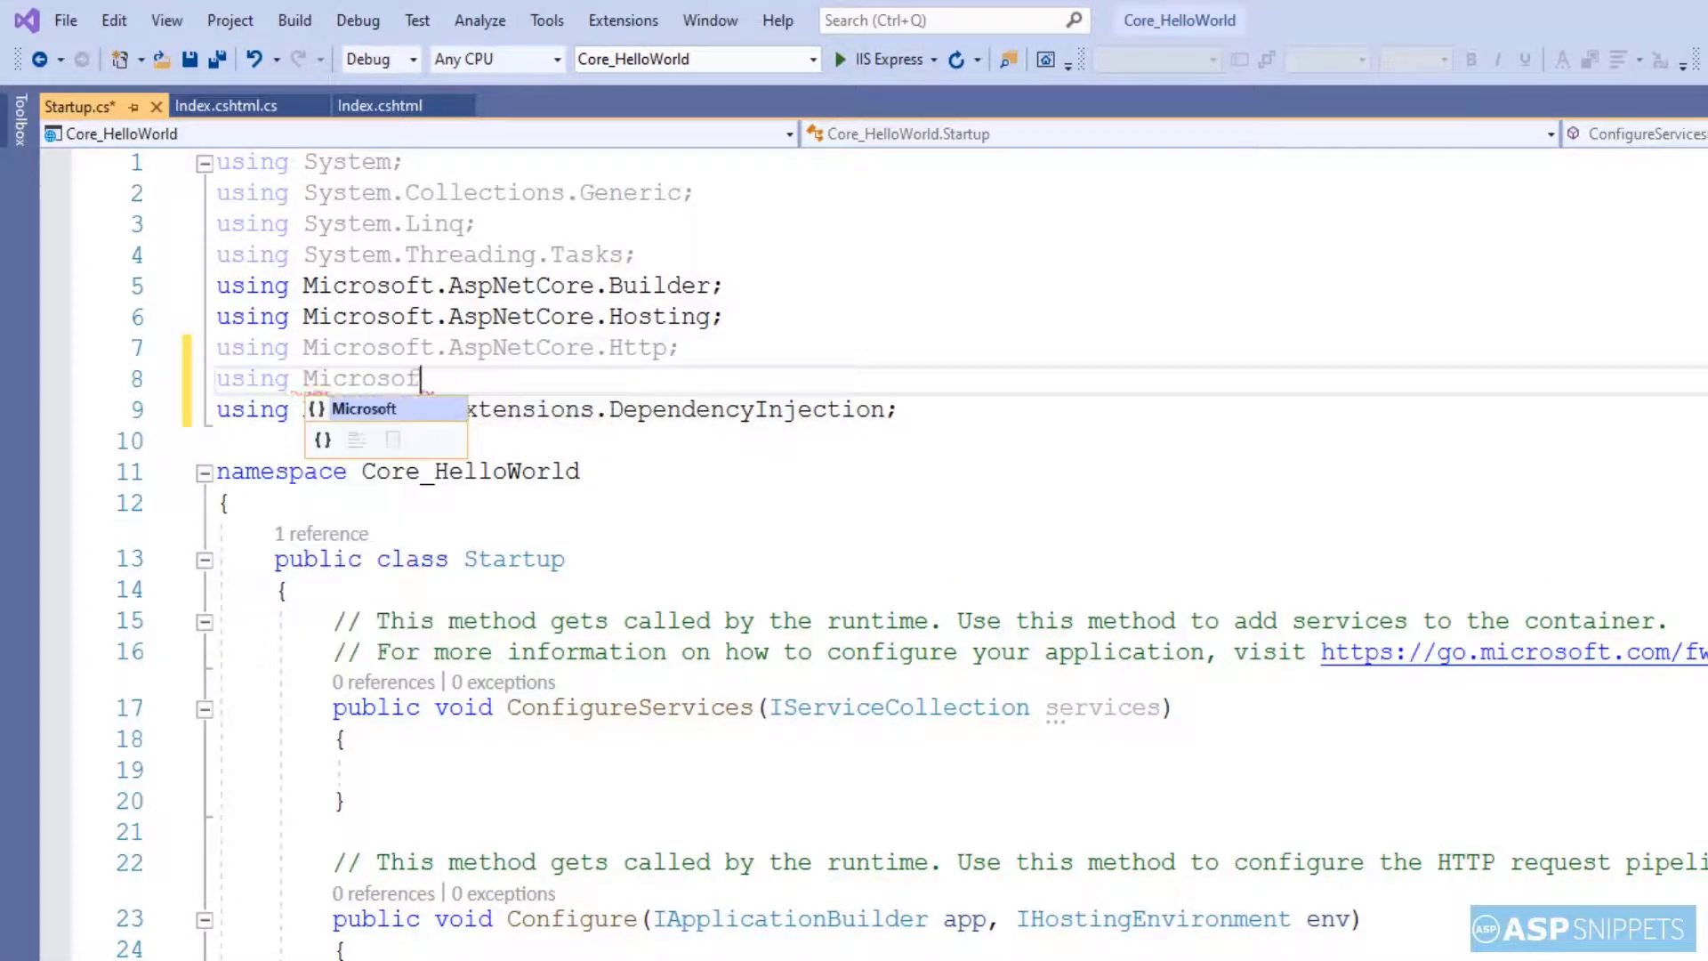
type(".")
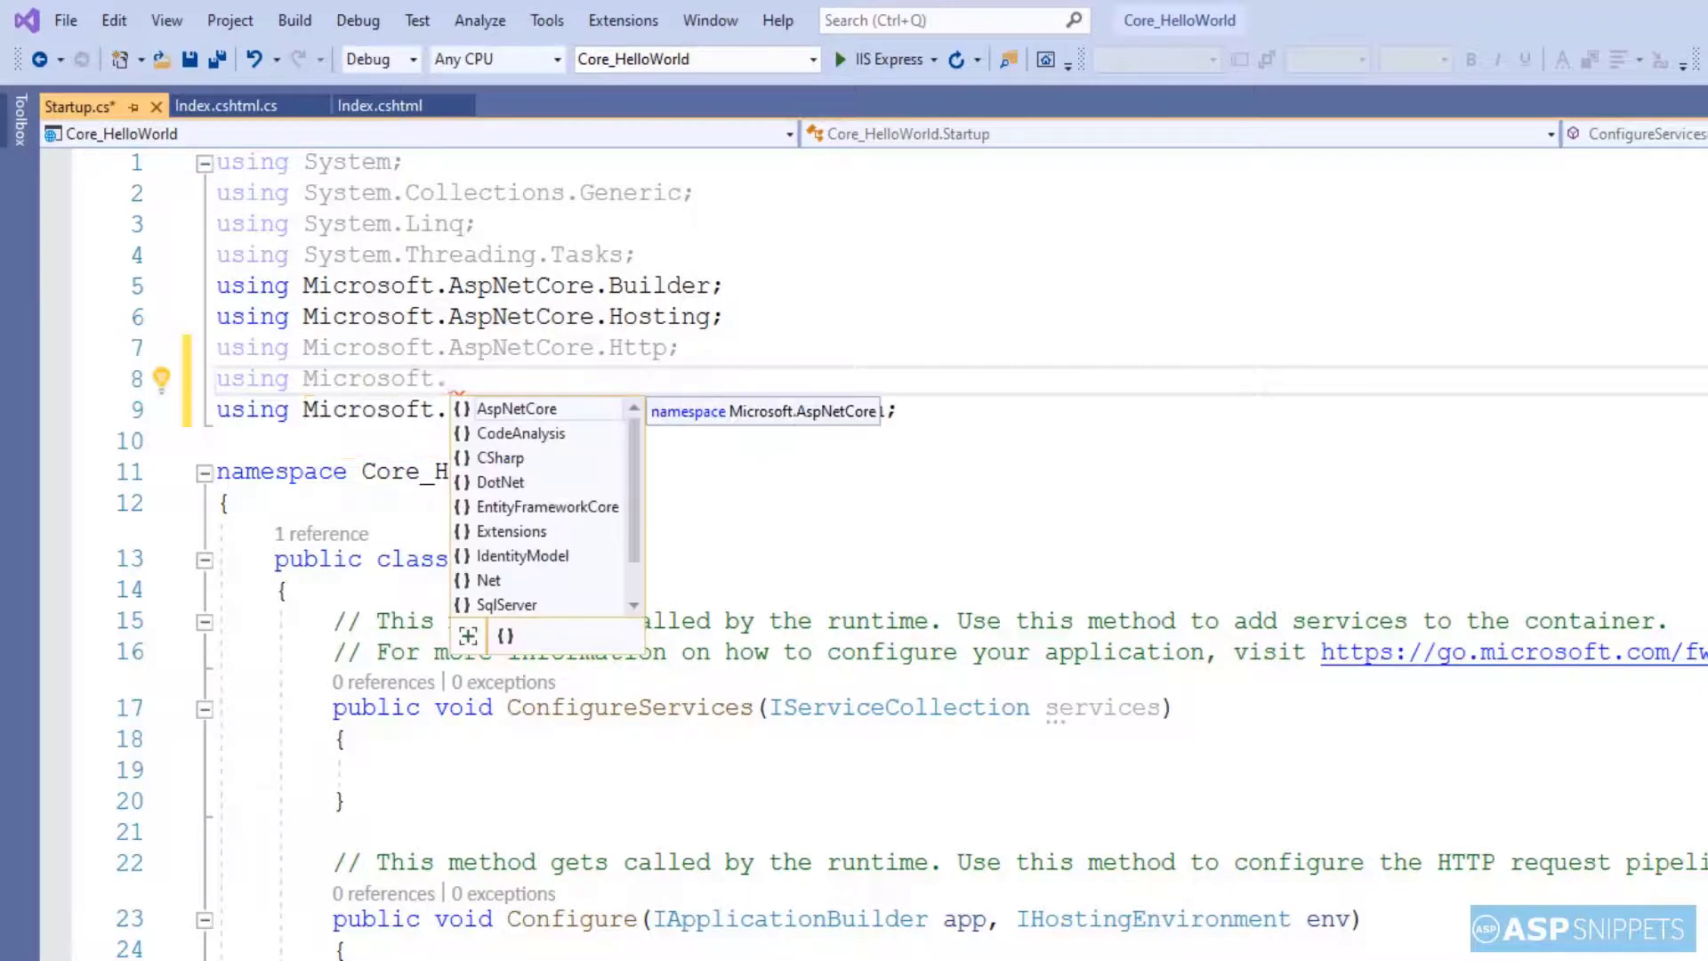
type("as")
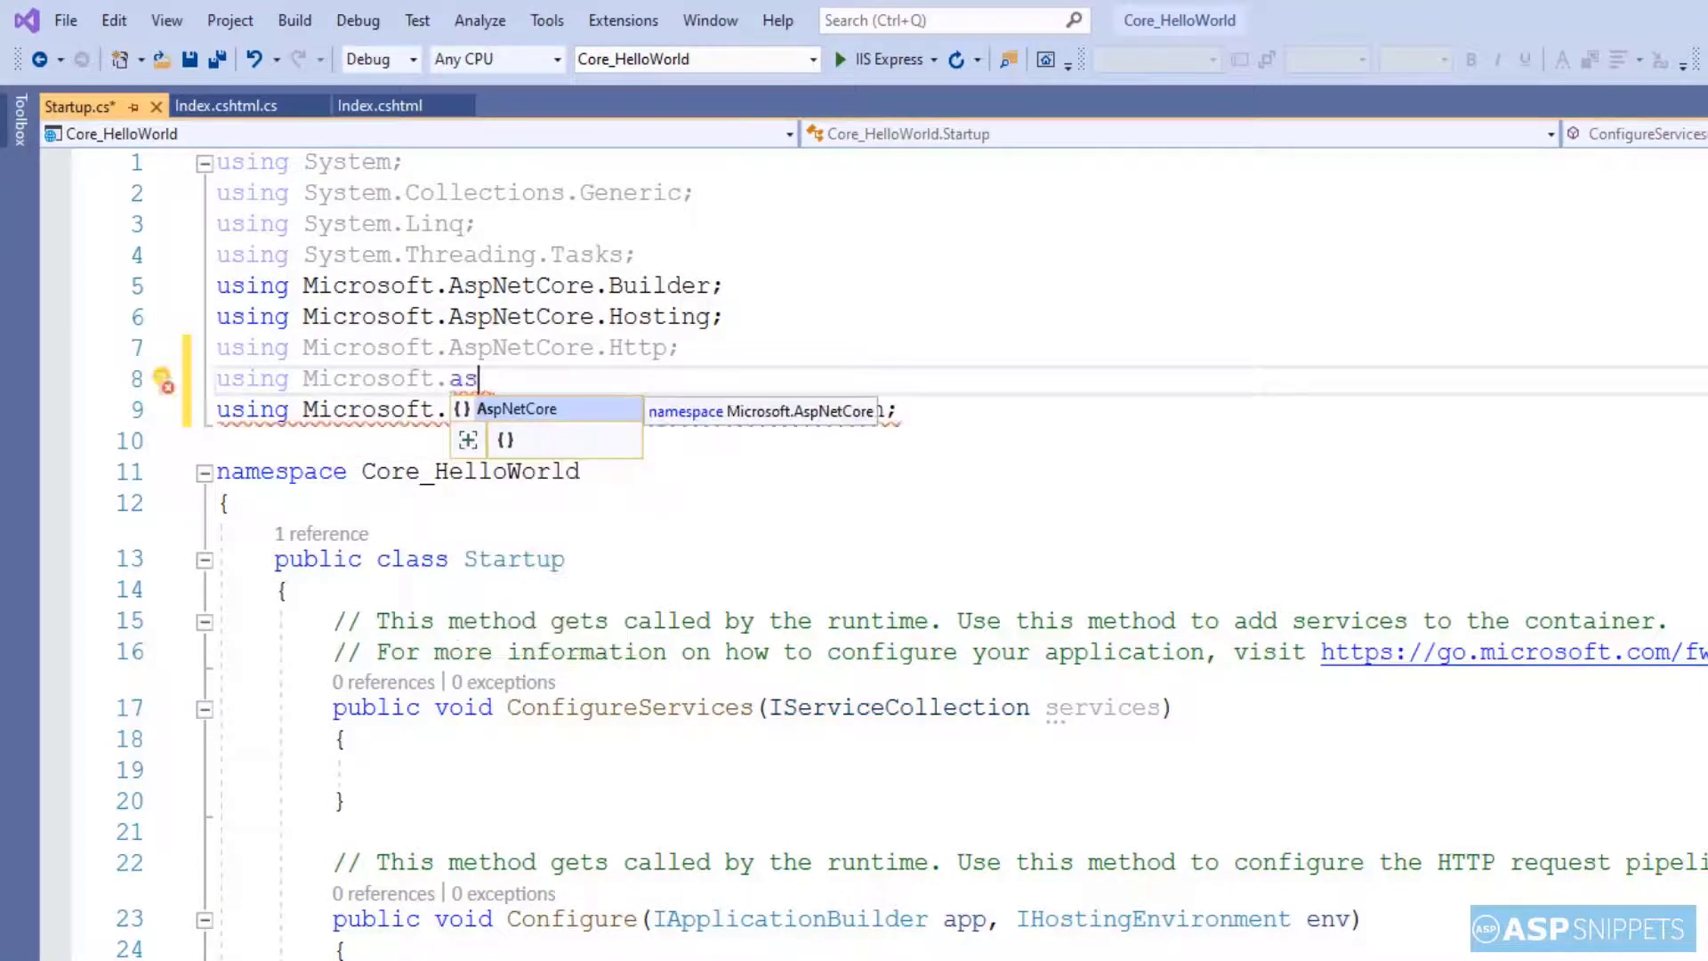
type("pNetCore.mvc;")
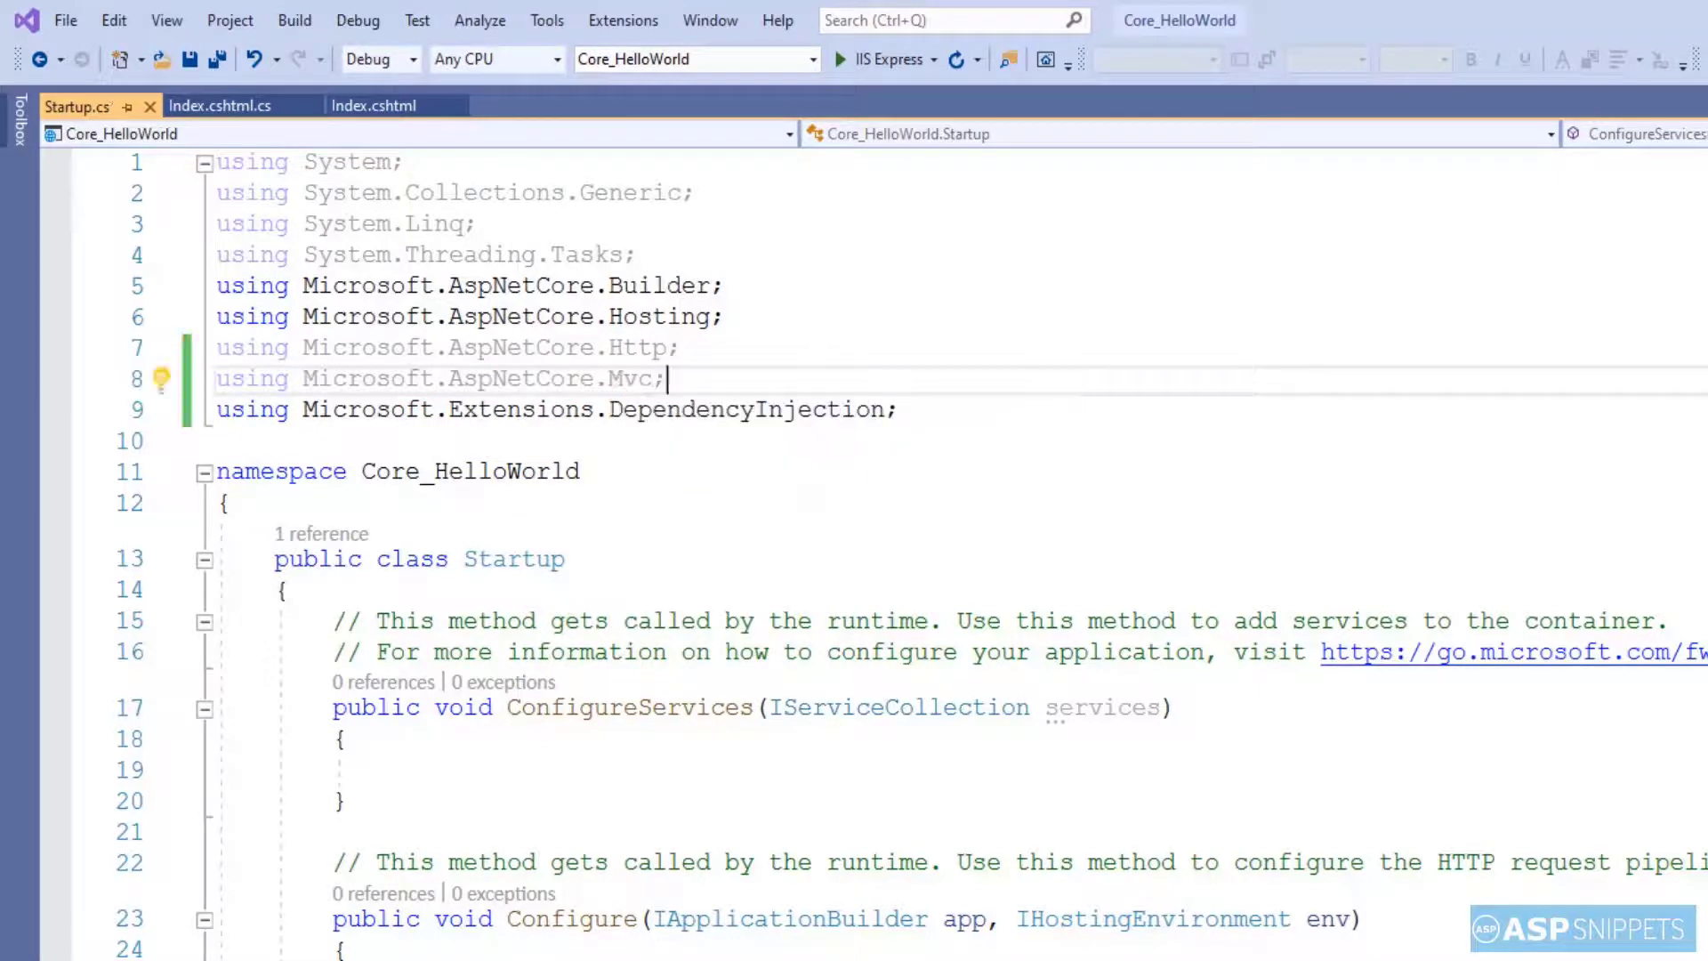
- In ConfigureServices add services.AddMvc().SetCompatibilityVersion(CompatibilityVersion.Version_2_1)
left_click(349, 739)
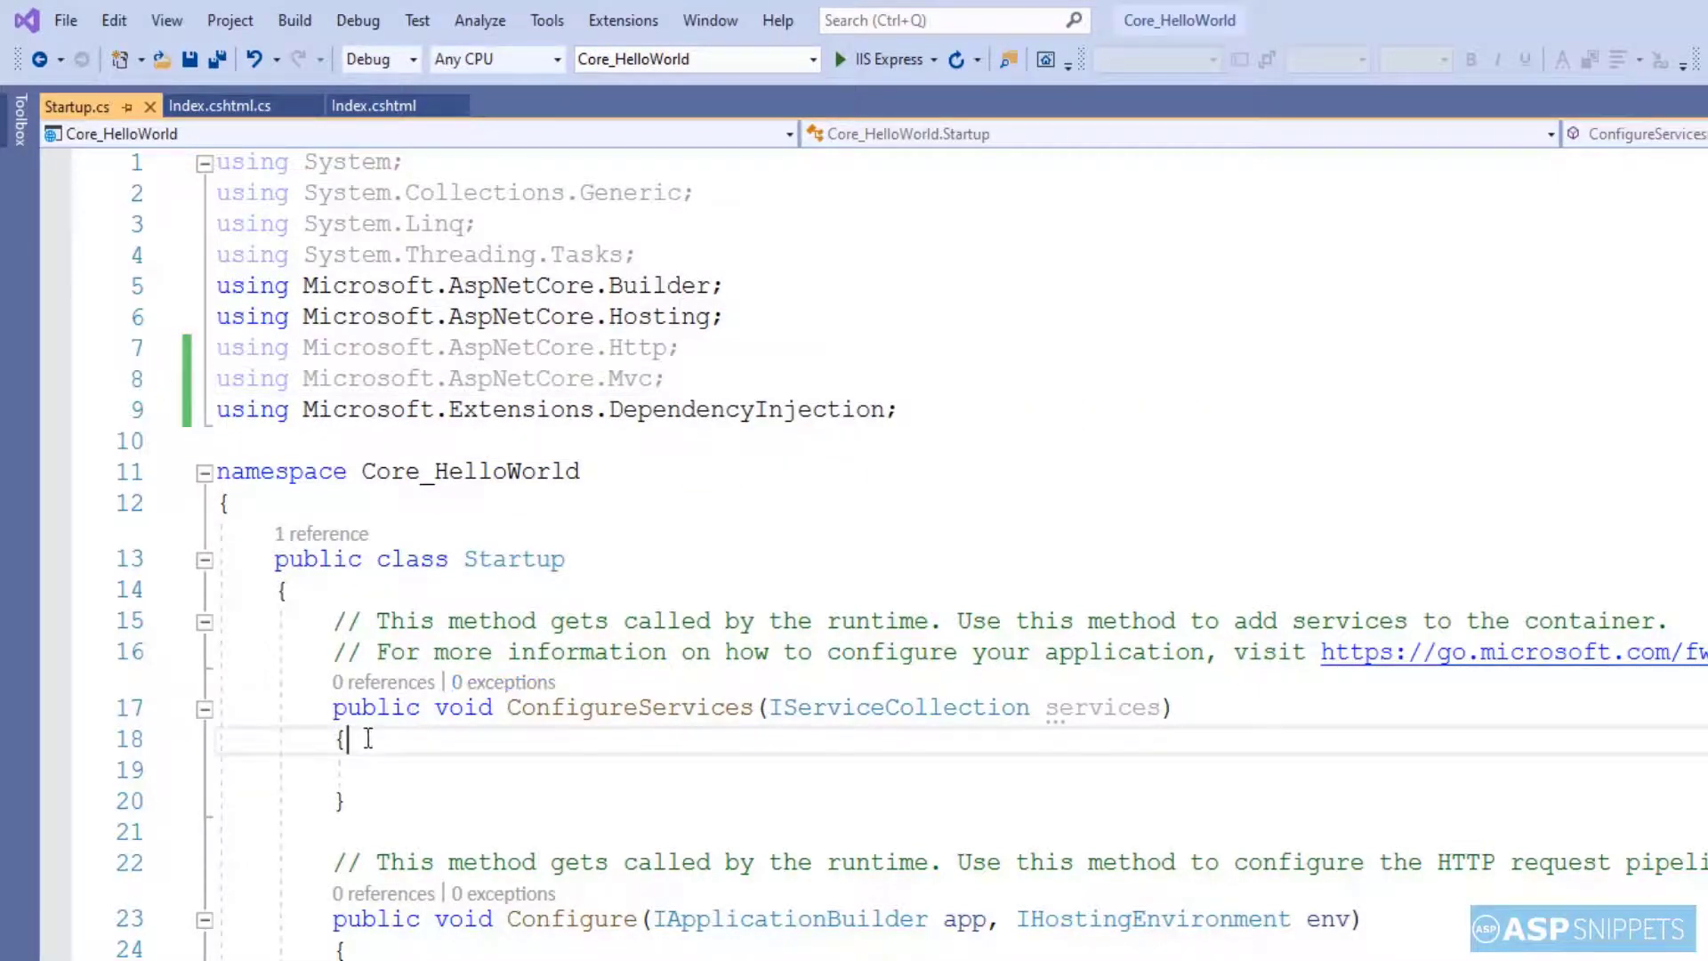
key("enter")
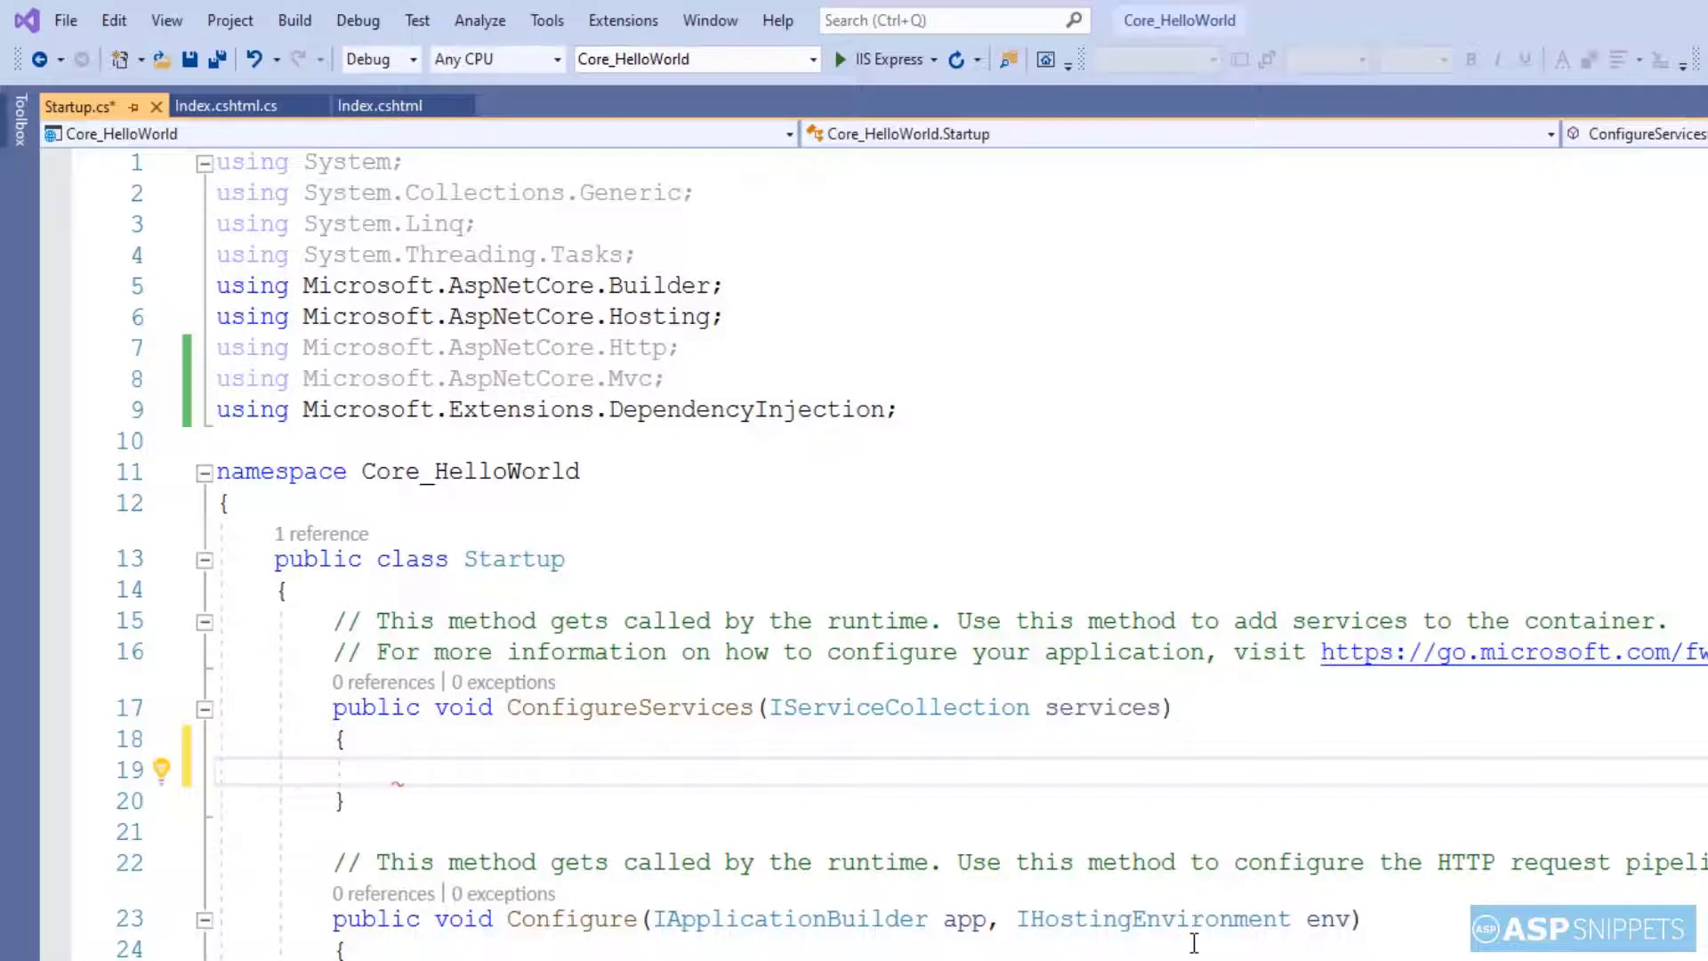
type("services.addMvc(")
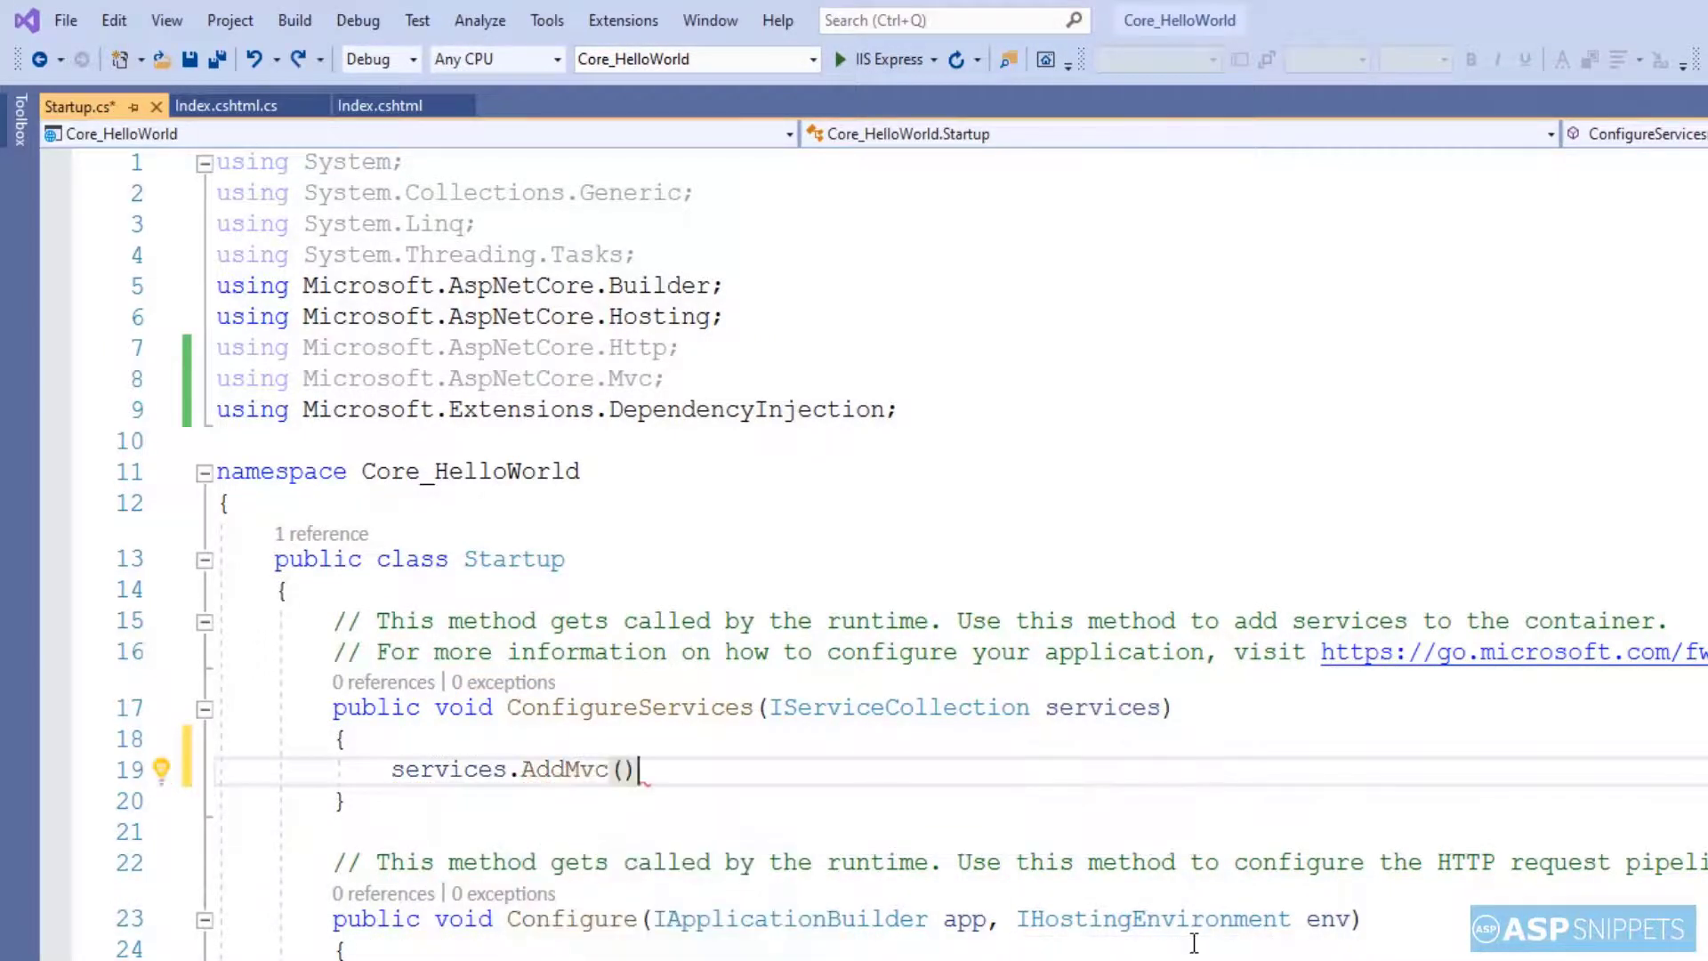
type(".SetCompatibilityVersion")
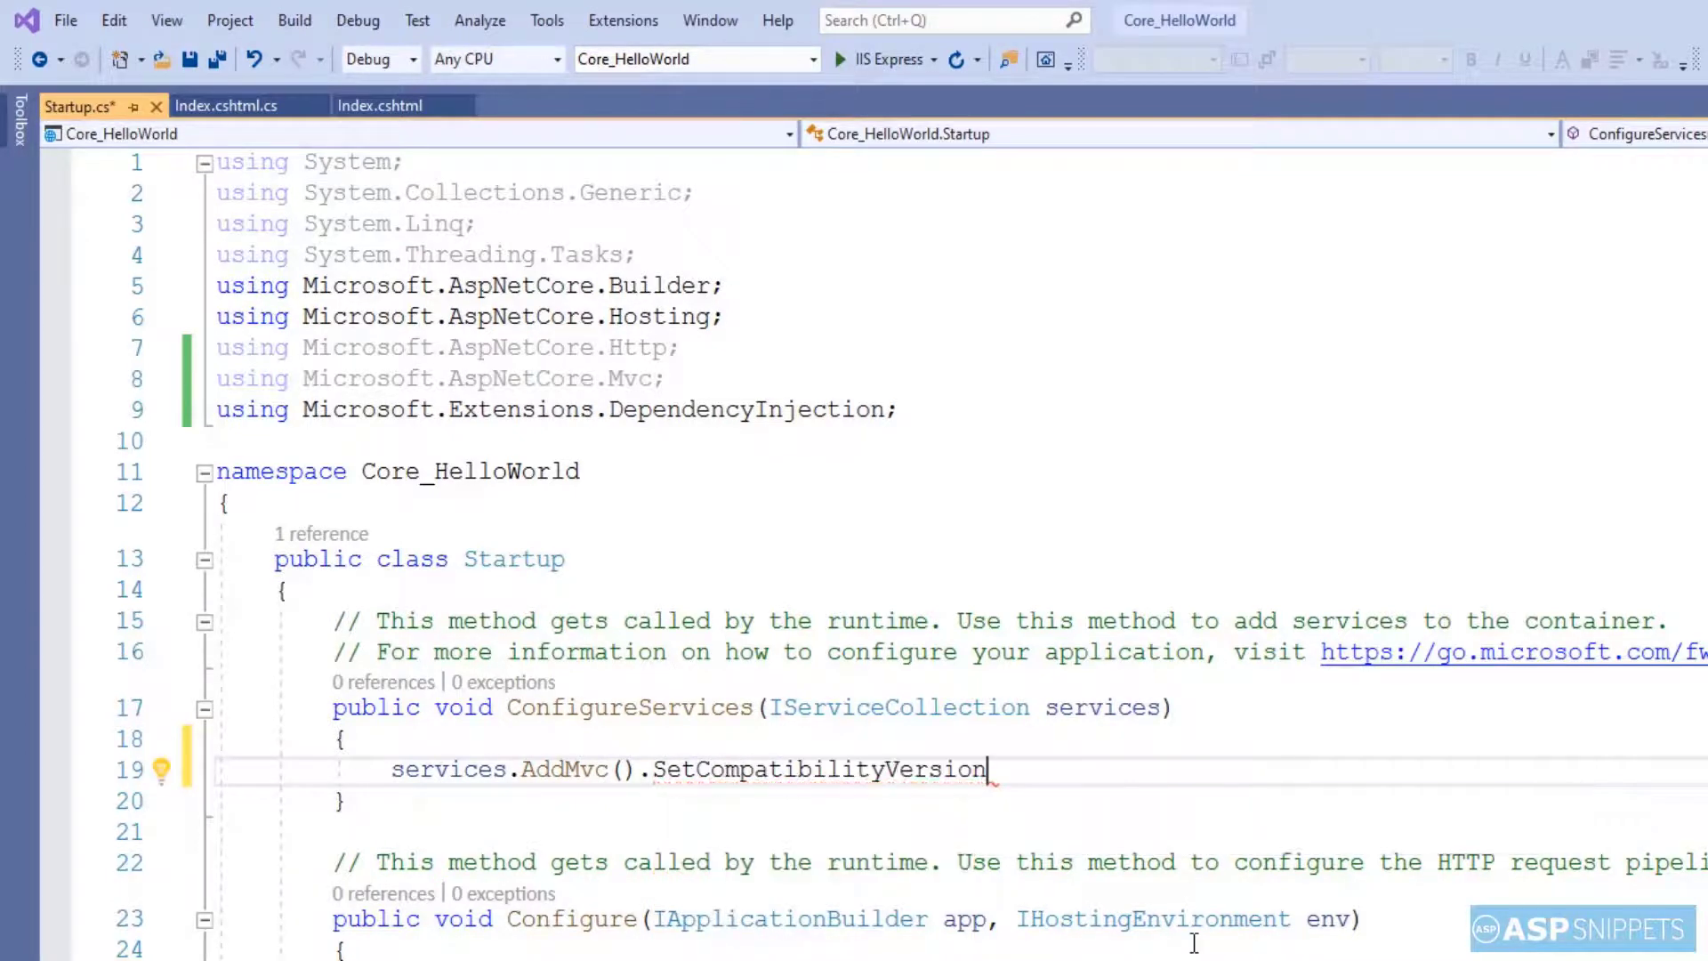
type("(CompatibilityVersion.Version_2_1);")
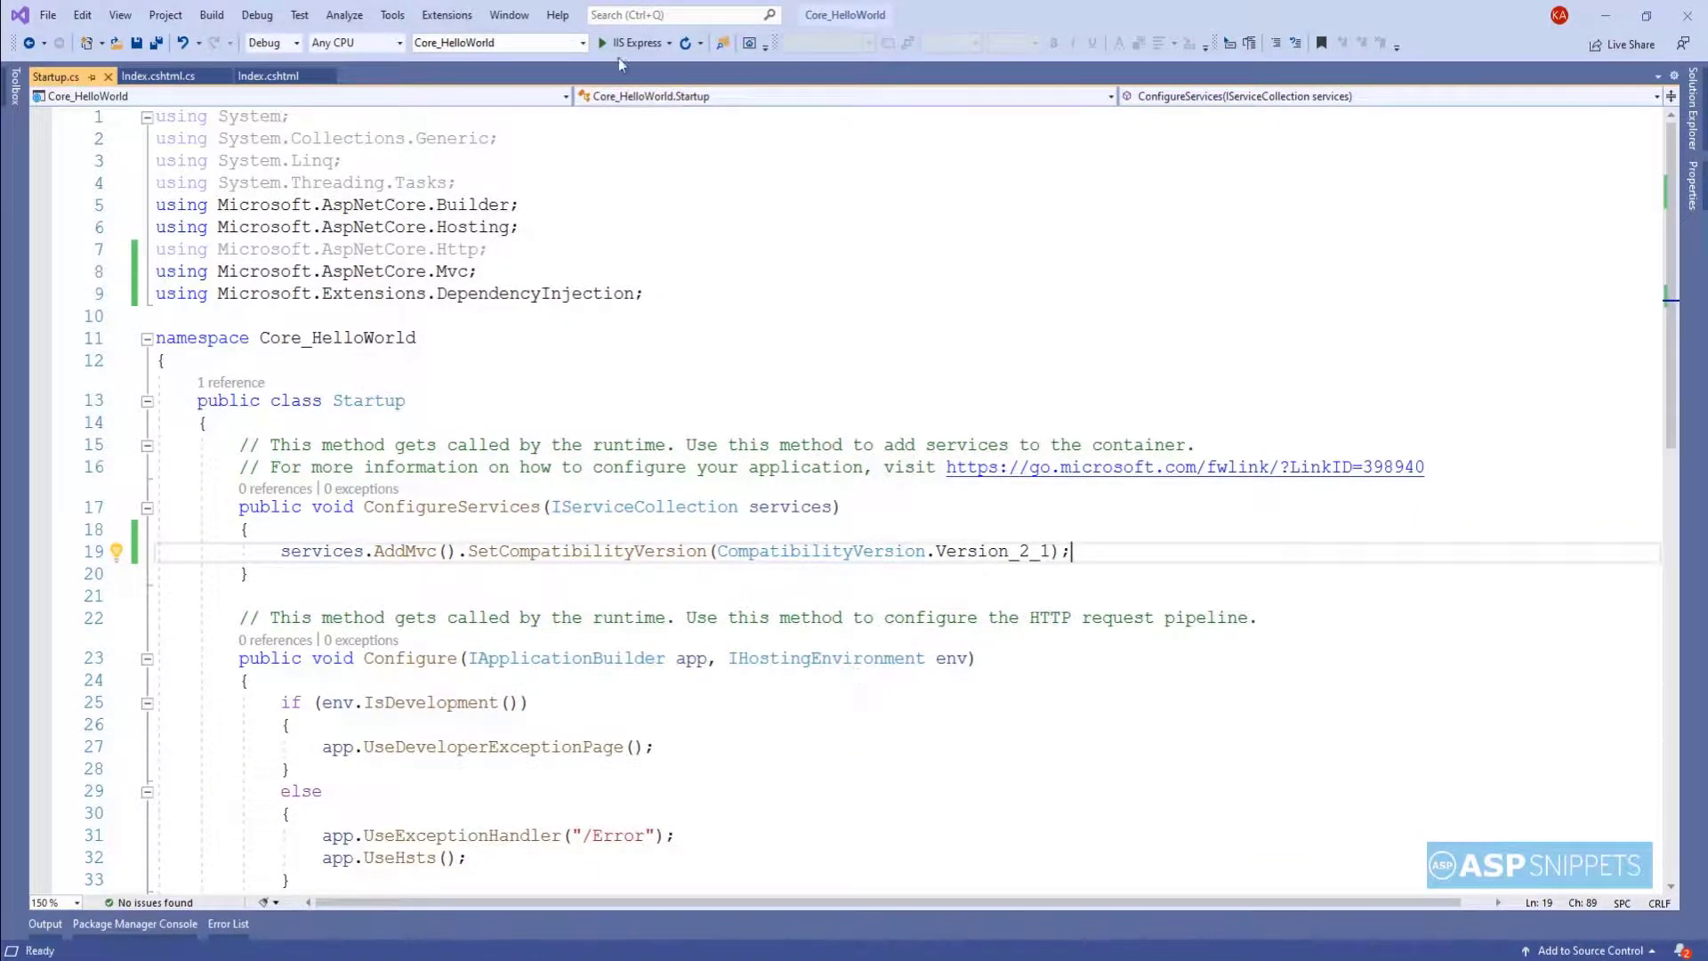
- Switch back to the Index.cshtml.cs page model code
left_click(604, 43)
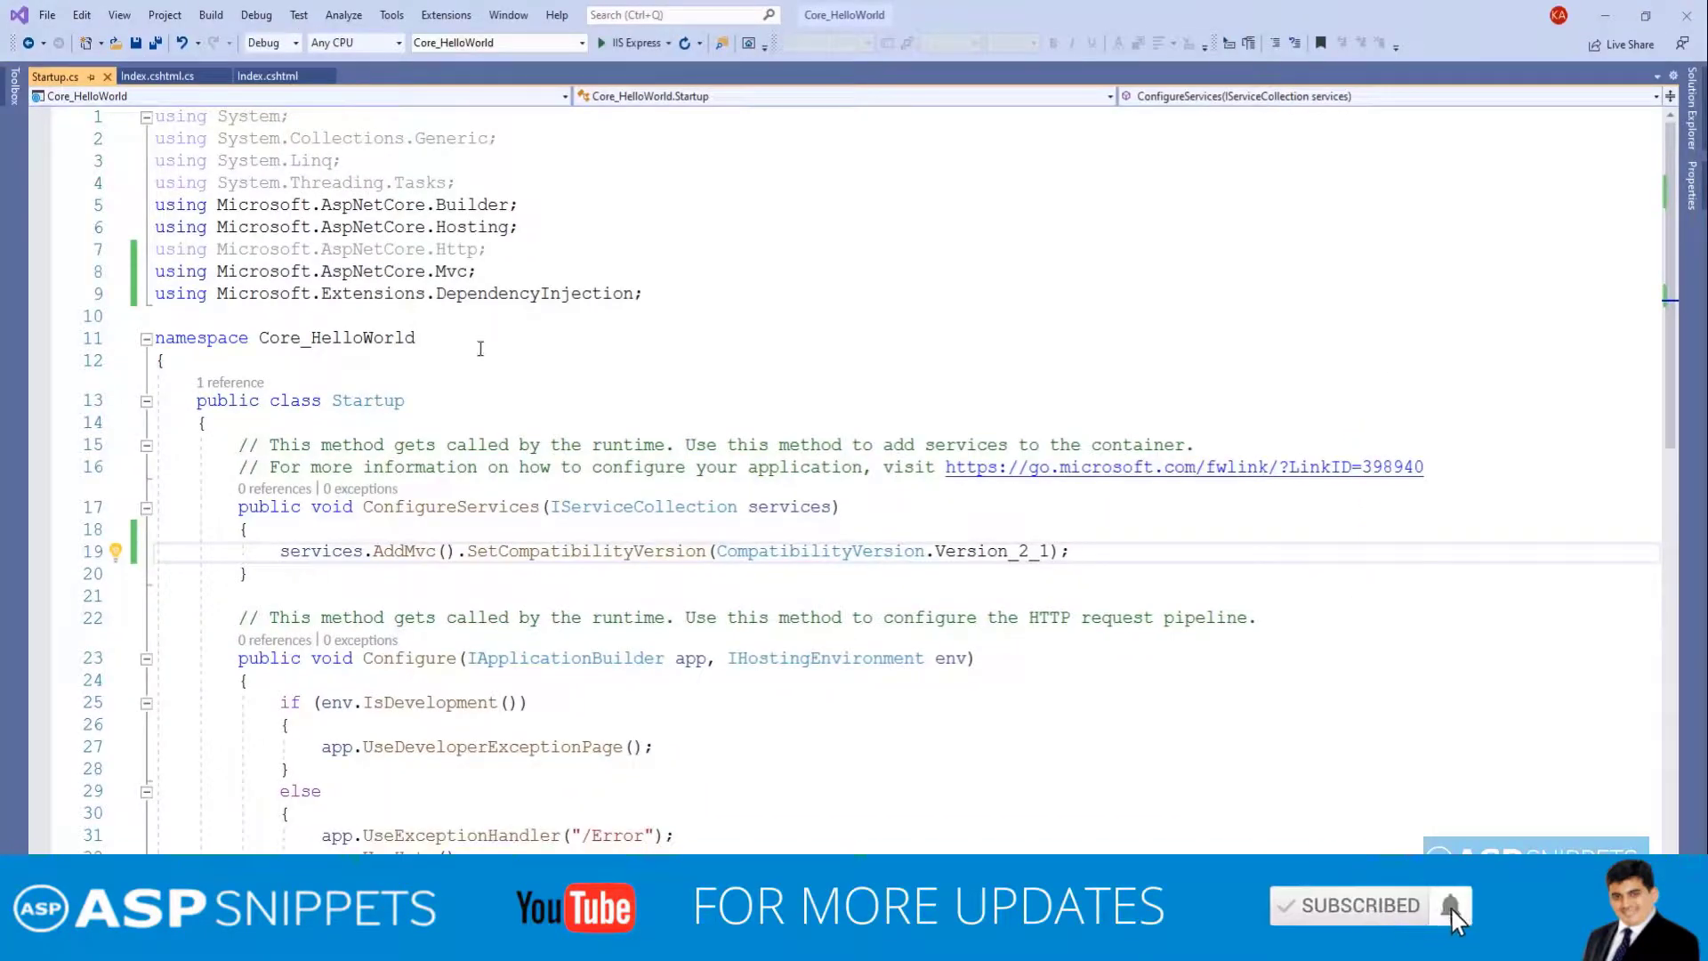
left_click(157, 75)
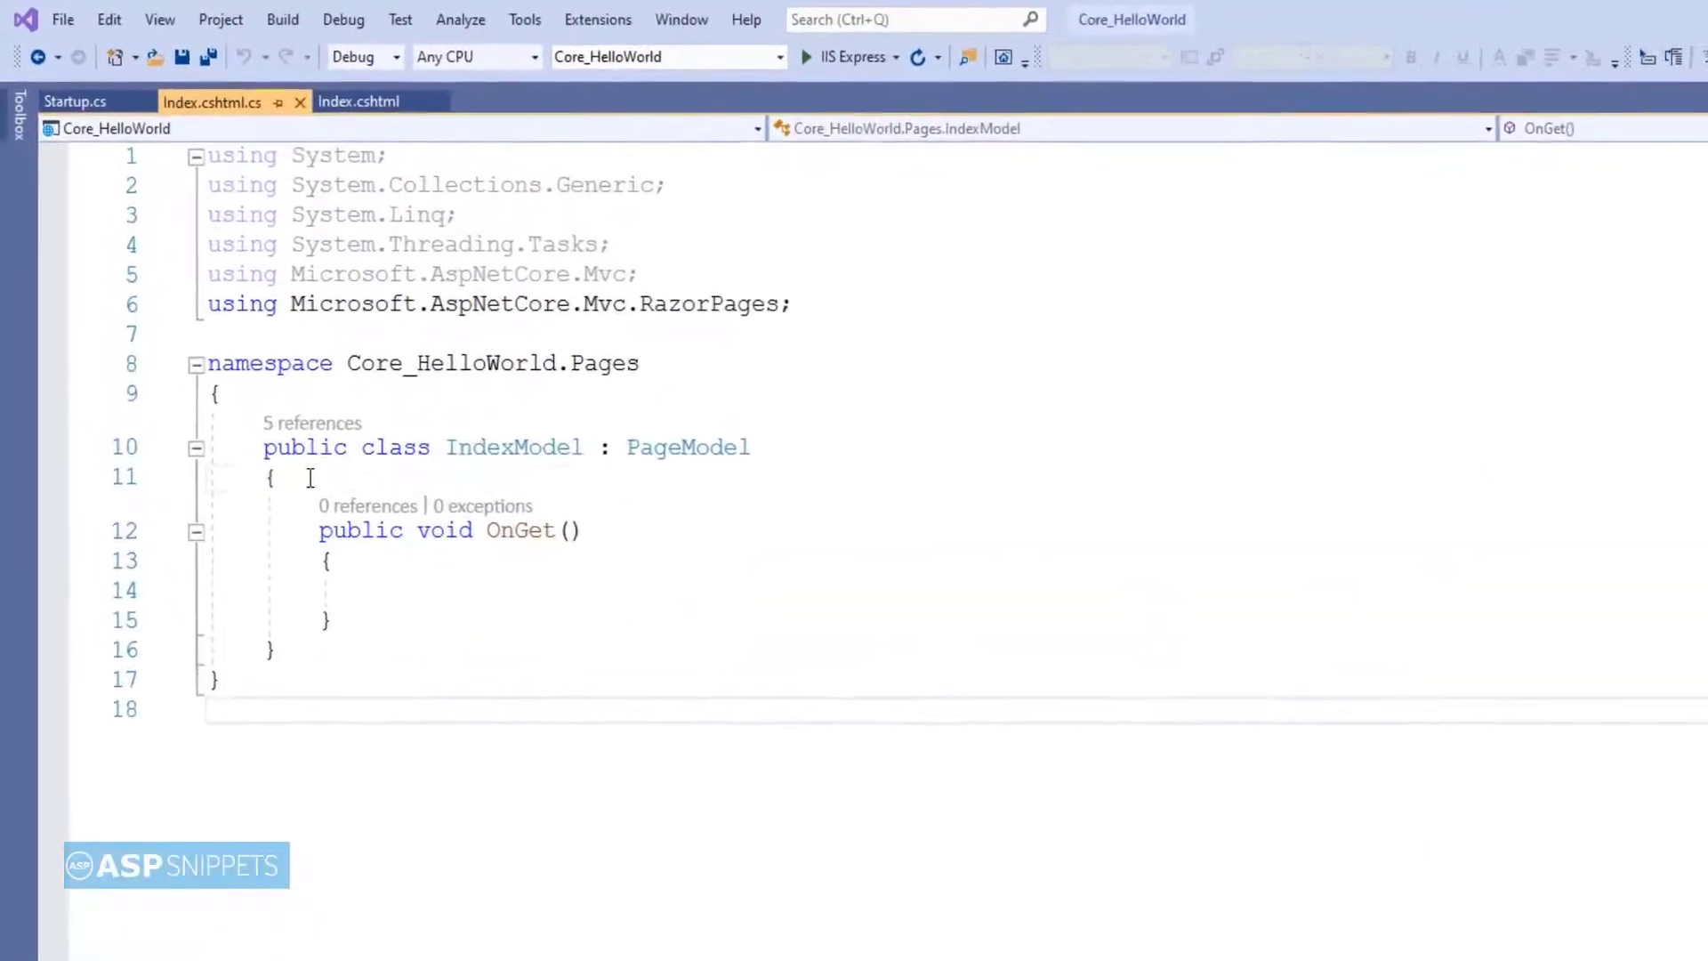
- Declare public string Message { get; set; } in the IndexModel class
key("enter")
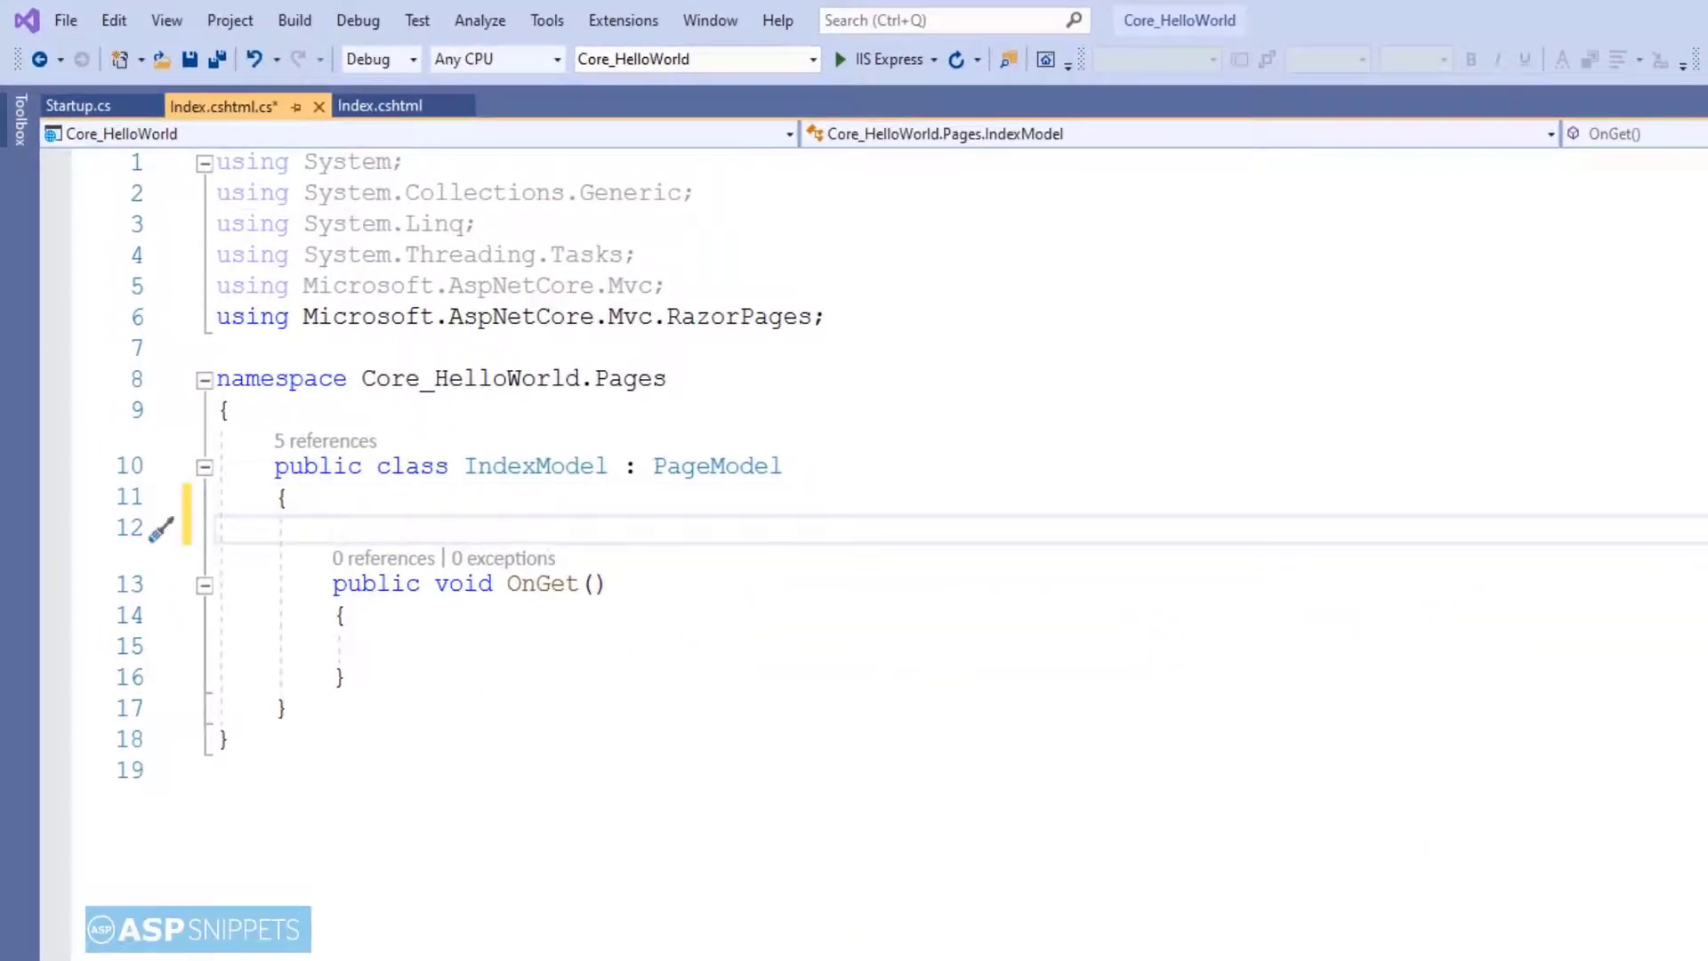
type("public string")
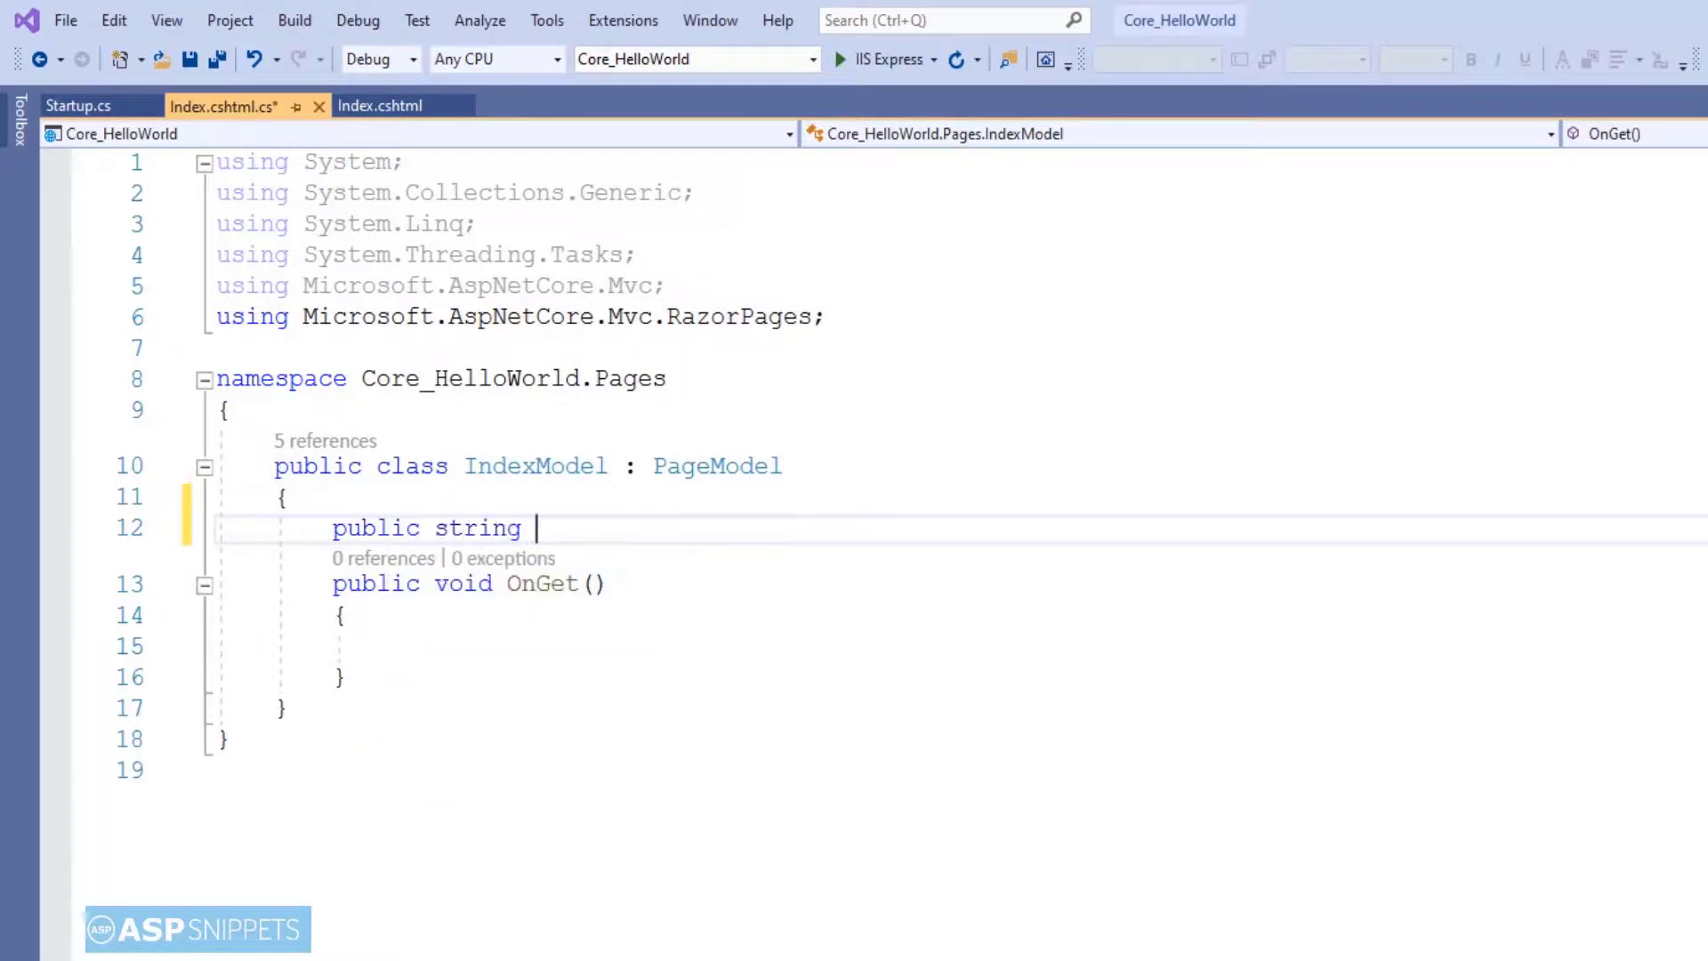
type("Message {")
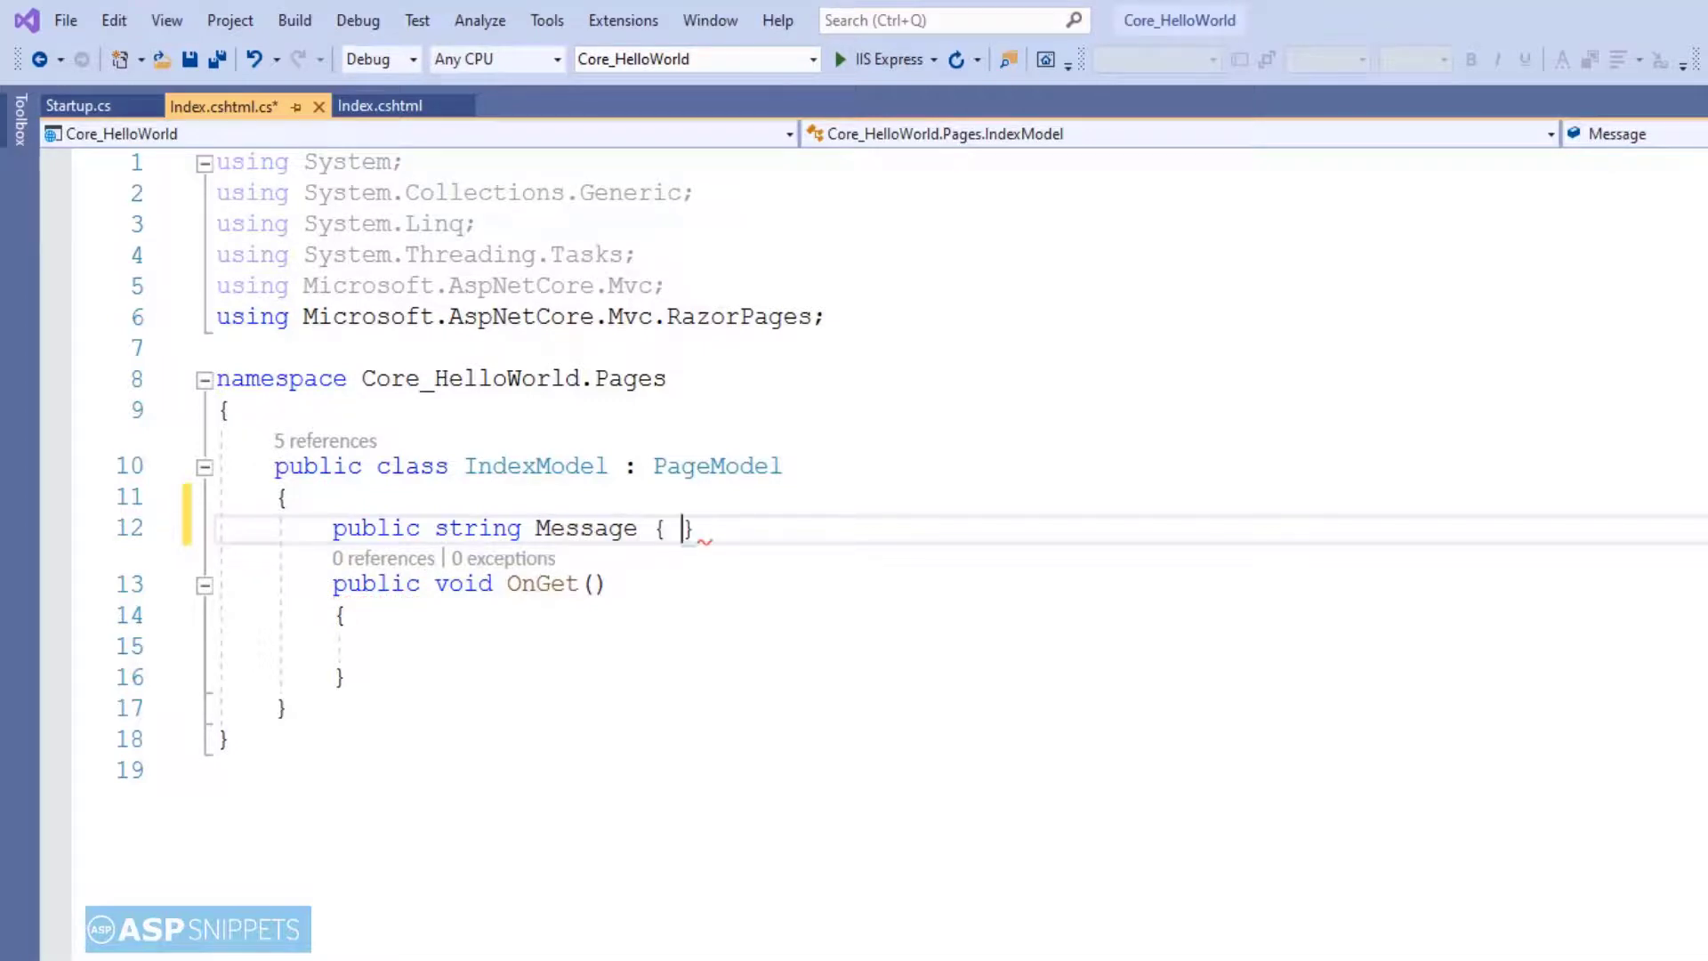
type("get")
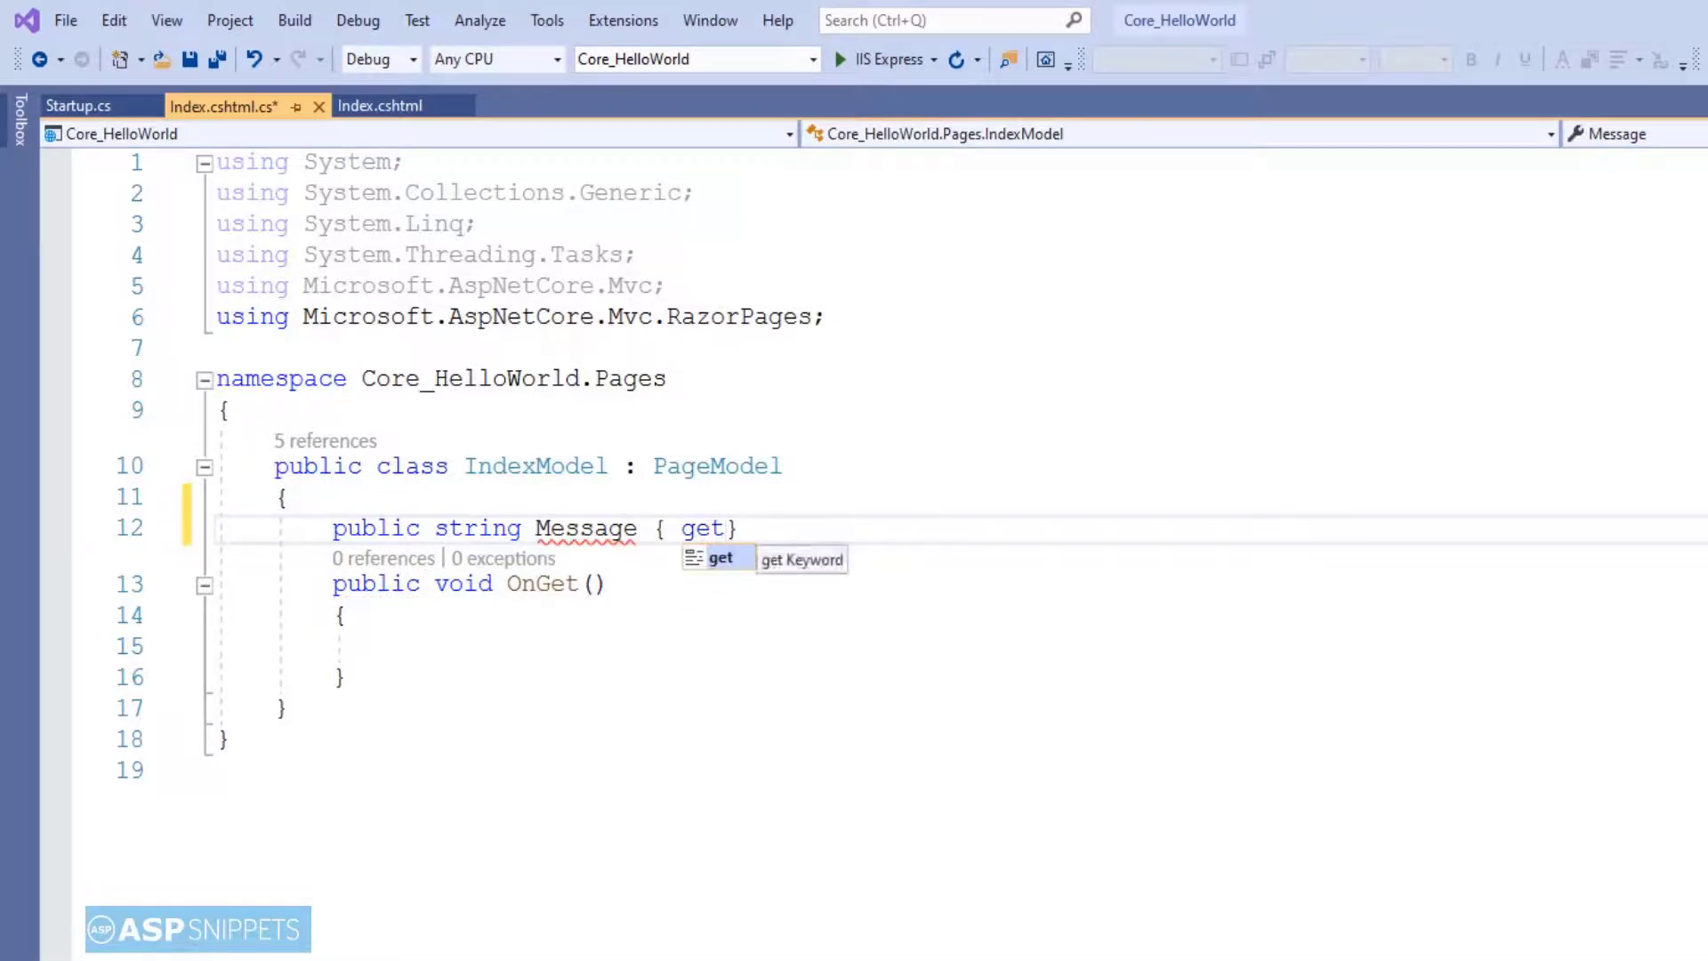
type("; set;")
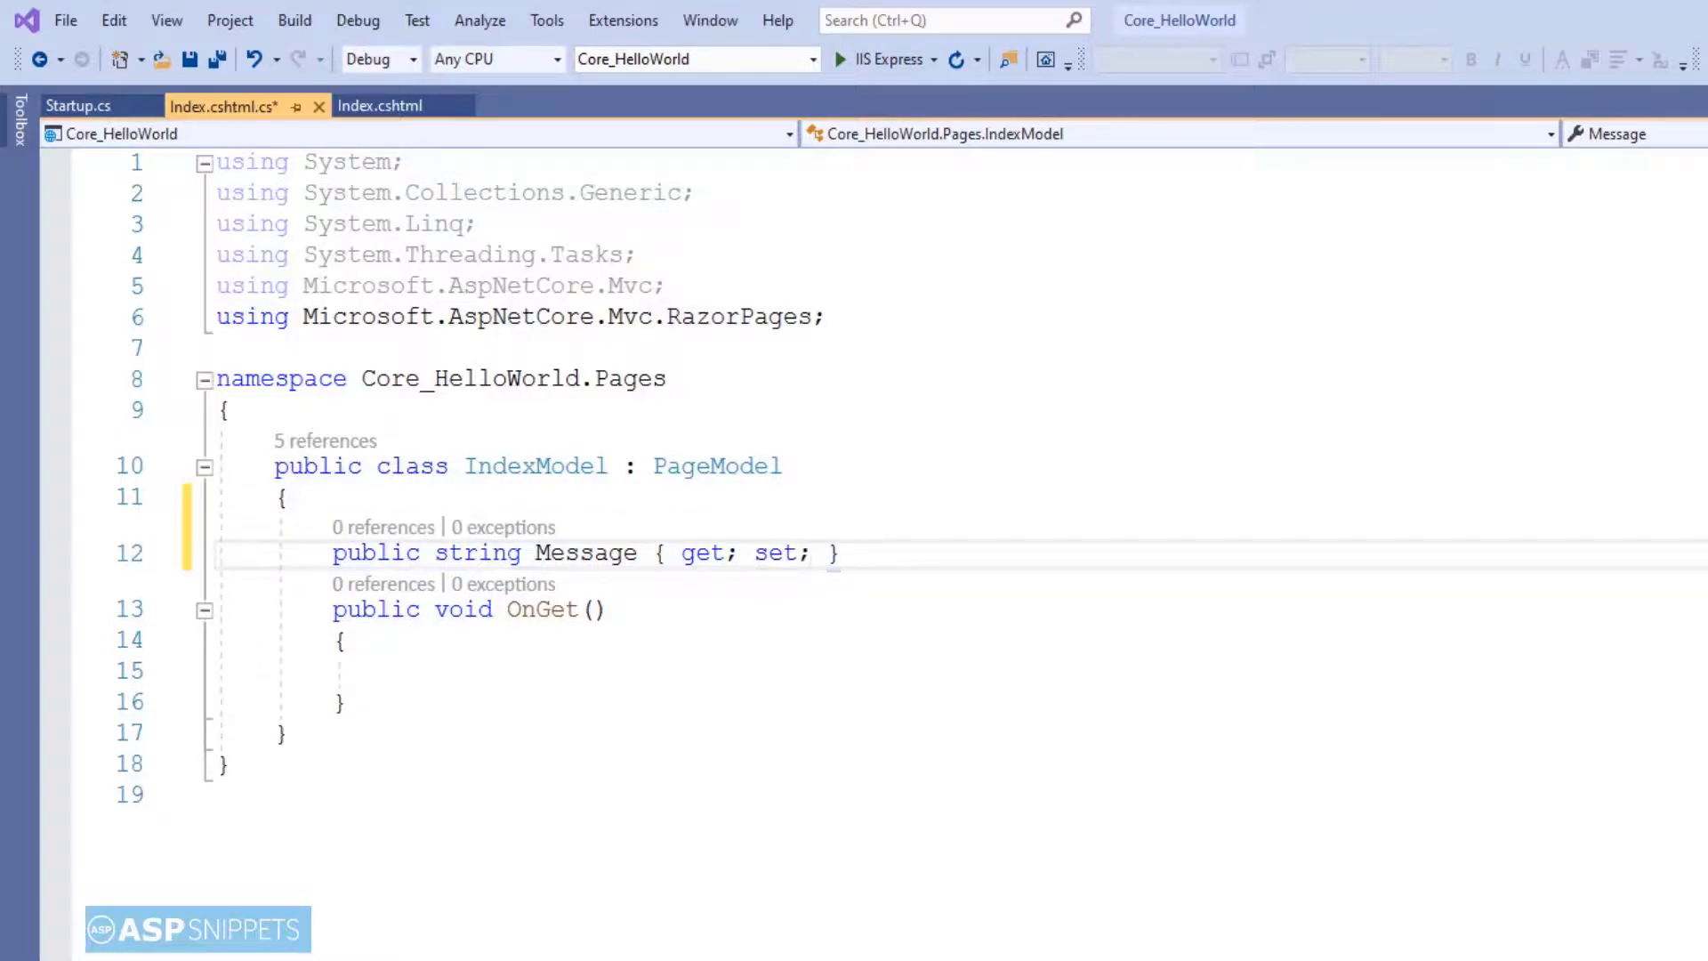
left_click(812, 552)
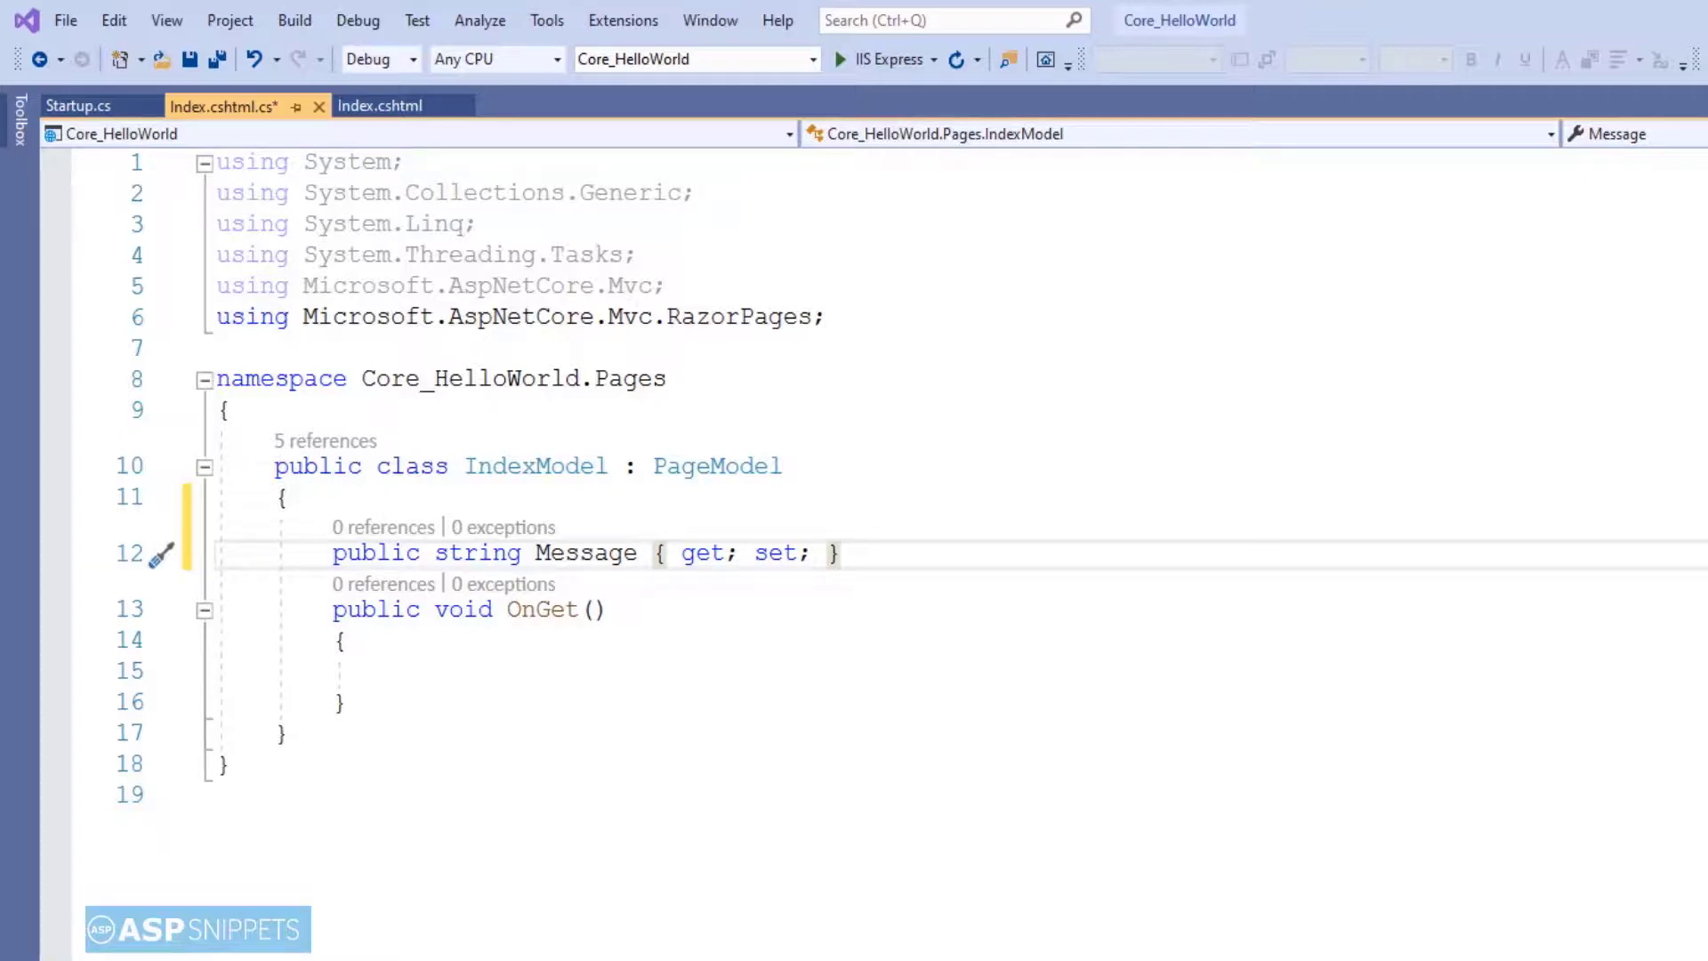
left_click(836, 552)
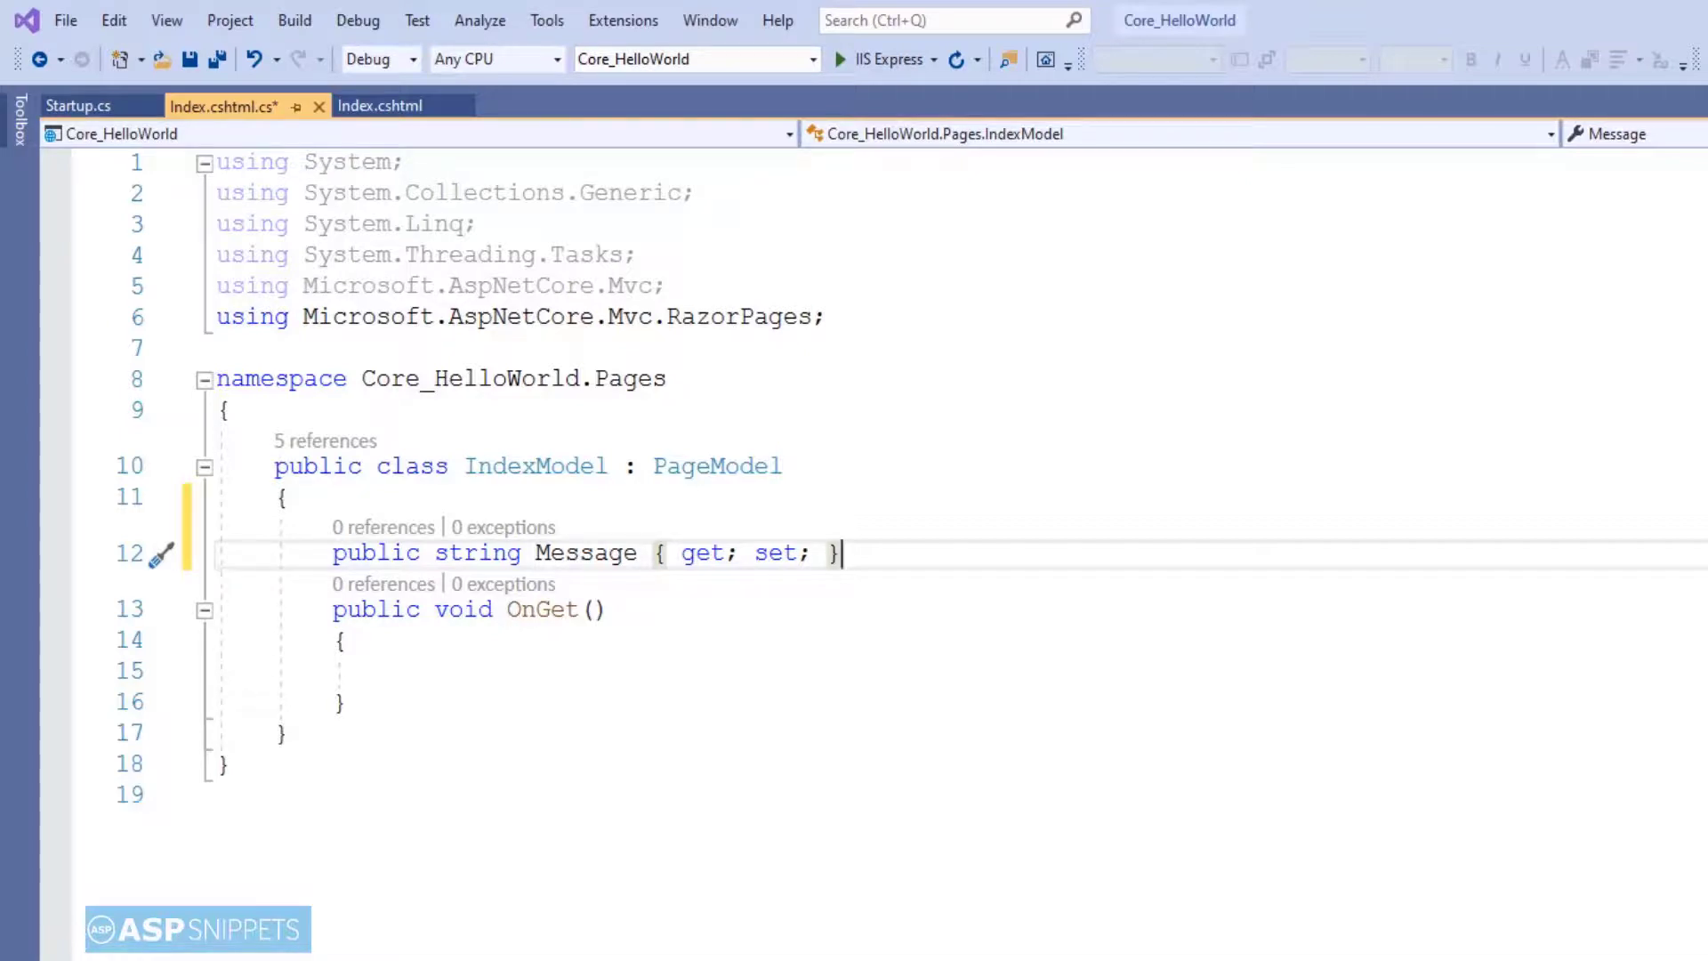
- Inside OnGet write this.Message = "This is my First ASP.Net Core Razor Page"; and save
left_click(392, 671)
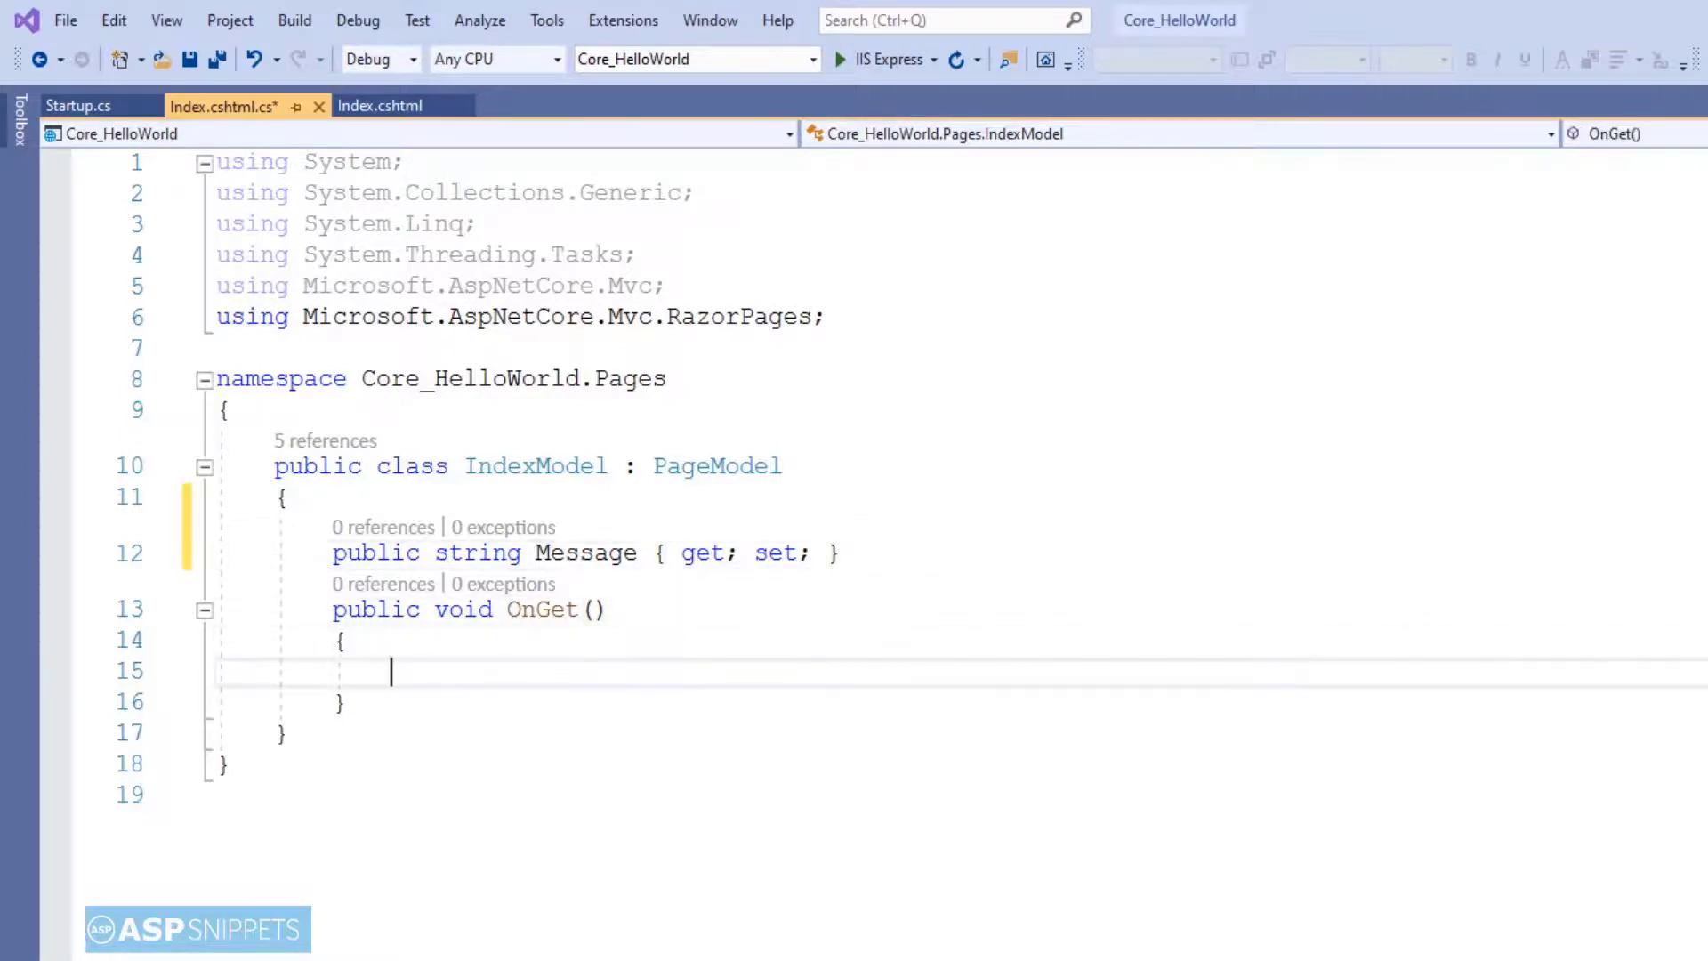
type("this.Message")
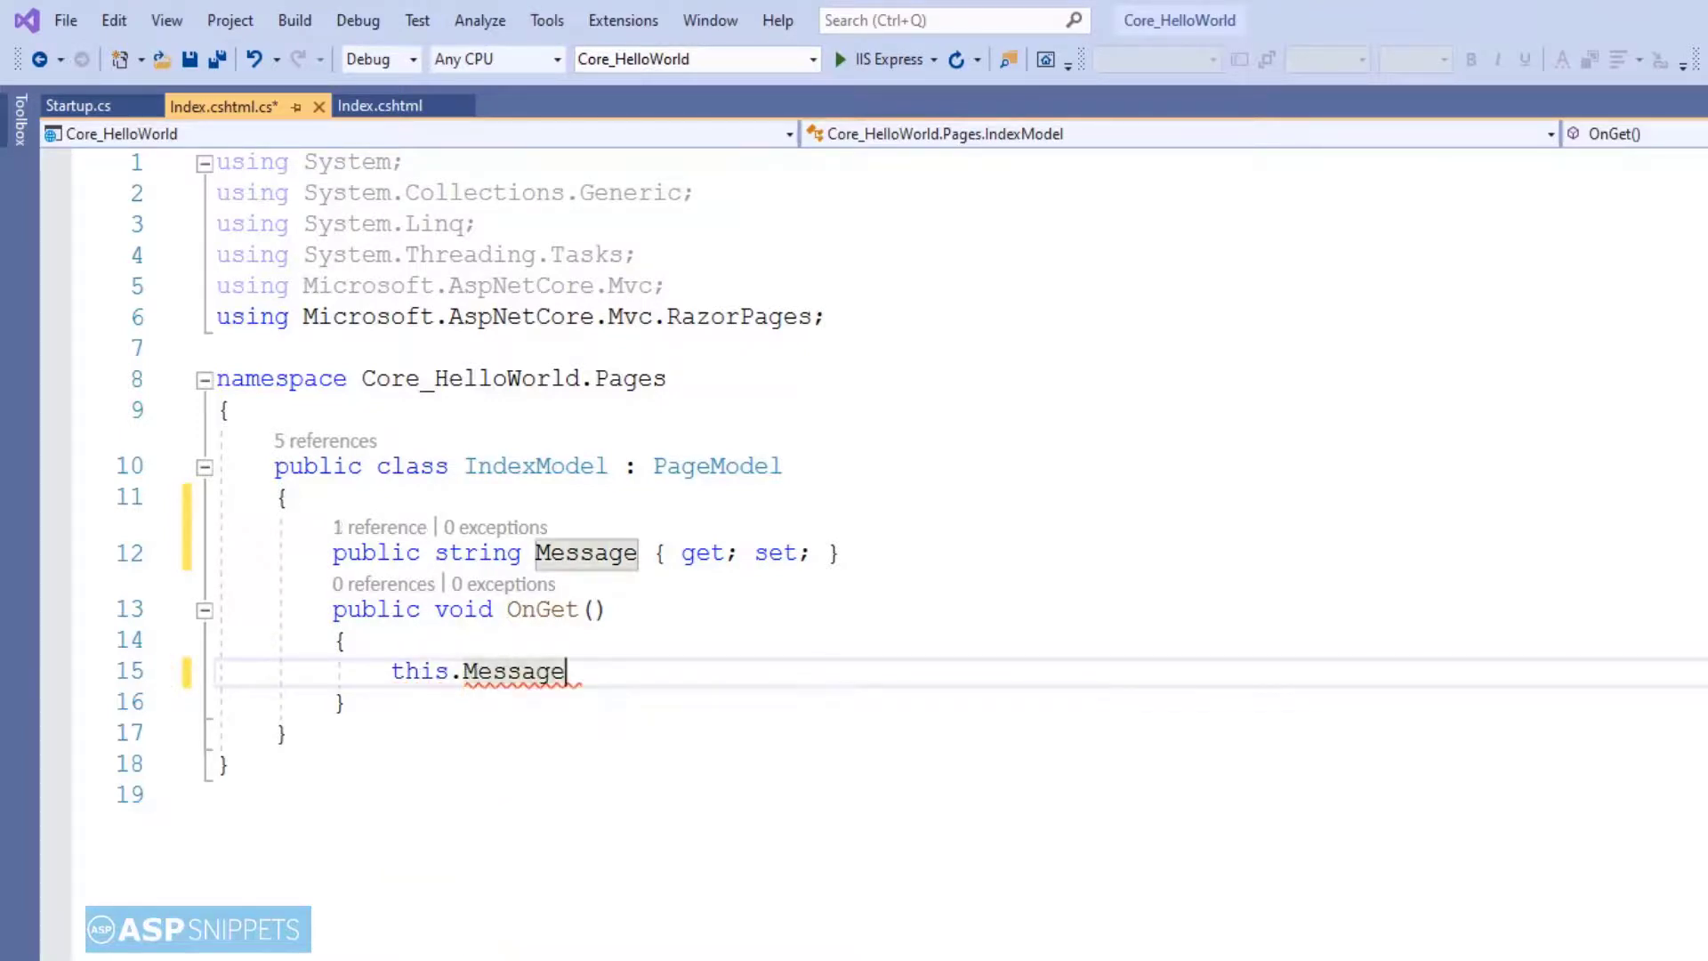
type("= \"This is \"")
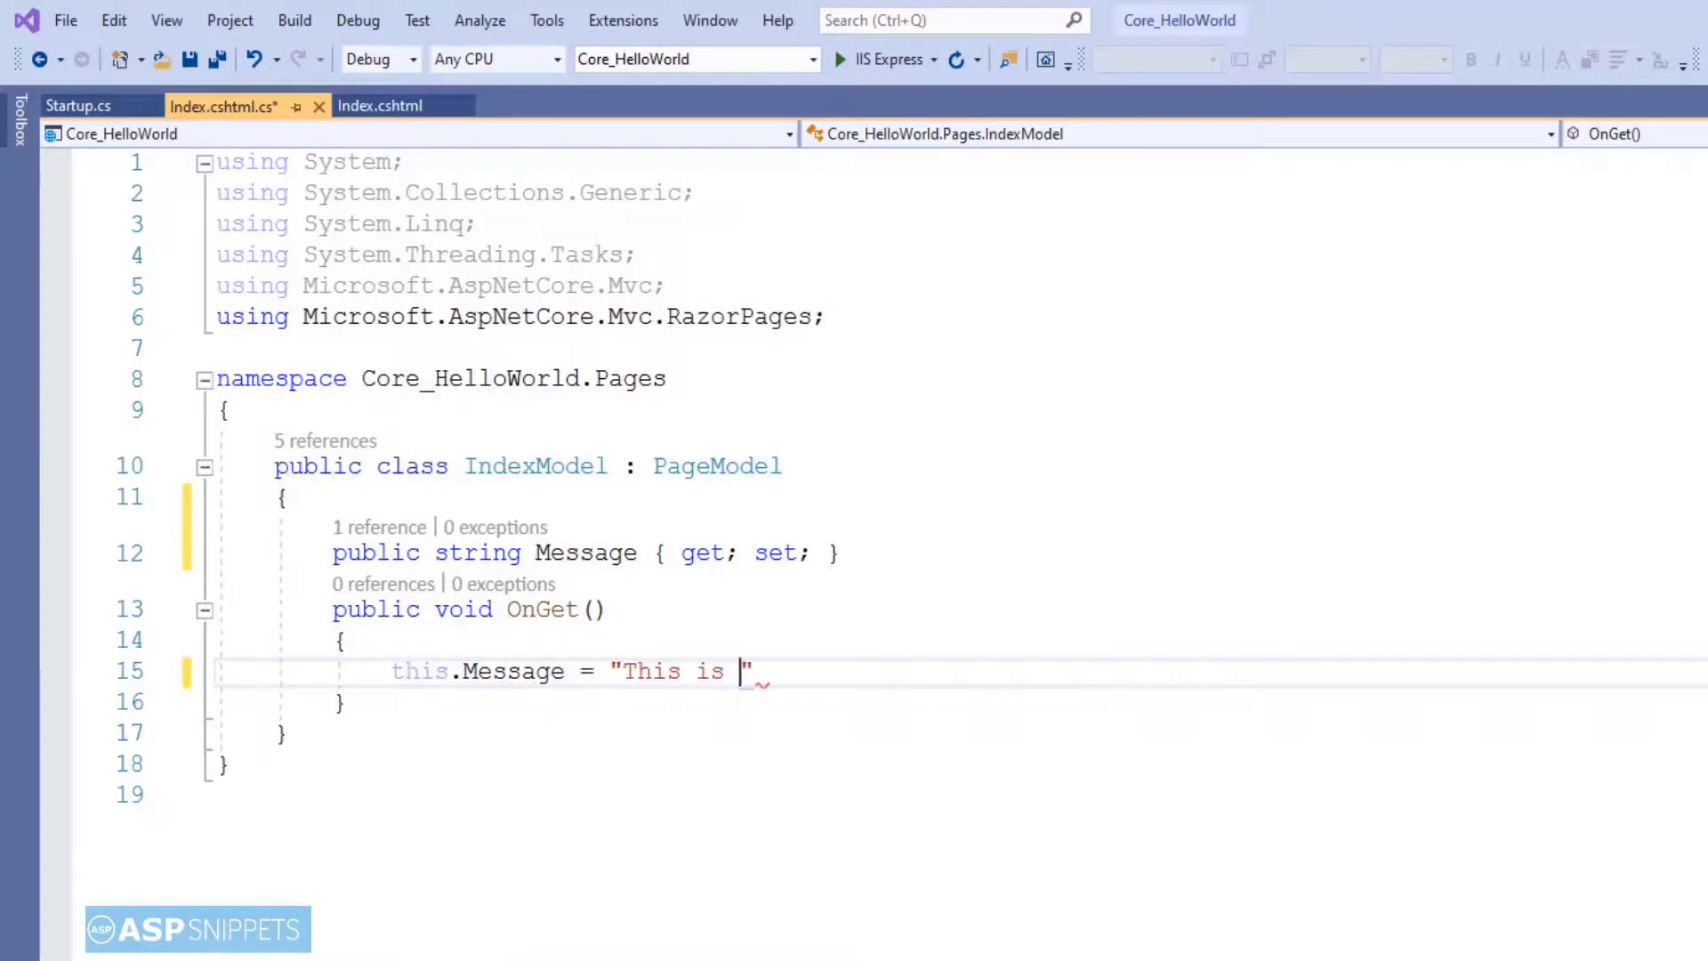
type("my First")
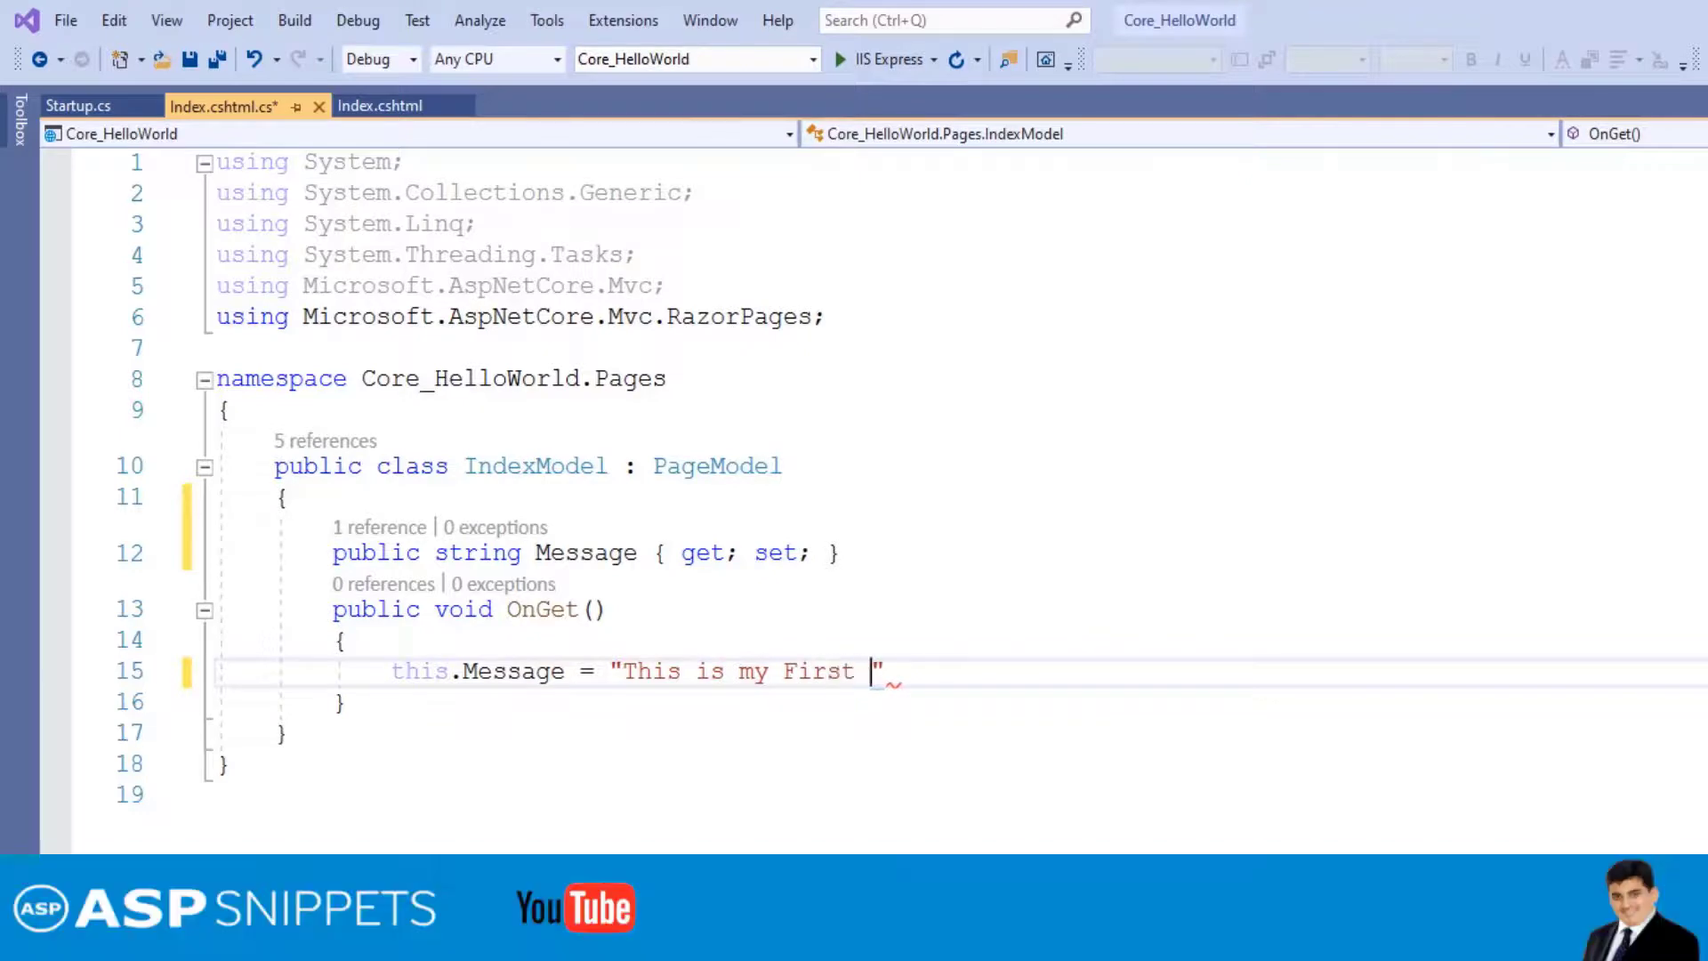
type("ASP.Net")
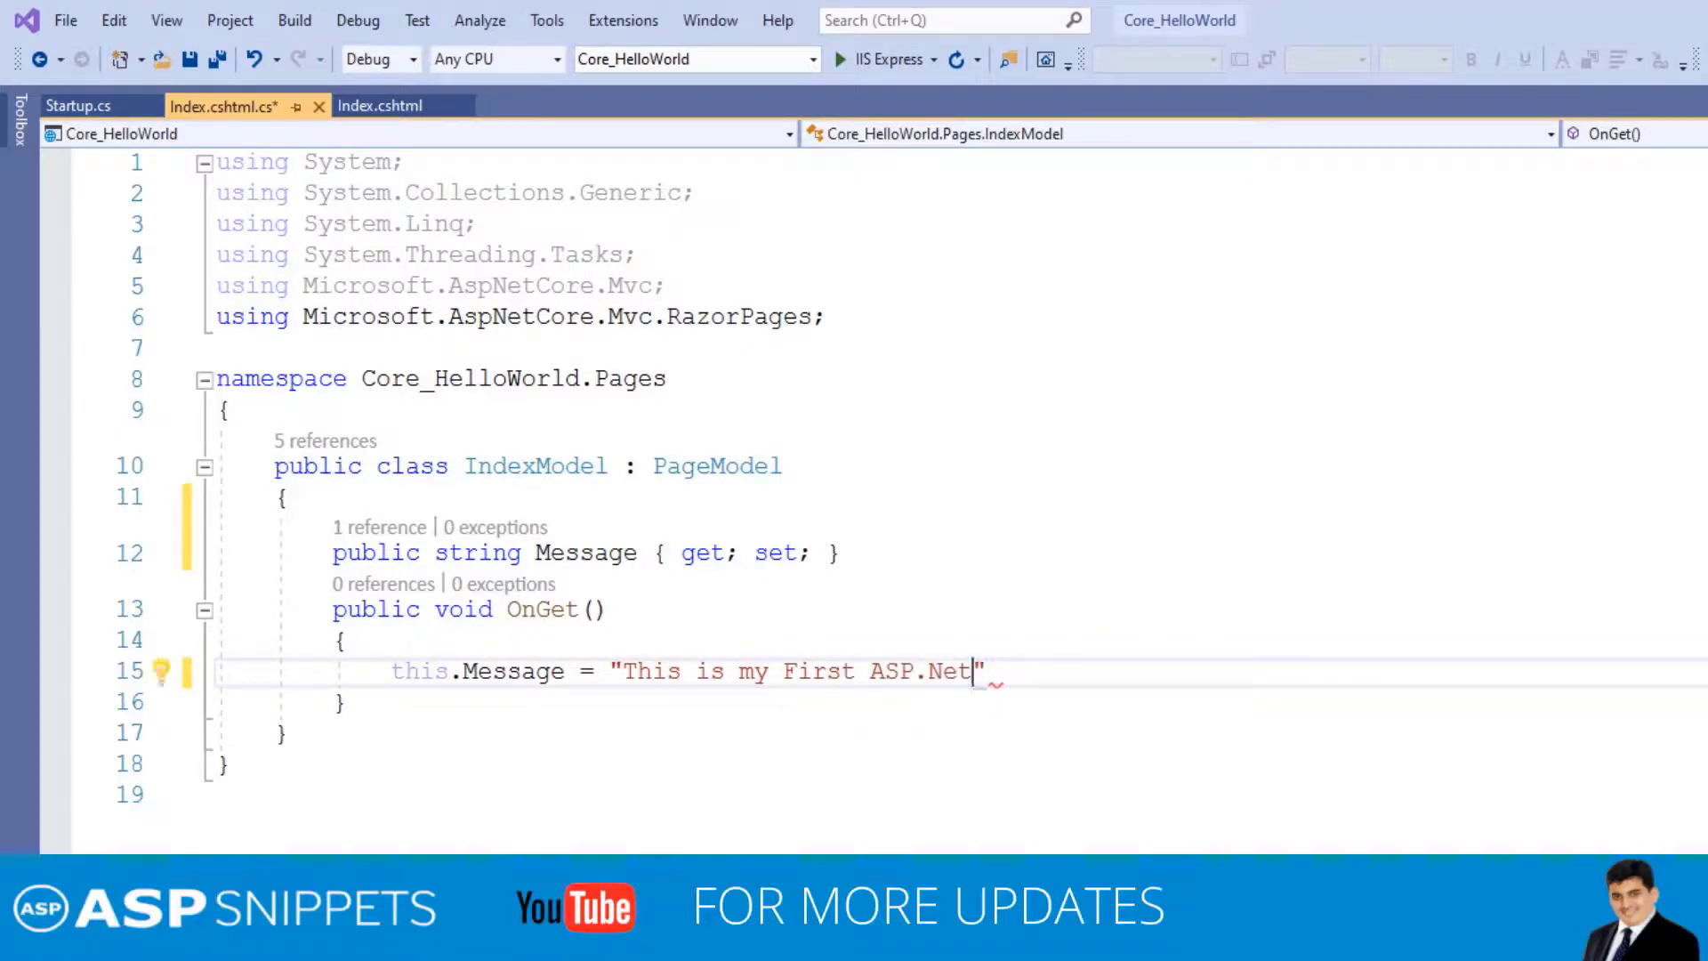
type("Core")
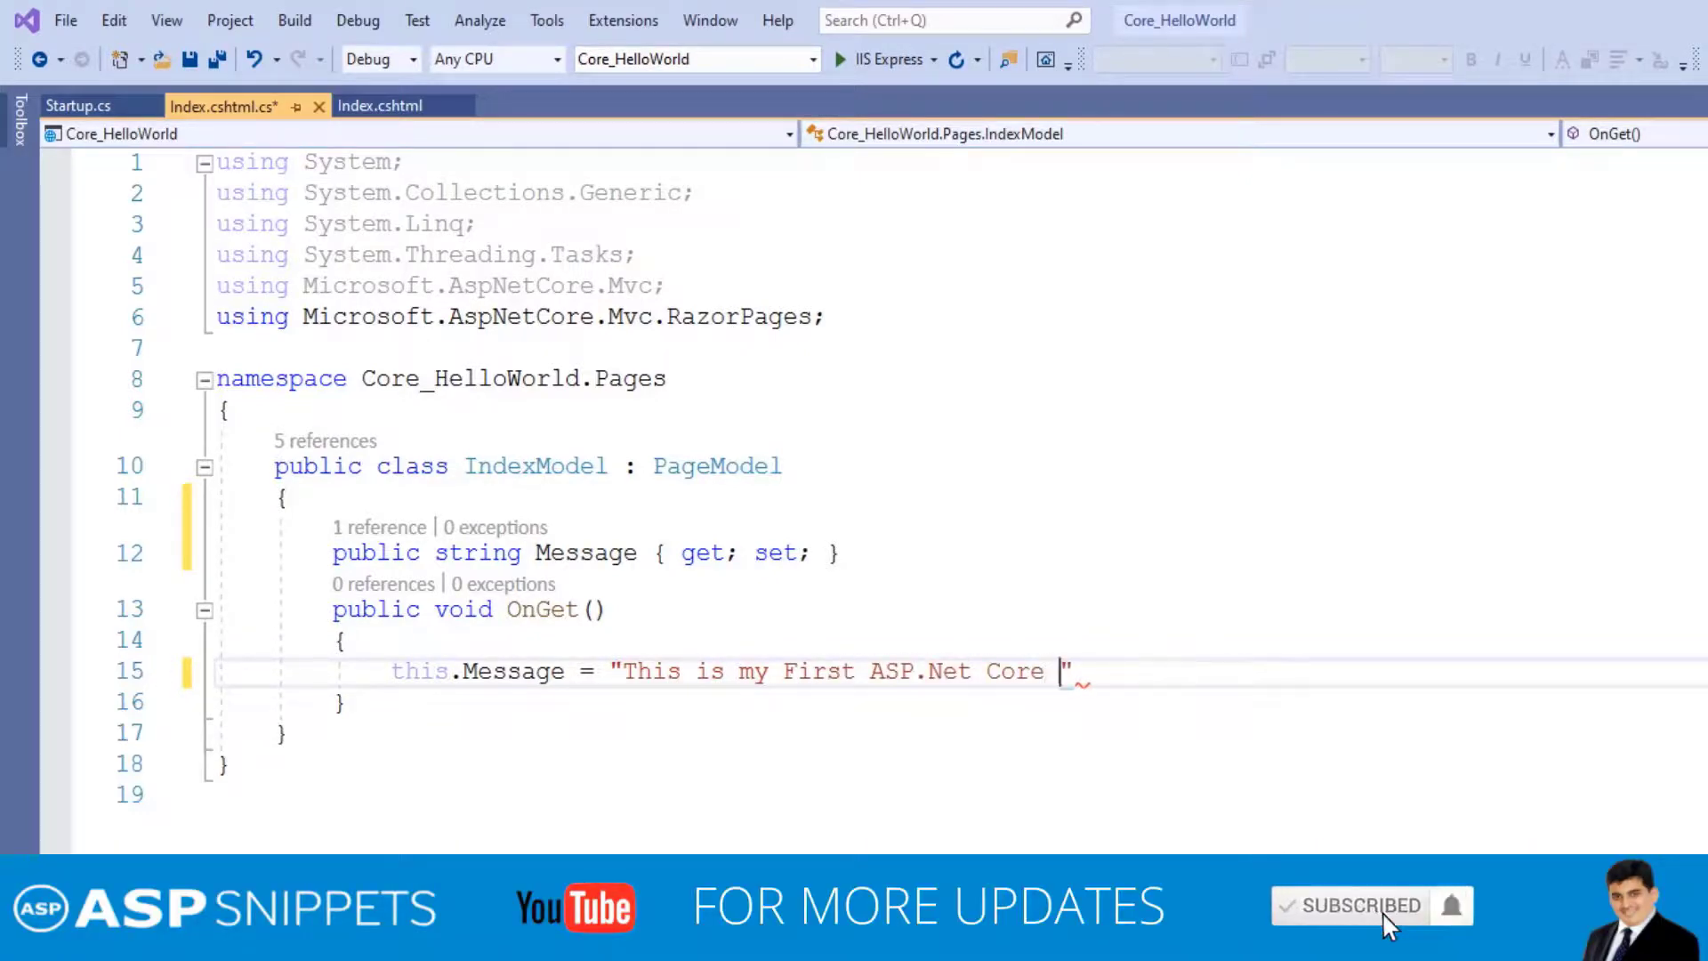
type("Razor Page")
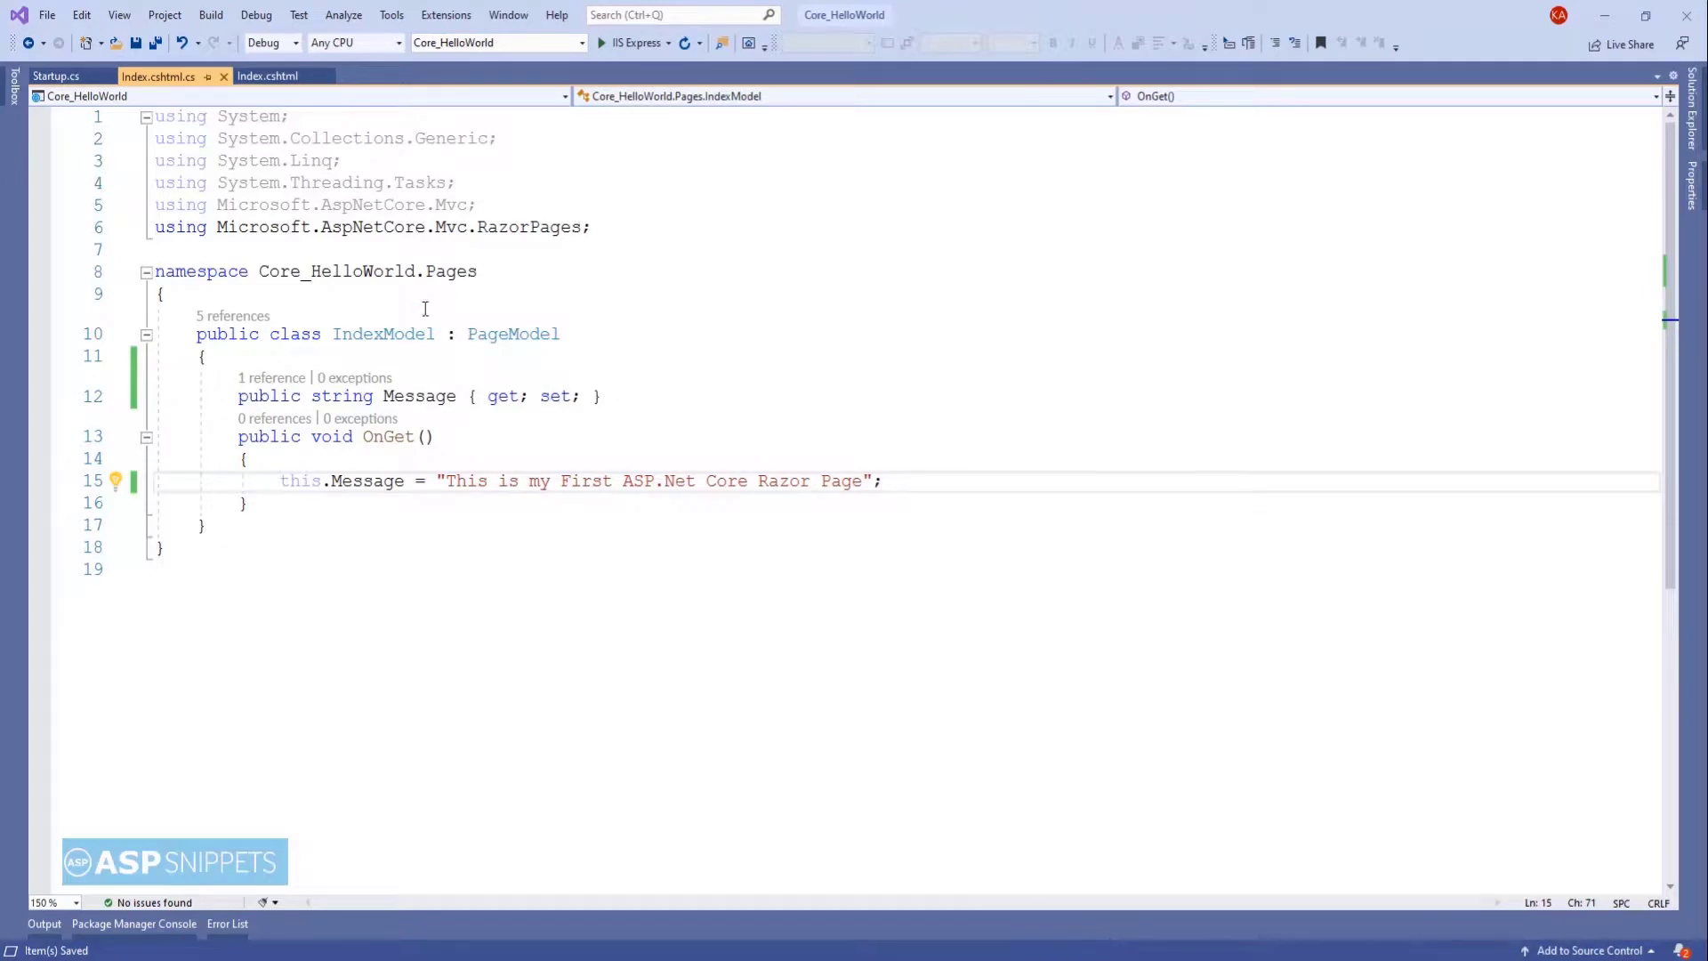
left_click(267, 77)
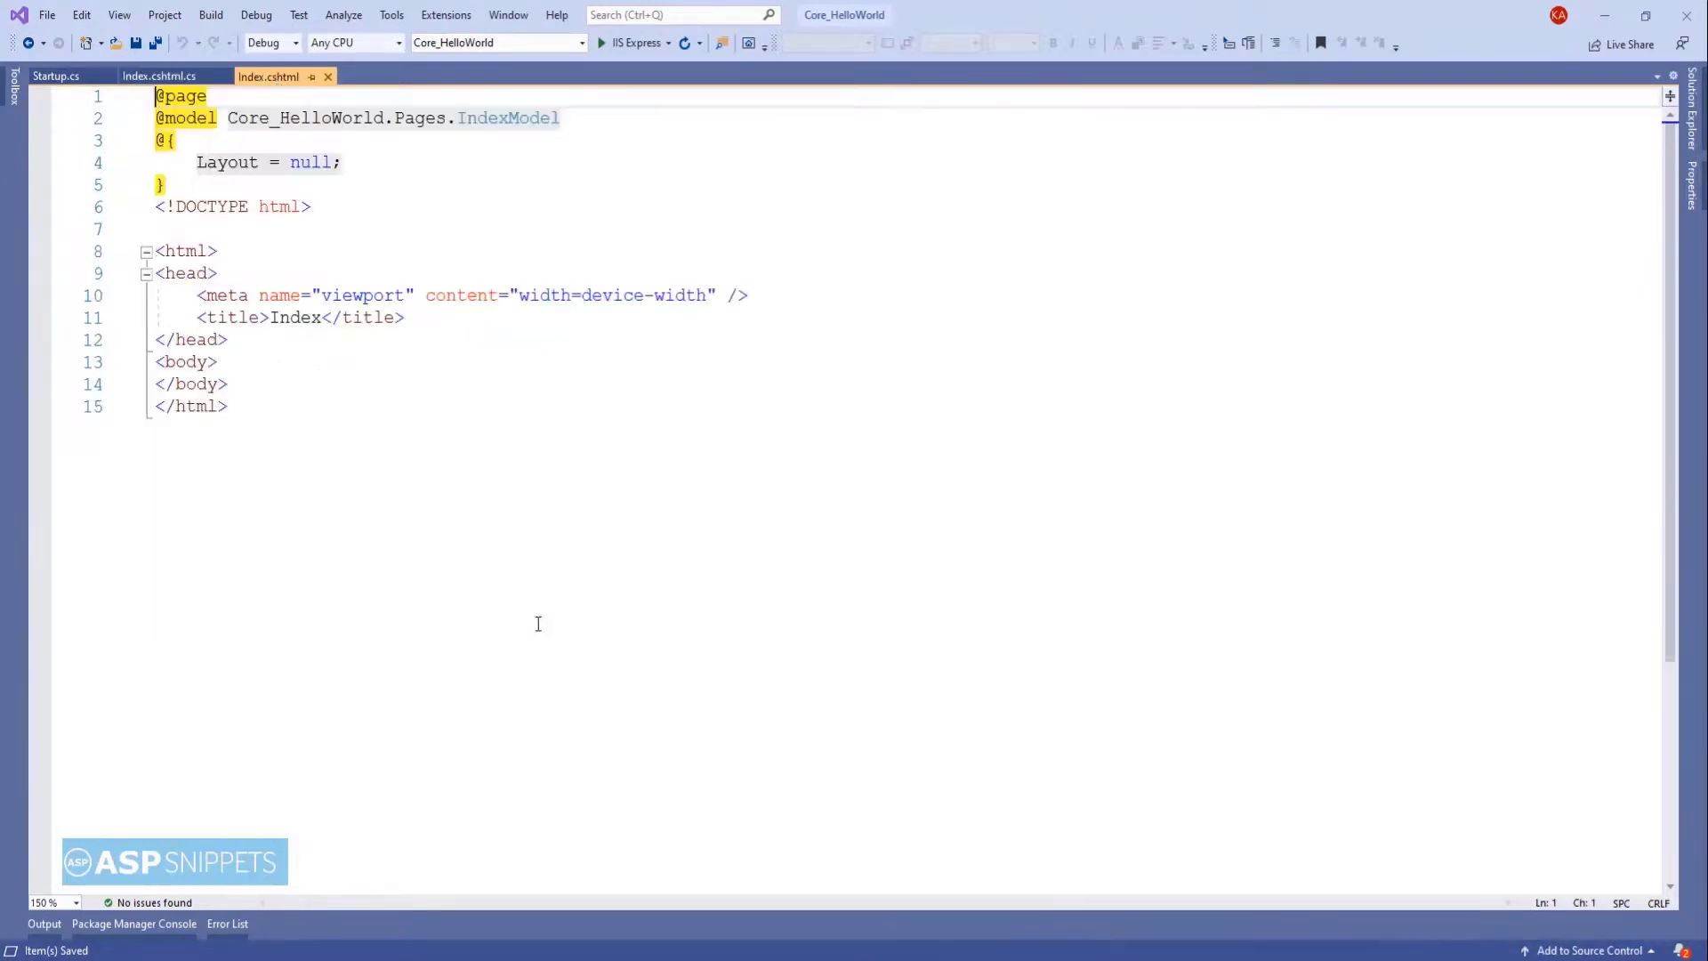
mouse_move(666, 781)
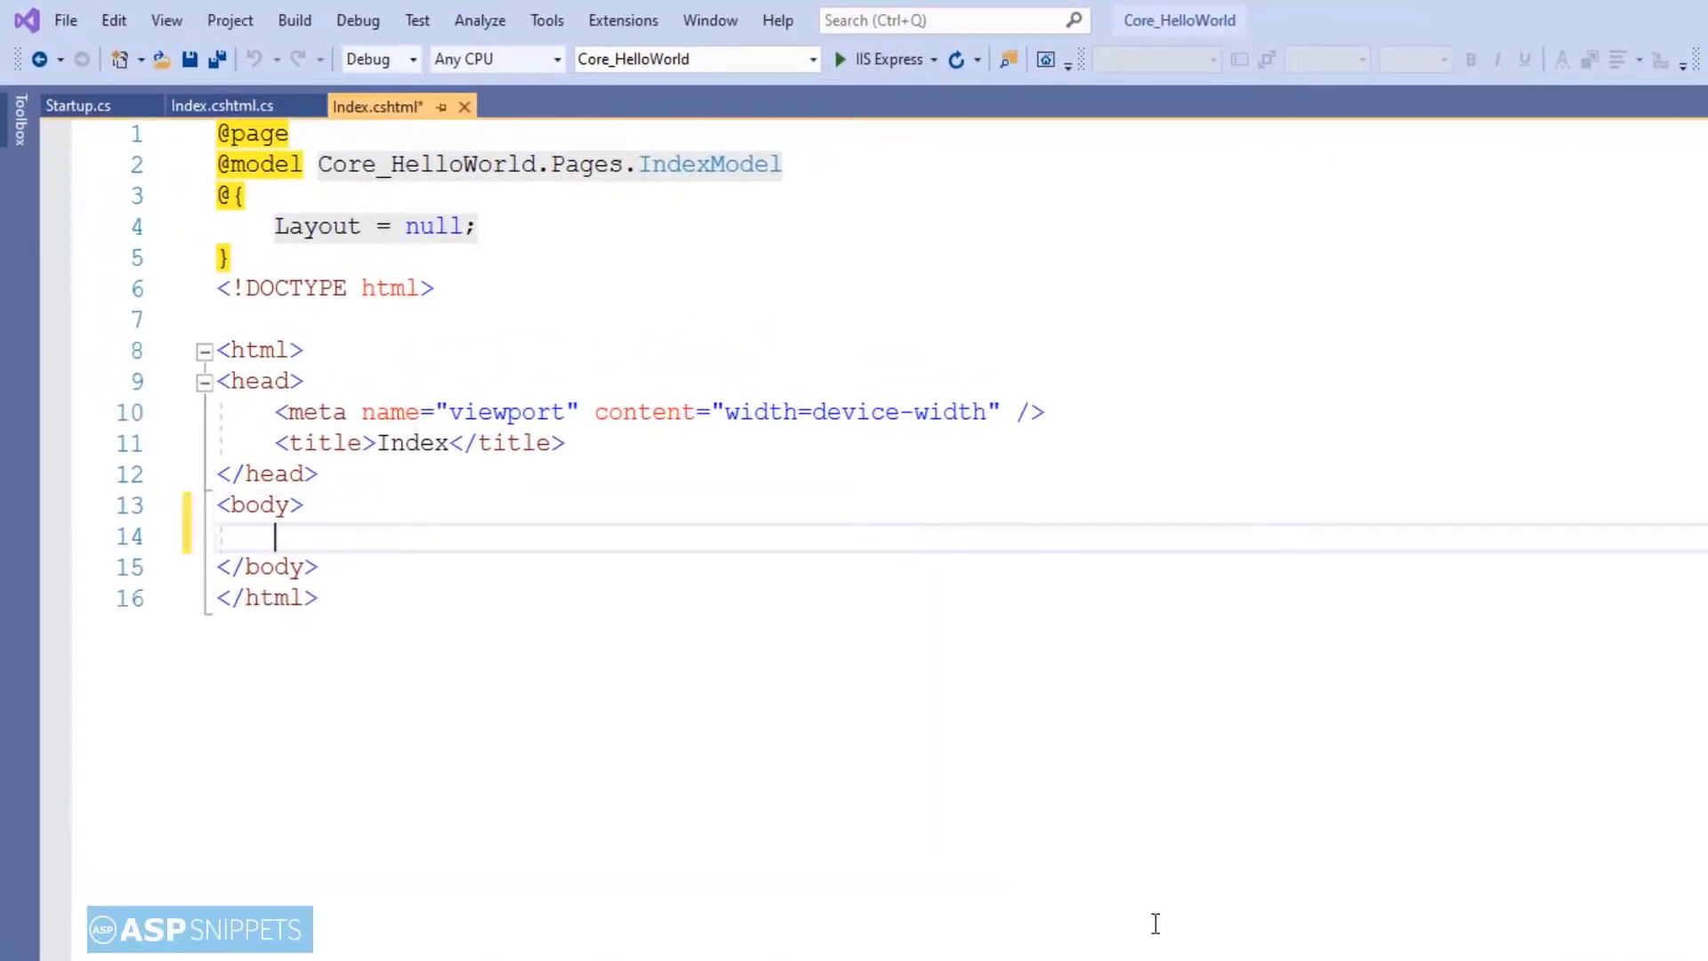
type("<h3></h3>")
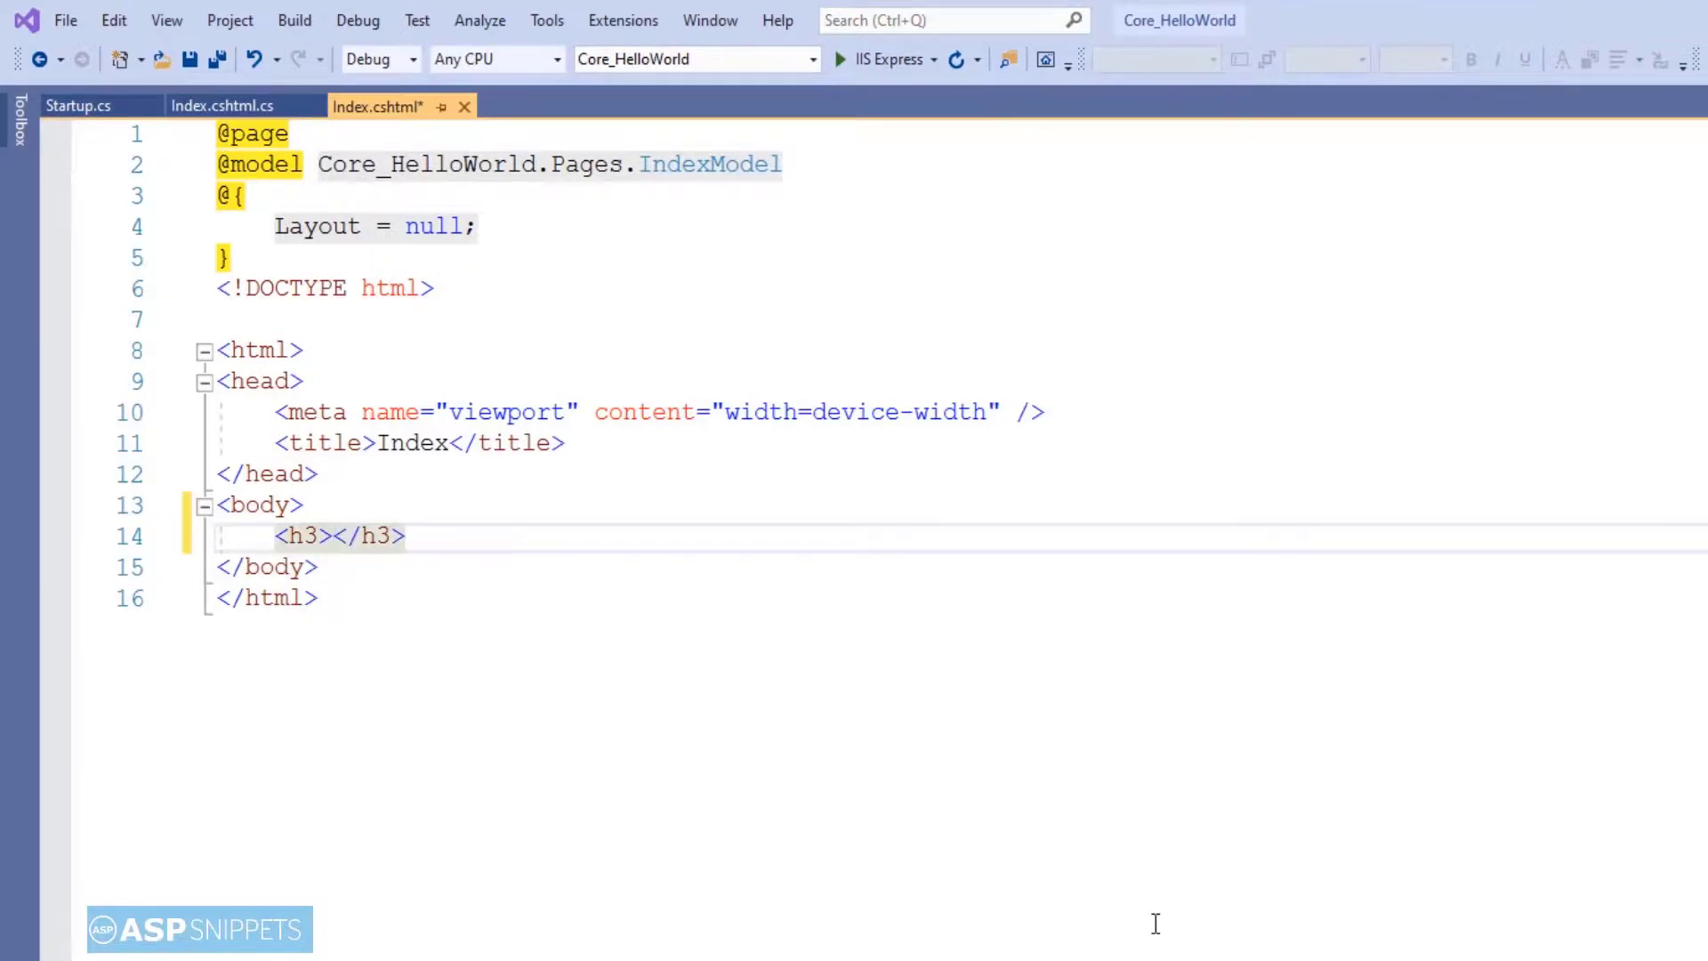
type("@Model")
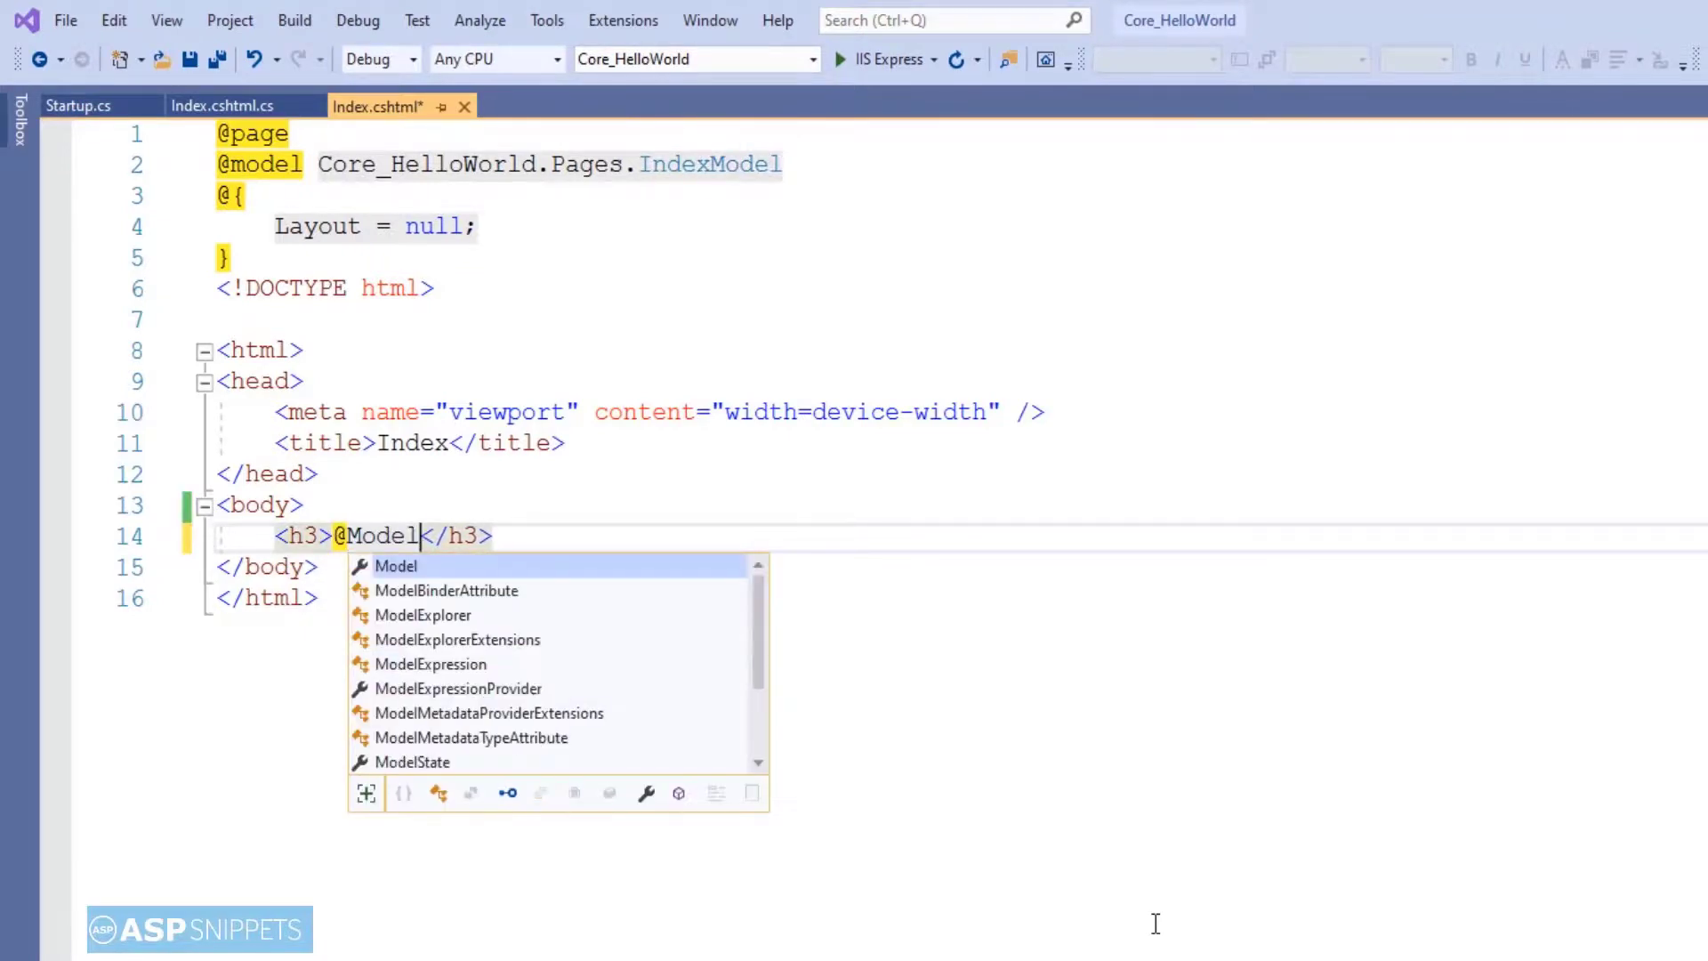
type(".M")
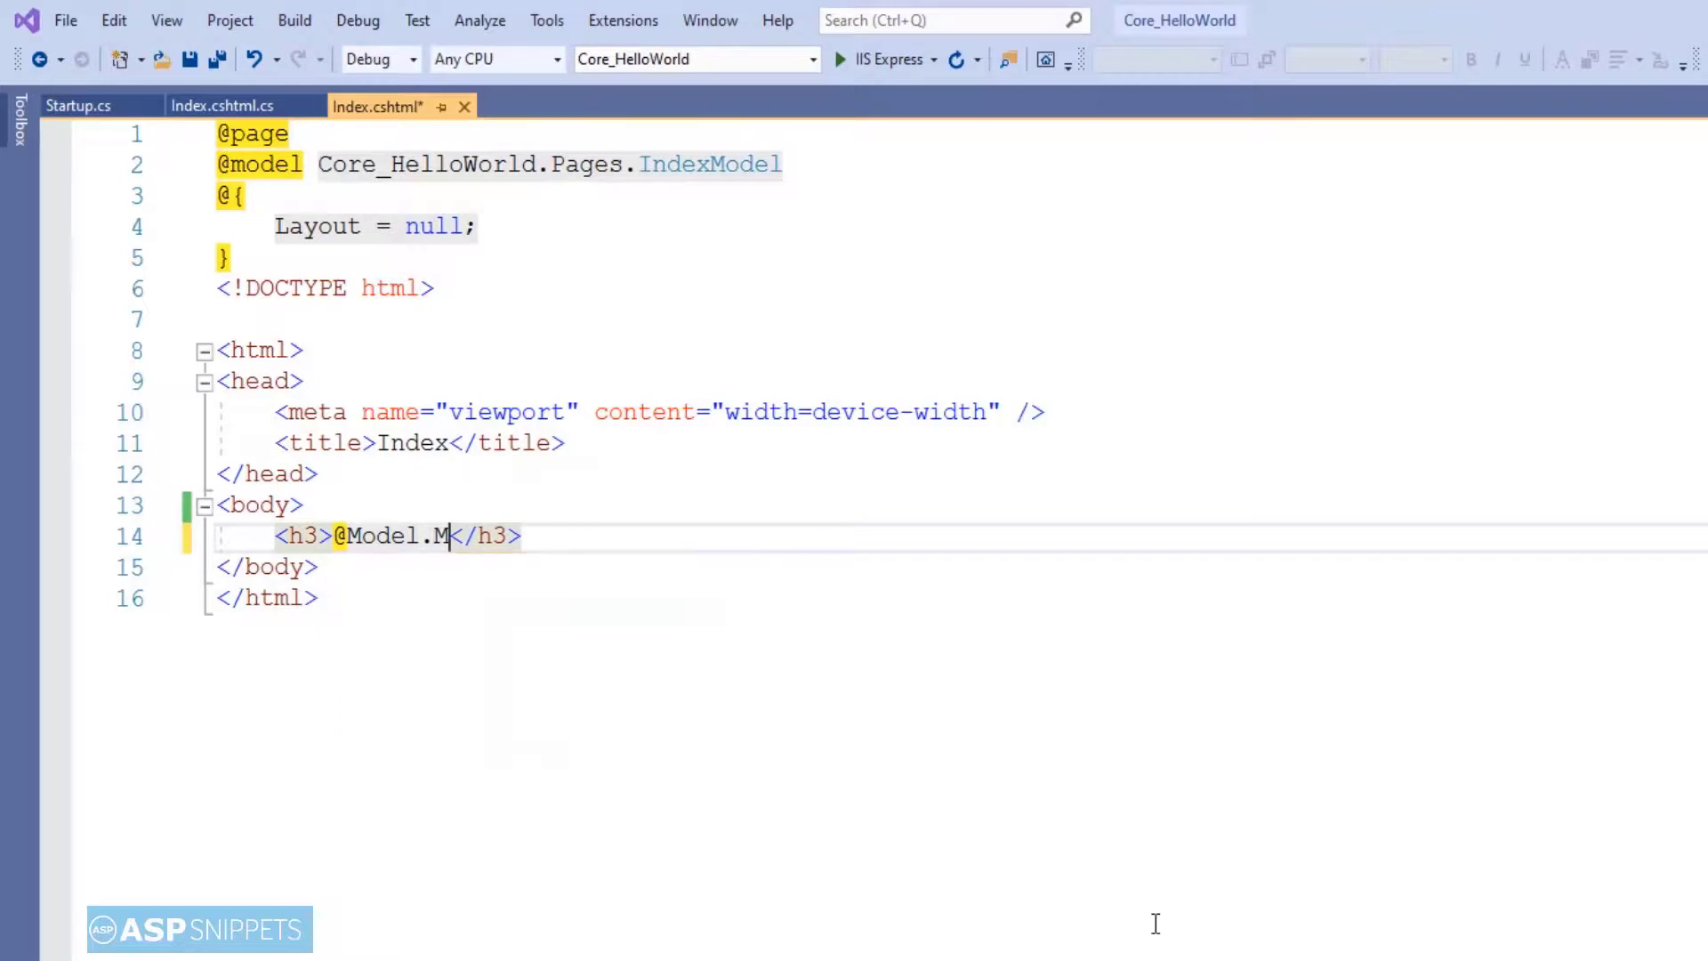
type("essage")
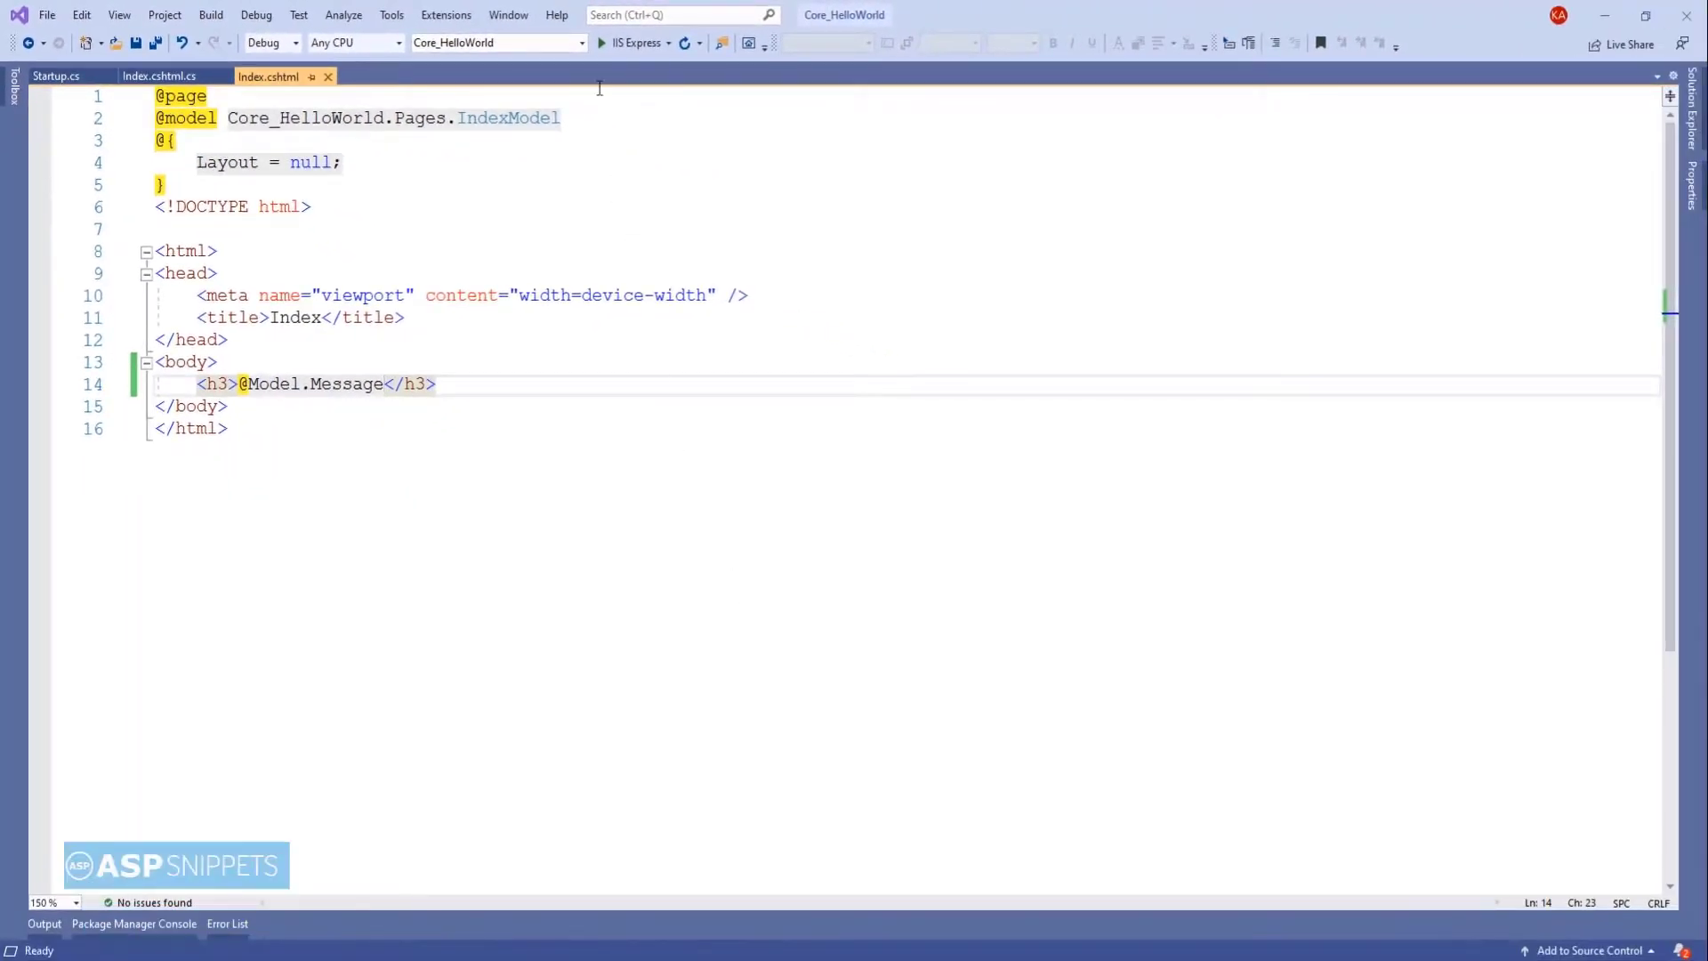
left_click(600, 42)
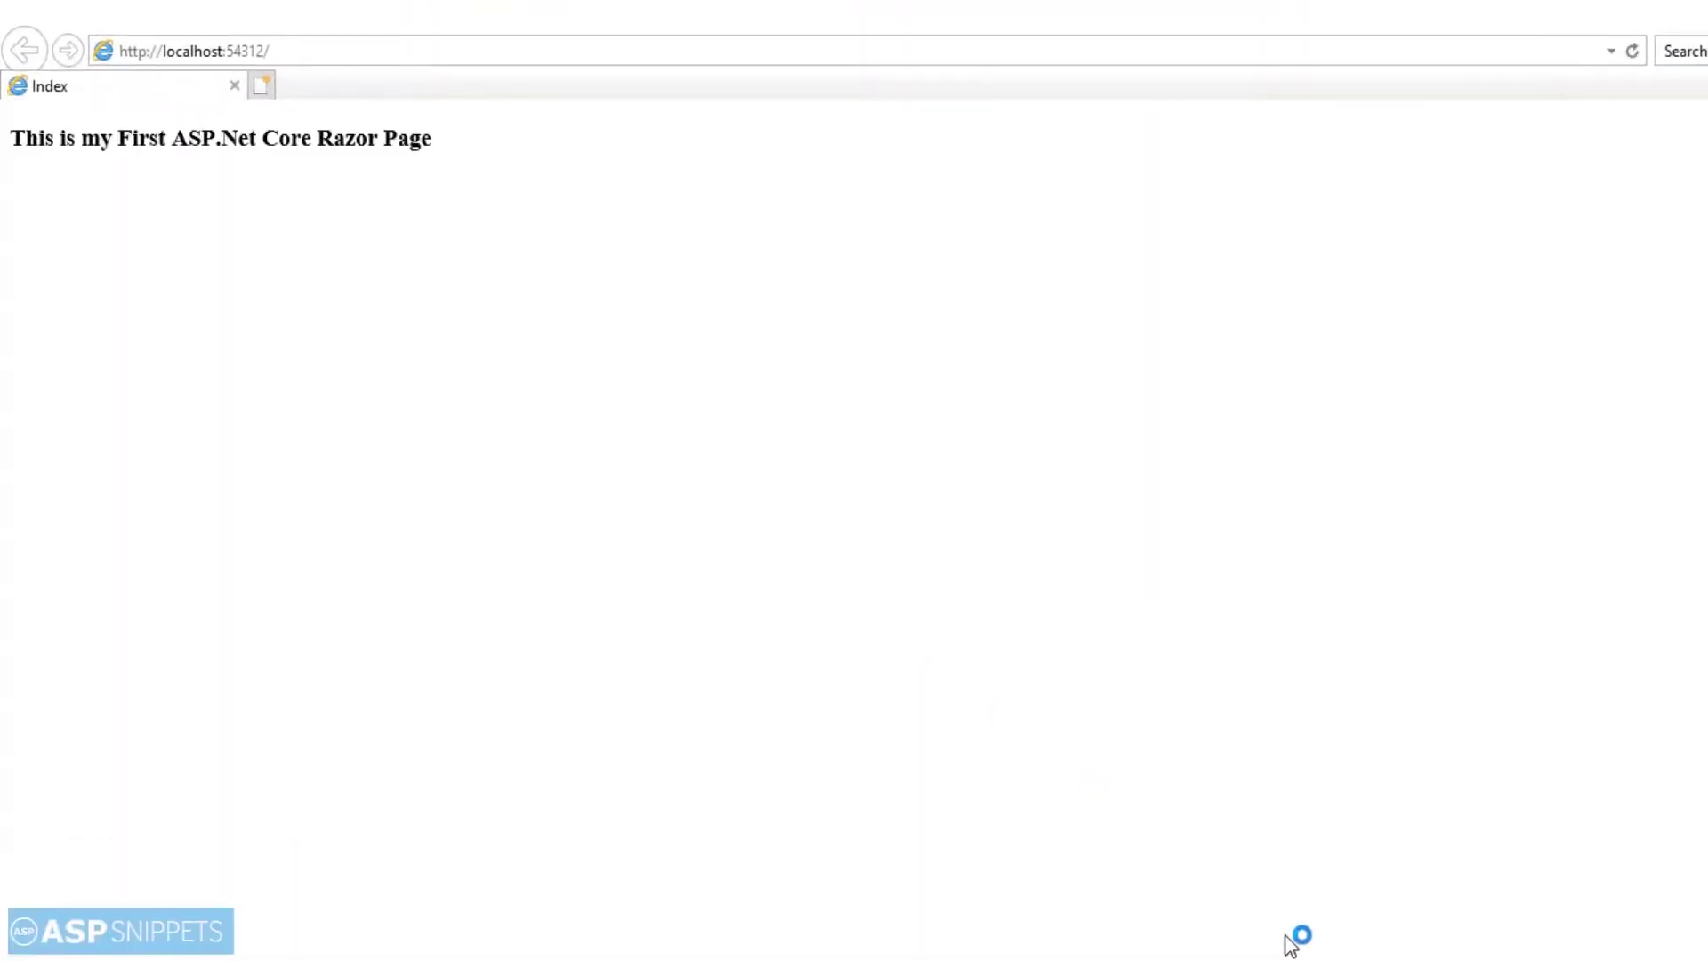